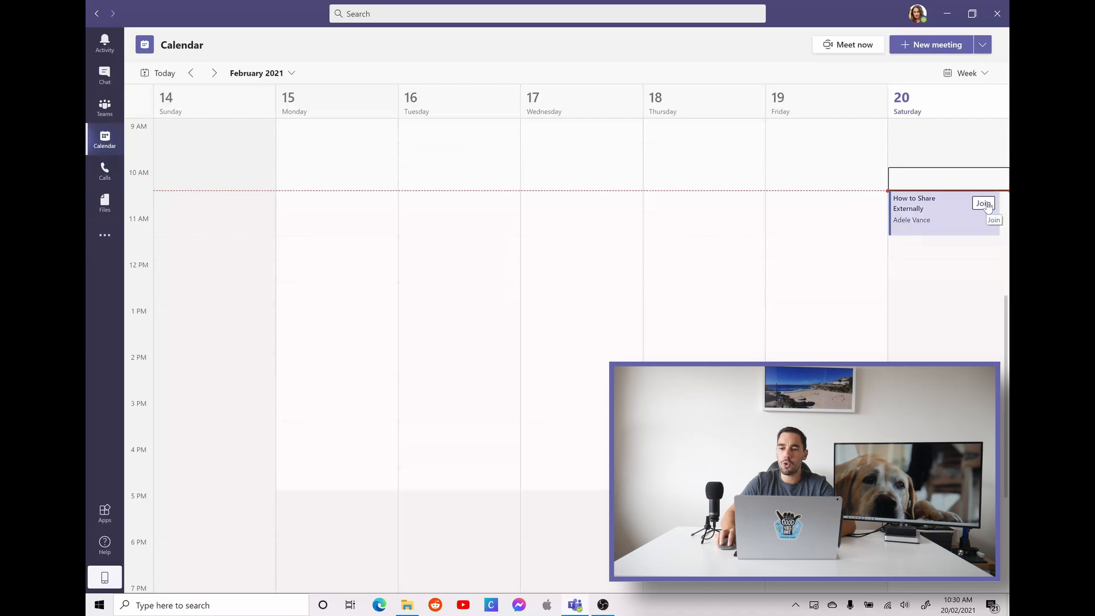
# Join the How to Share Externally meeting and admit the waiting guest from the lobby
pyautogui.click(983, 202)
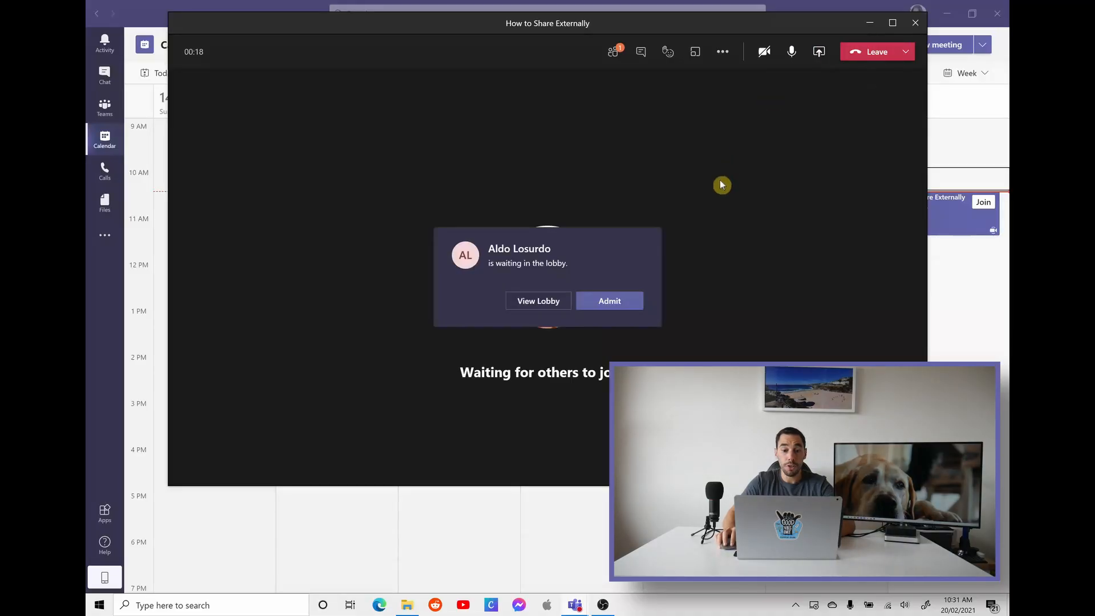
pyautogui.click(609, 301)
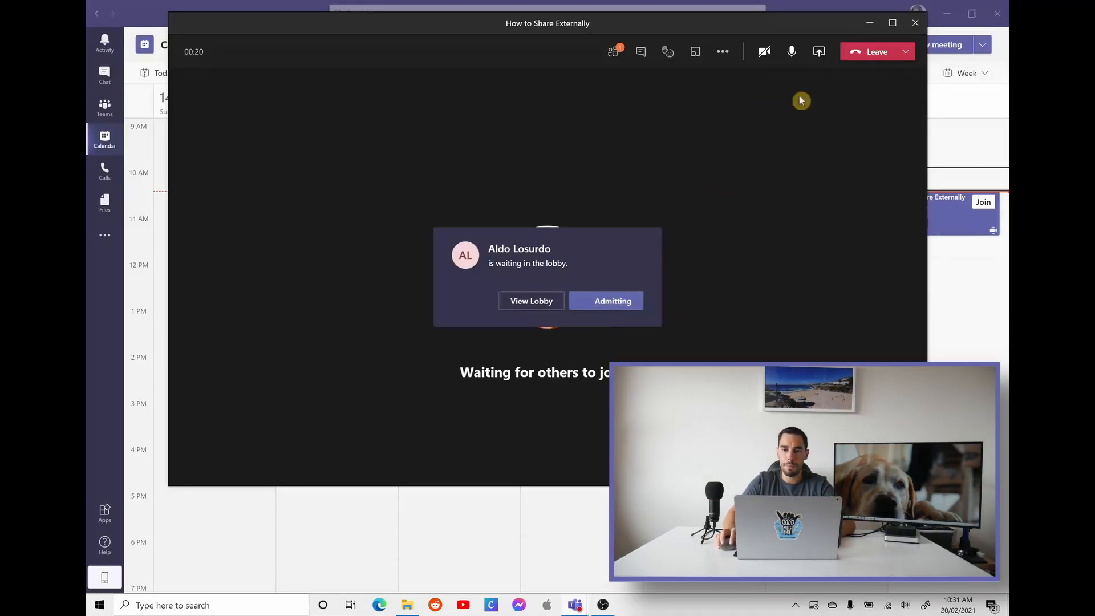
# Maximize the meeting window and choose Start recording from More actions
pyautogui.click(612, 301)
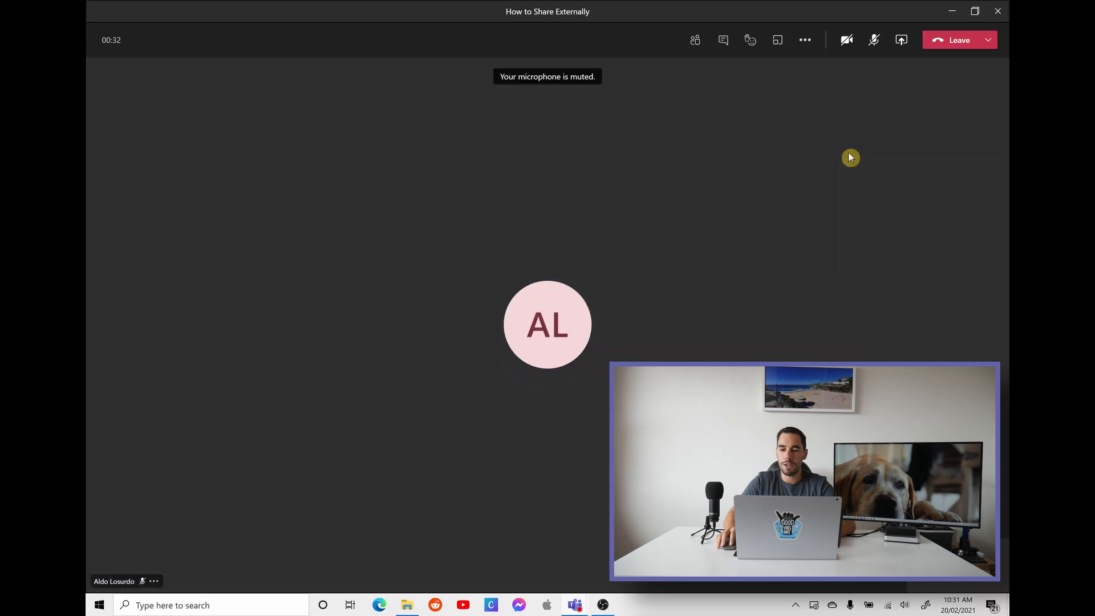
pyautogui.moveTo(544, 380)
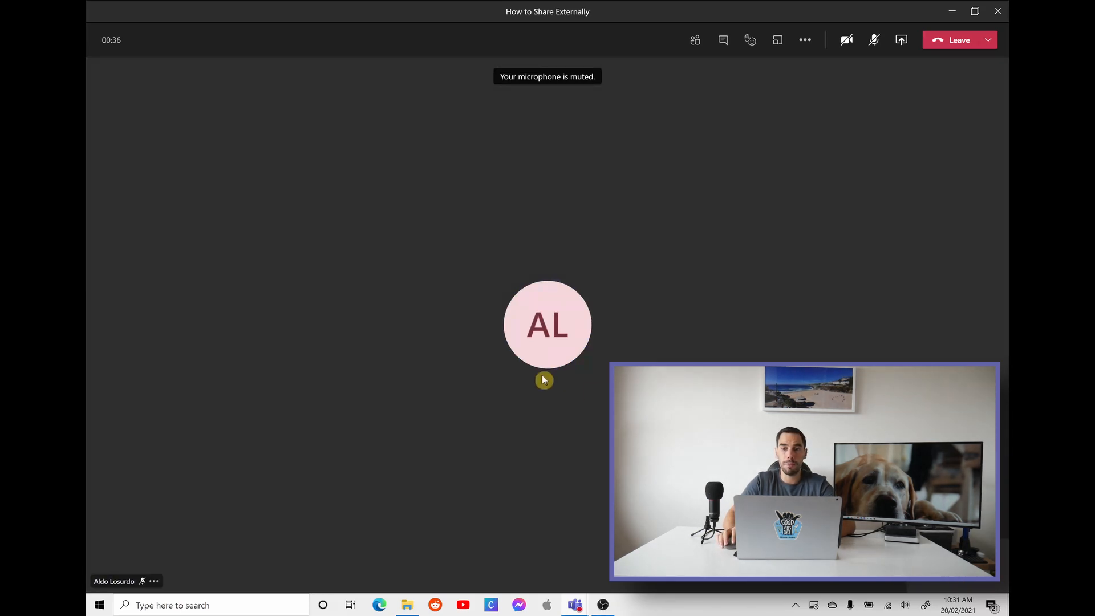
pyautogui.moveTo(650, 36)
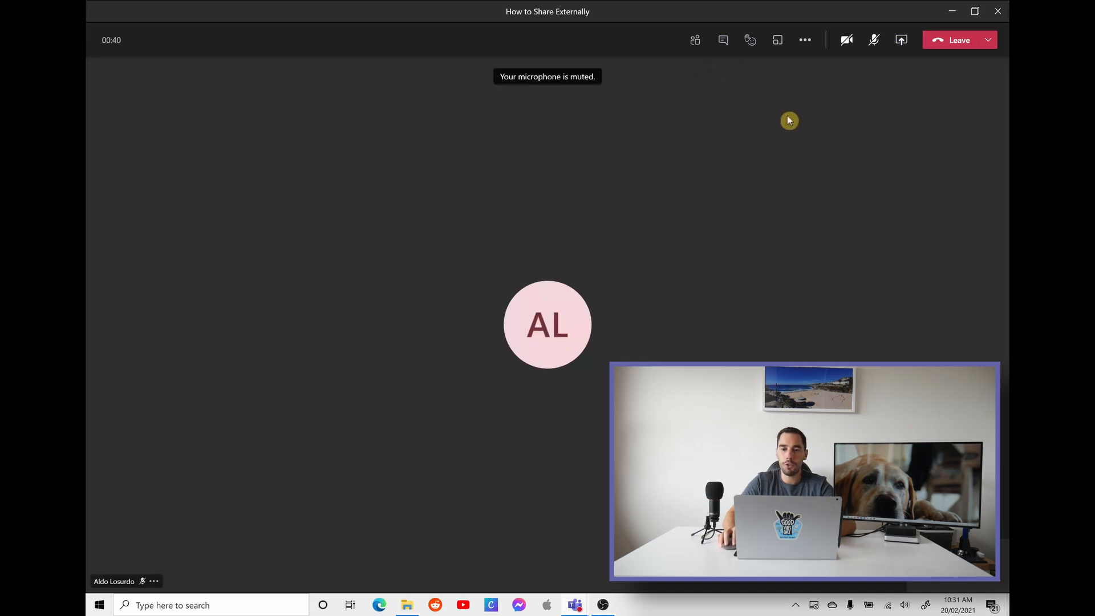
pyautogui.moveTo(695, 40)
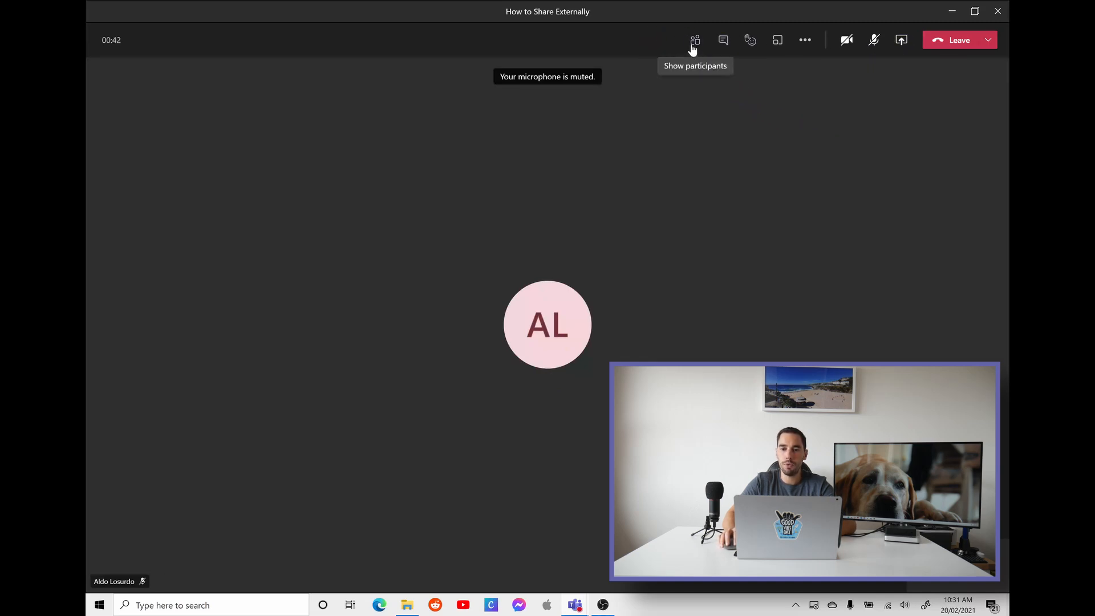
pyautogui.click(749, 40)
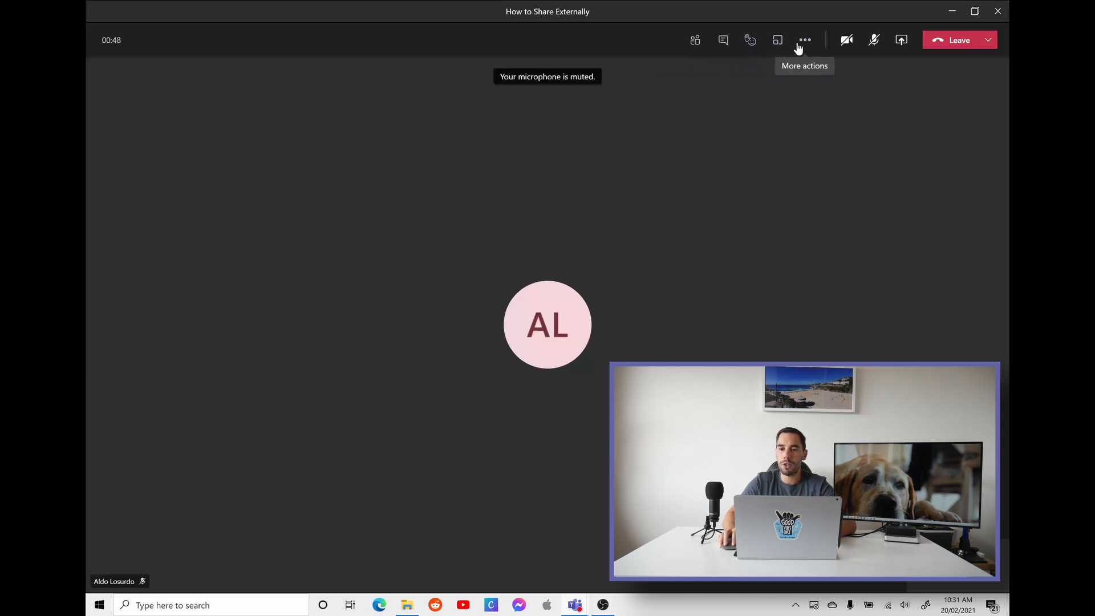
pyautogui.click(803, 40)
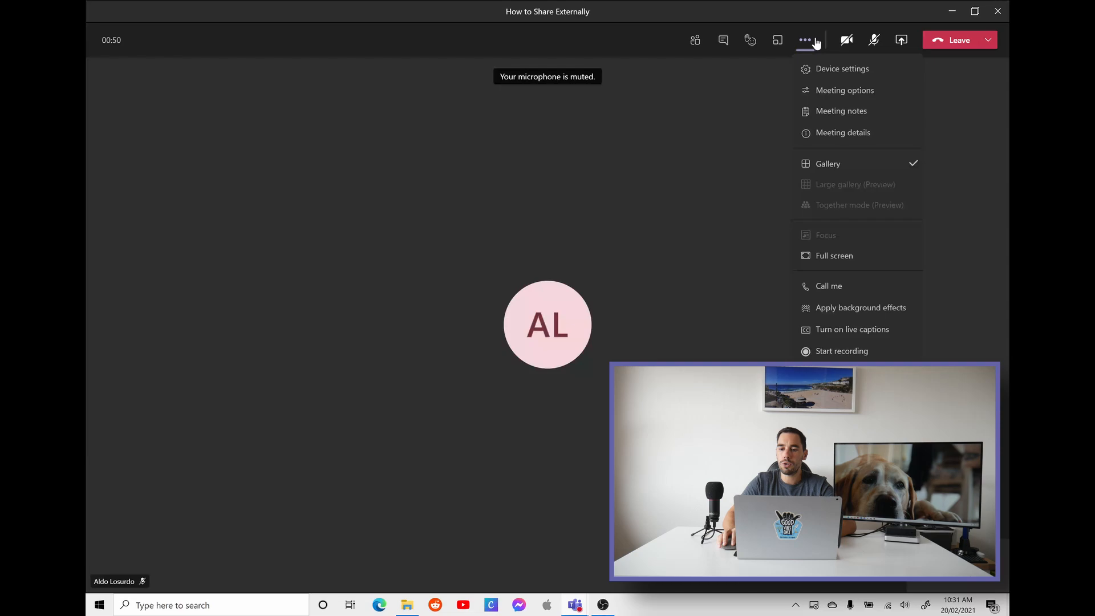
pyautogui.moveTo(842, 351)
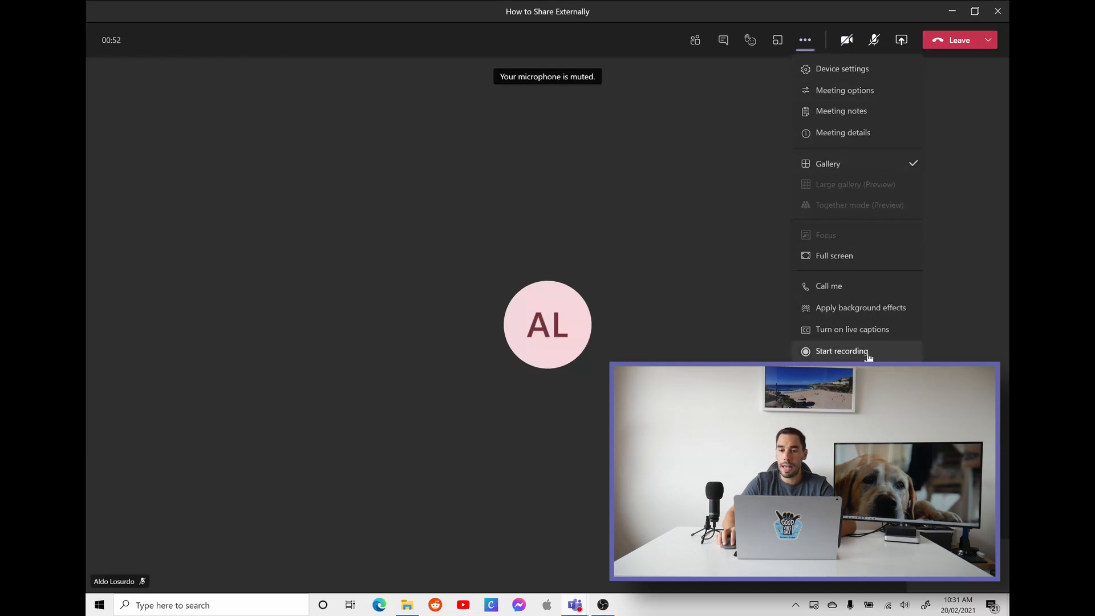
pyautogui.click(840, 350)
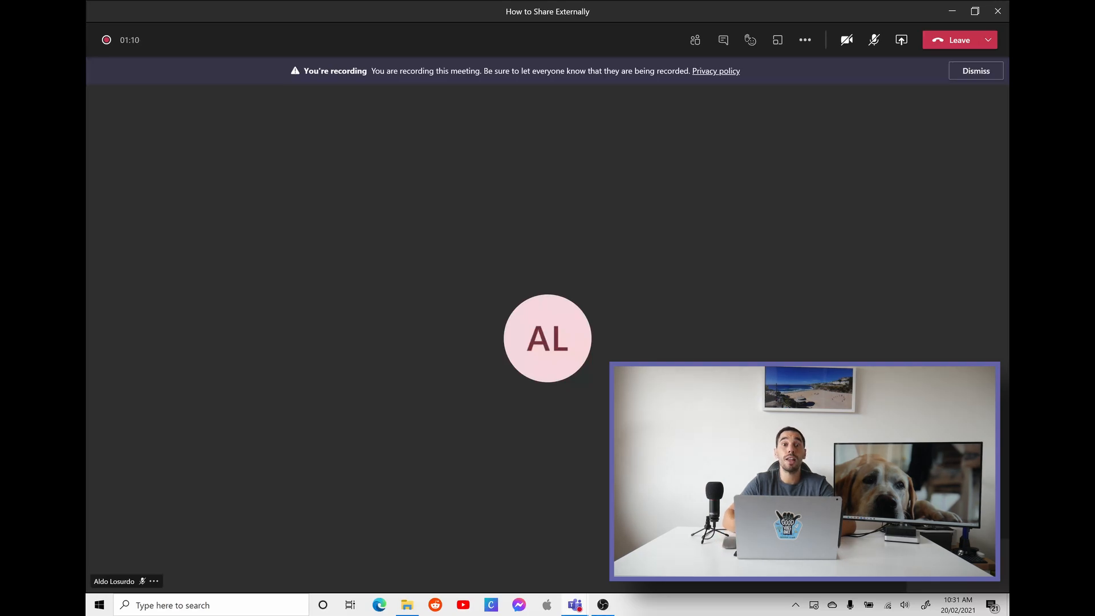
# Dismiss the recording banner, share the desktop, and show the Remote living General channel
pyautogui.click(974, 71)
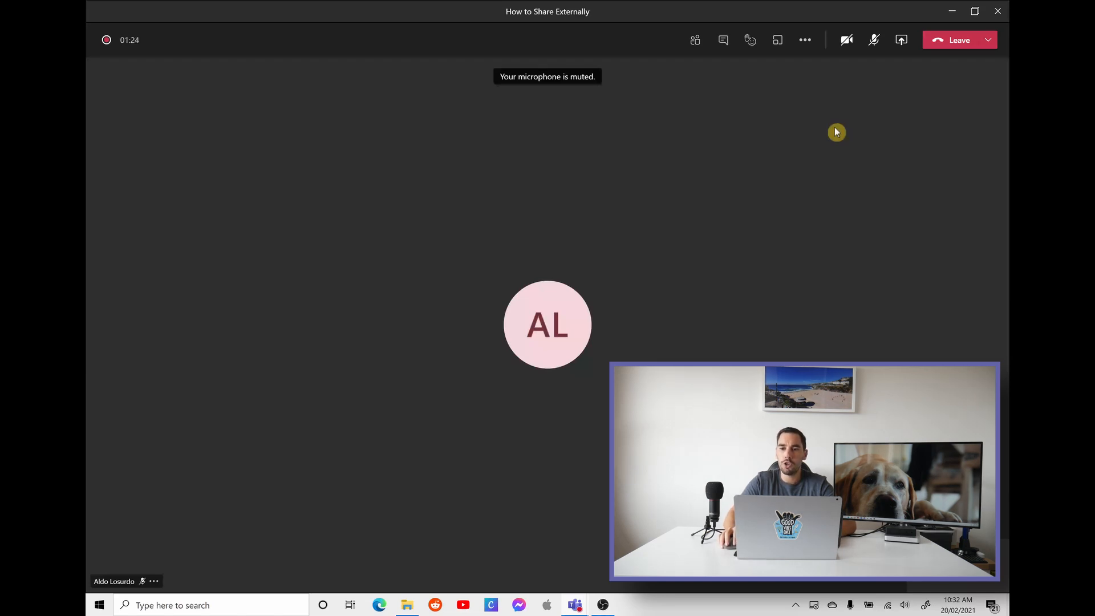
pyautogui.moveTo(901, 40)
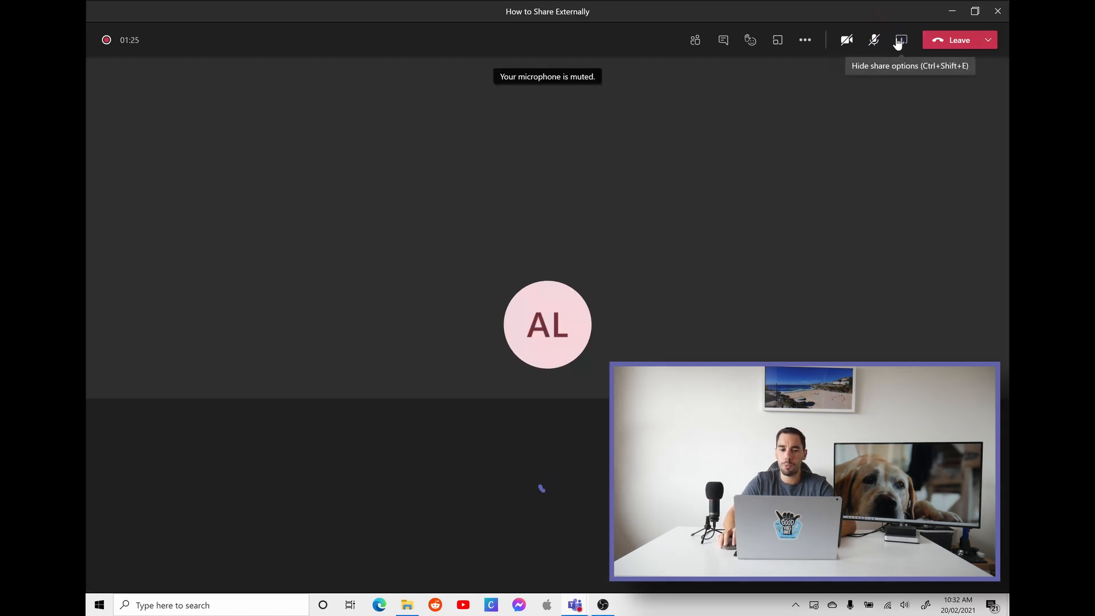
pyautogui.click(900, 40)
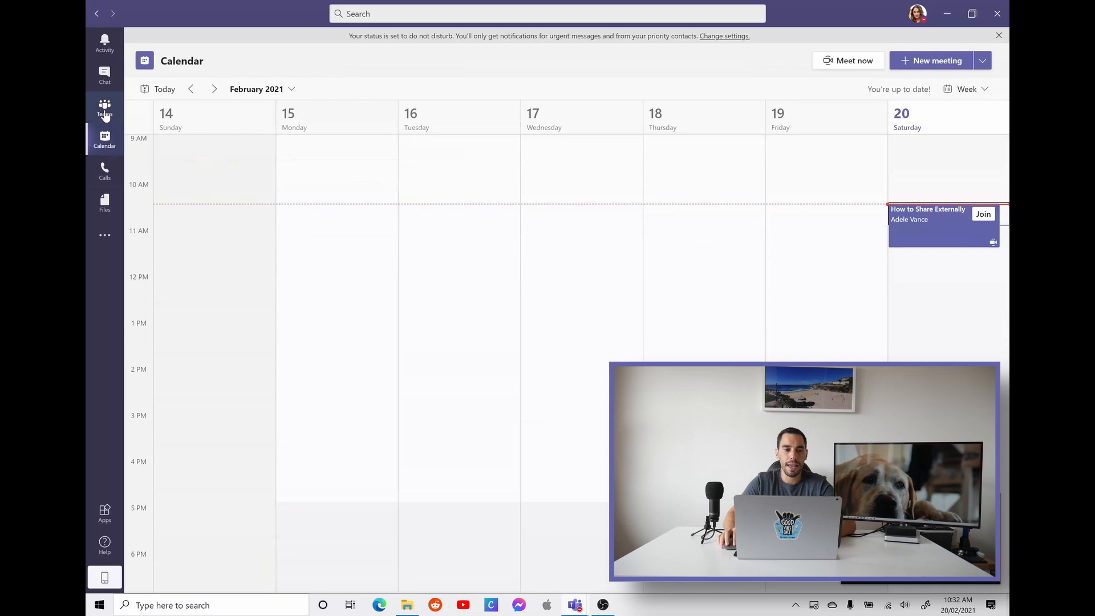
pyautogui.click(103, 110)
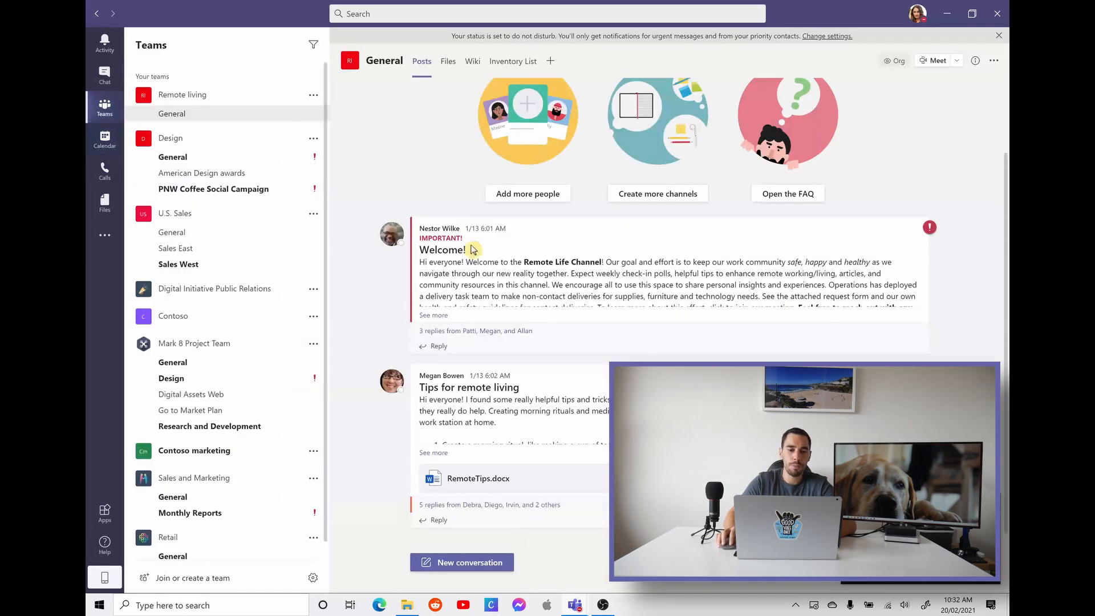
pyautogui.moveTo(472, 249)
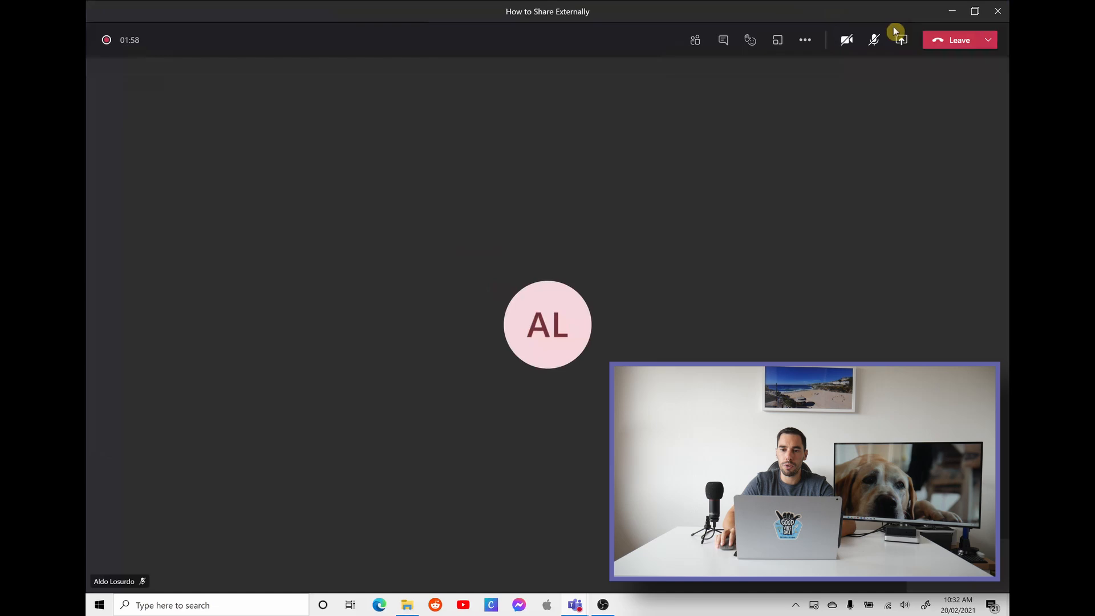
pyautogui.moveTo(803, 40)
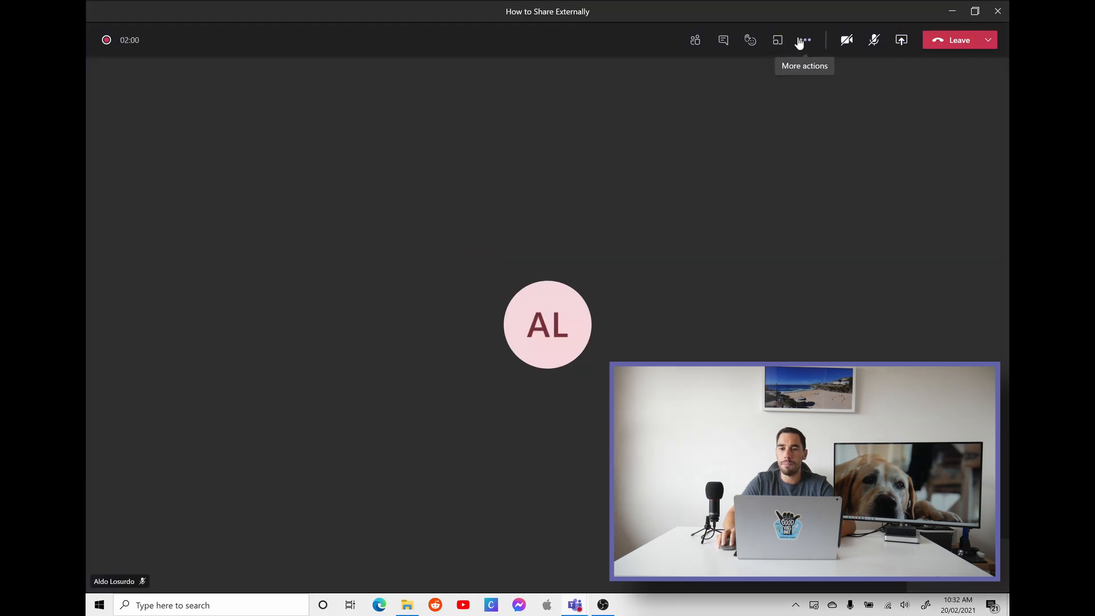
# Stop the meeting recording from More actions and confirm Stop recording
pyautogui.click(804, 40)
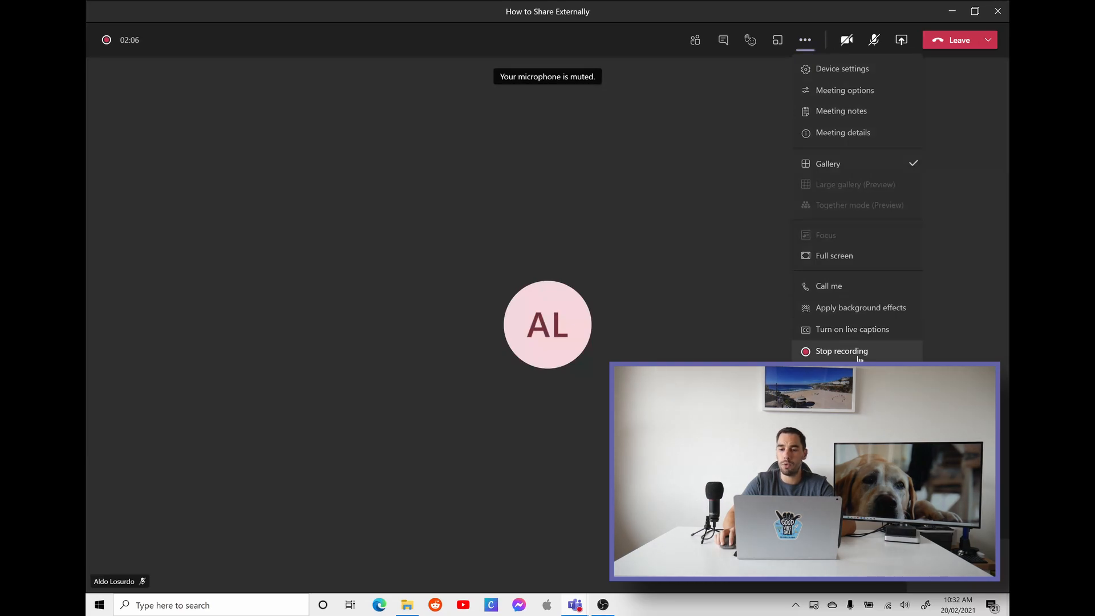
pyautogui.click(840, 351)
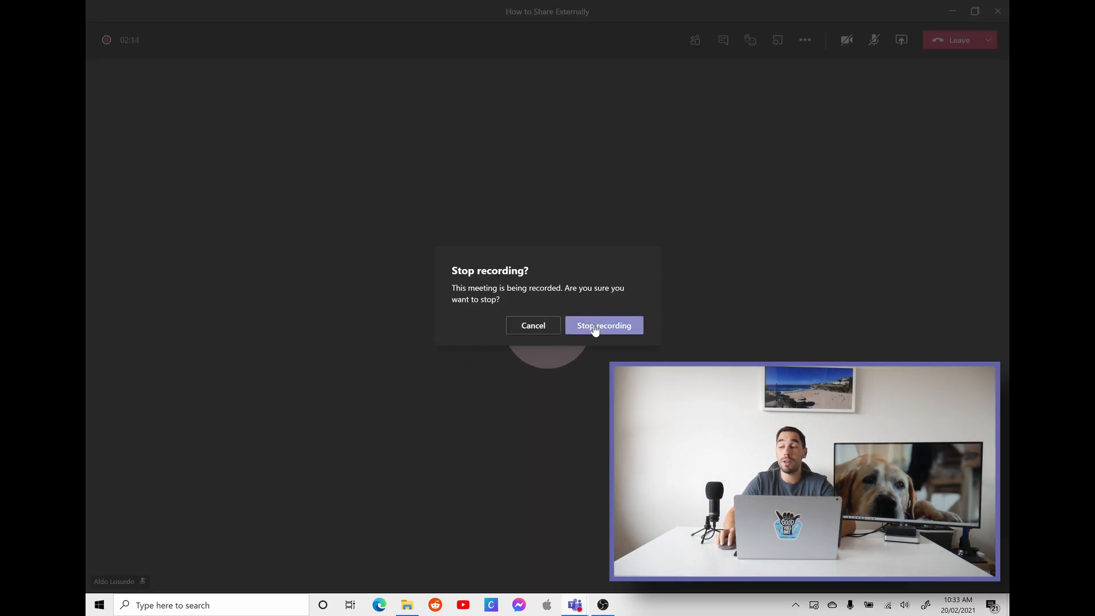
pyautogui.click(603, 325)
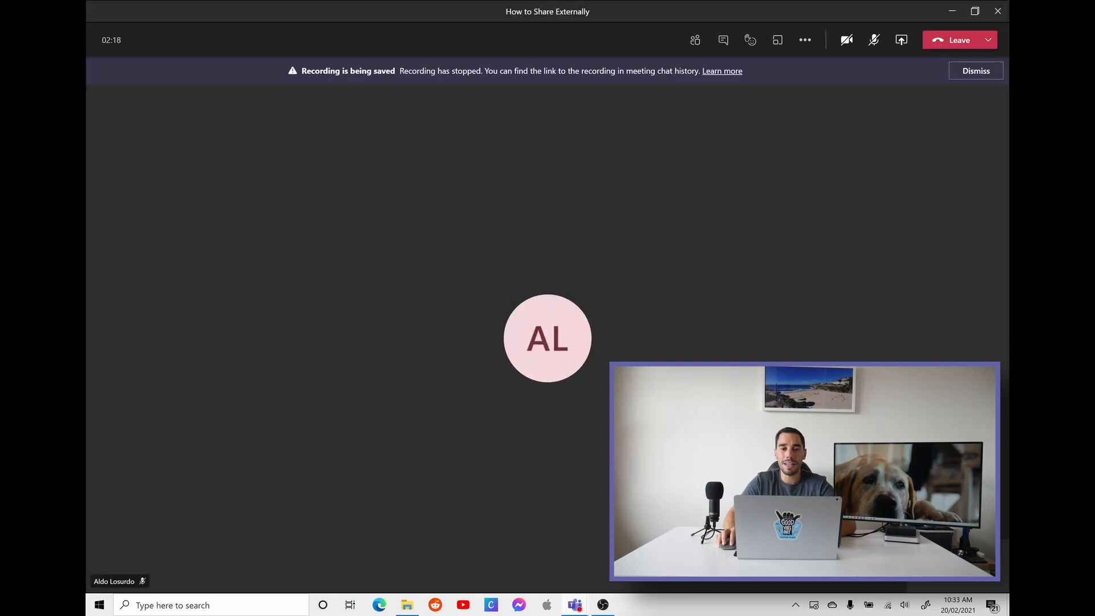
pyautogui.moveTo(569, 71)
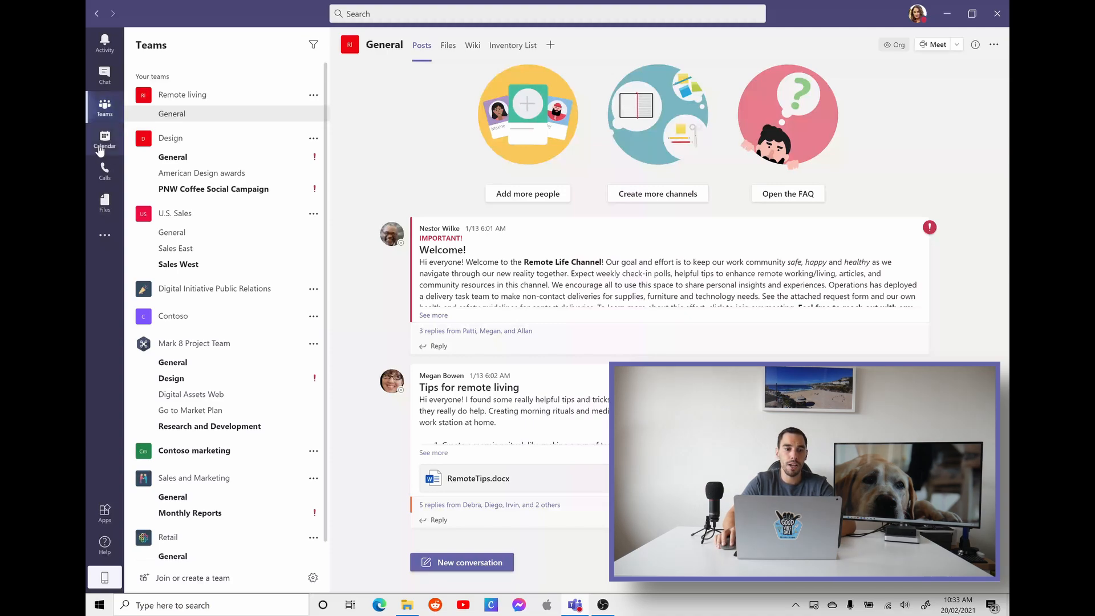
# Open the How to Share Externally event from Calendar and expand its full details
pyautogui.click(104, 140)
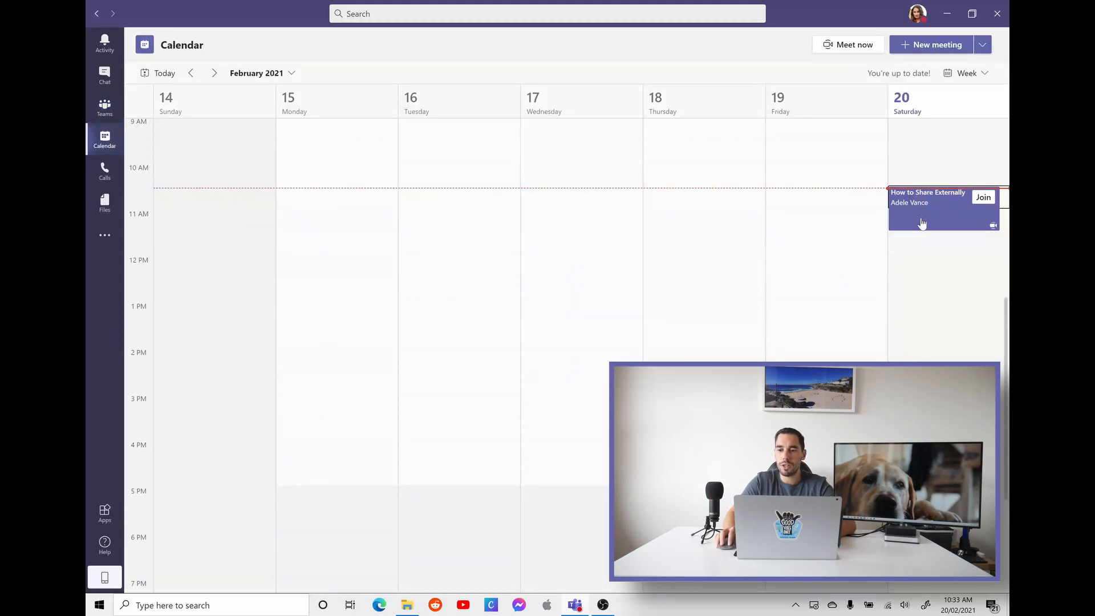
pyautogui.moveTo(942, 207)
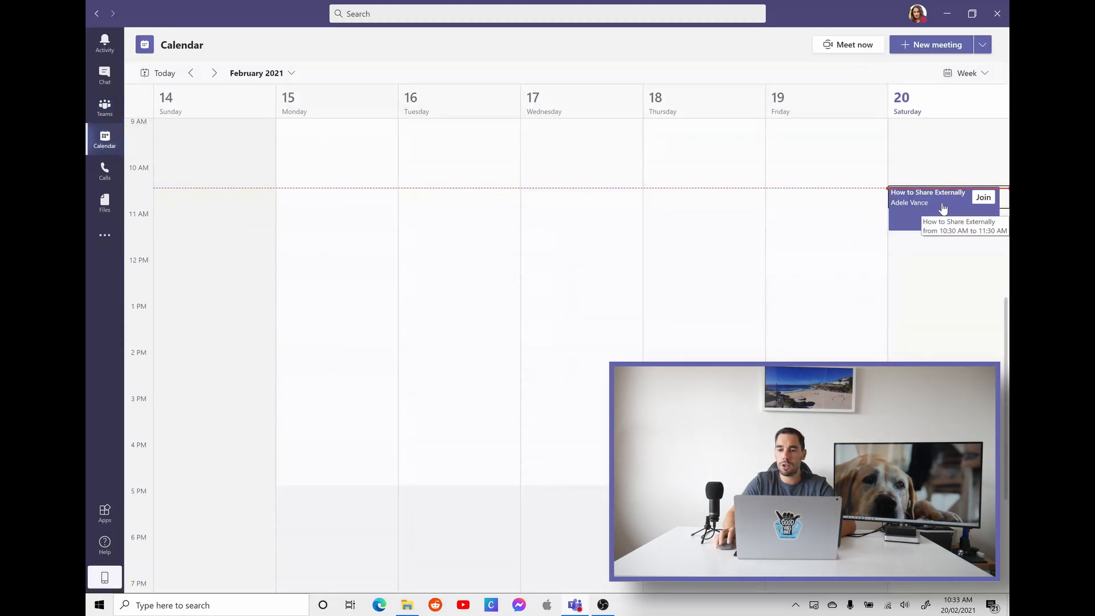
pyautogui.click(929, 203)
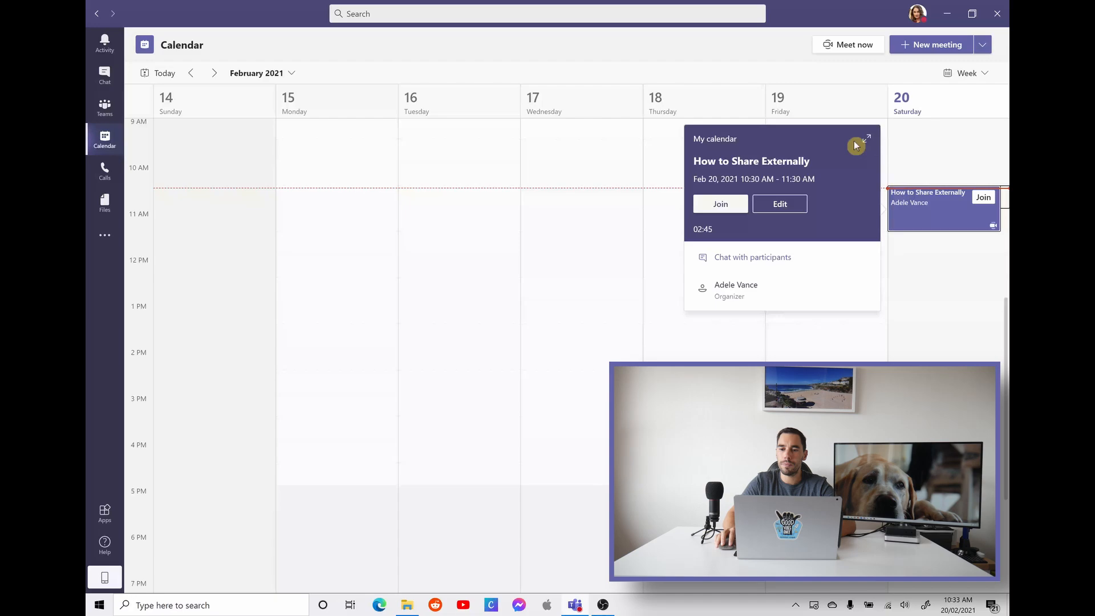
pyautogui.click(780, 203)
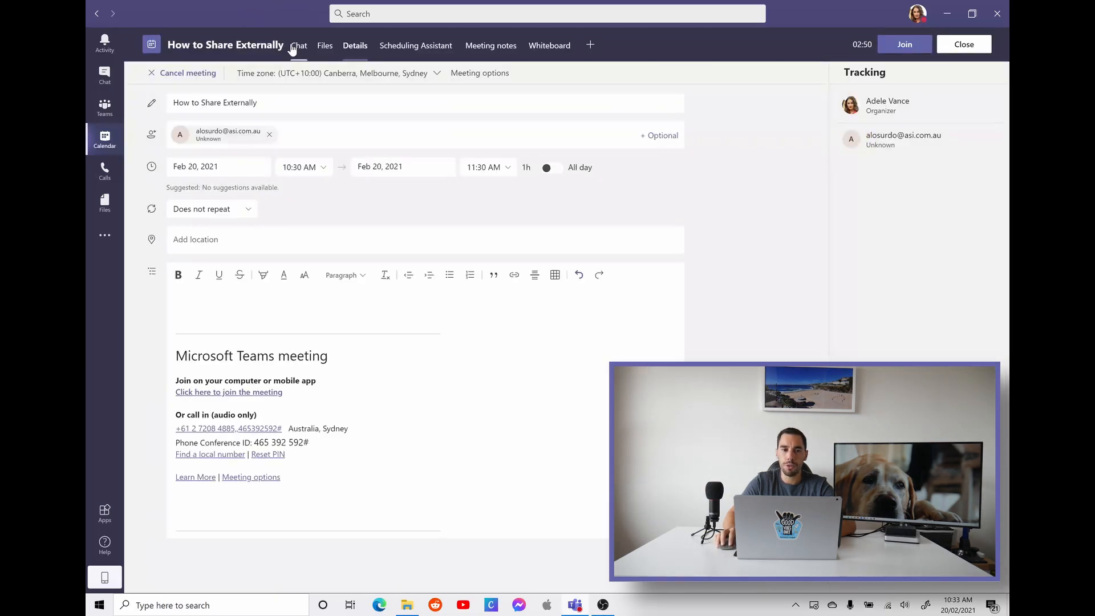
# Preview the 1m 20s recording's options in the chat, then close to the calendar week
pyautogui.click(299, 45)
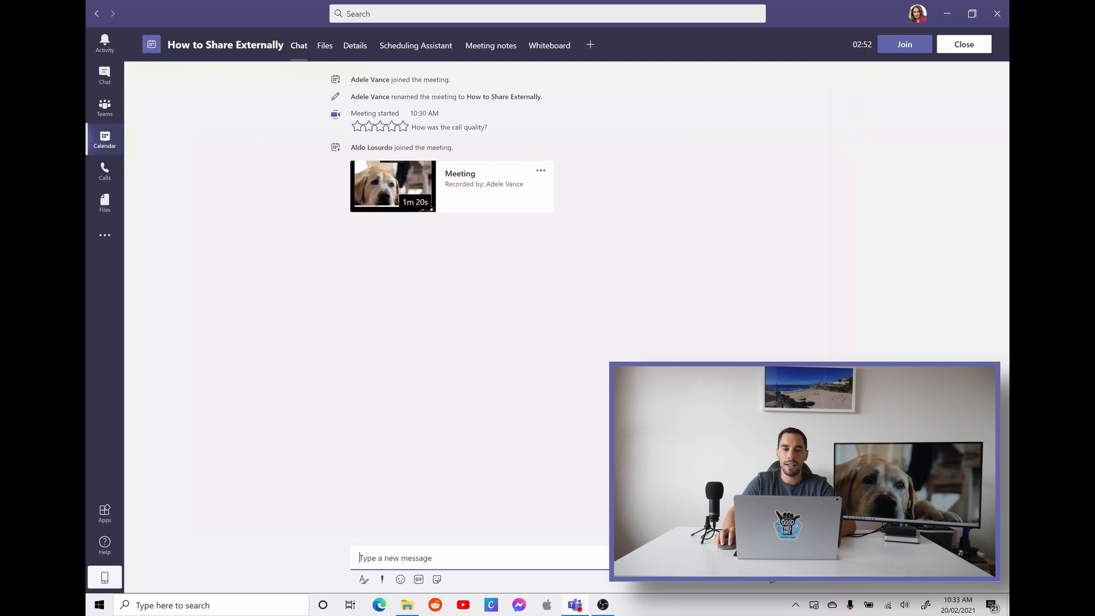
pyautogui.moveTo(588, 223)
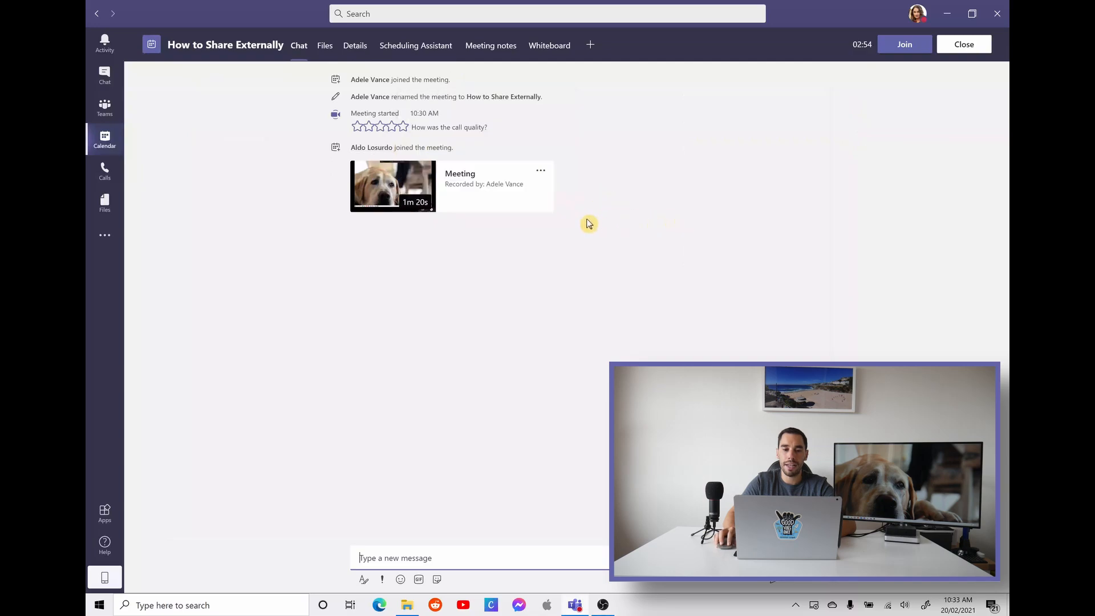
pyautogui.moveTo(398, 208)
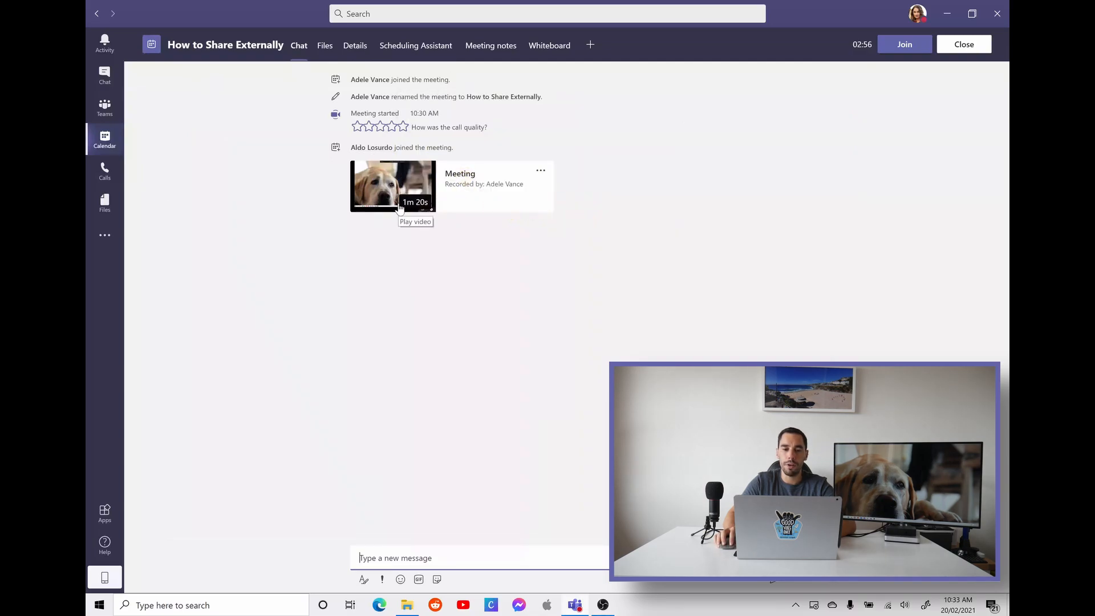
pyautogui.moveTo(492, 190)
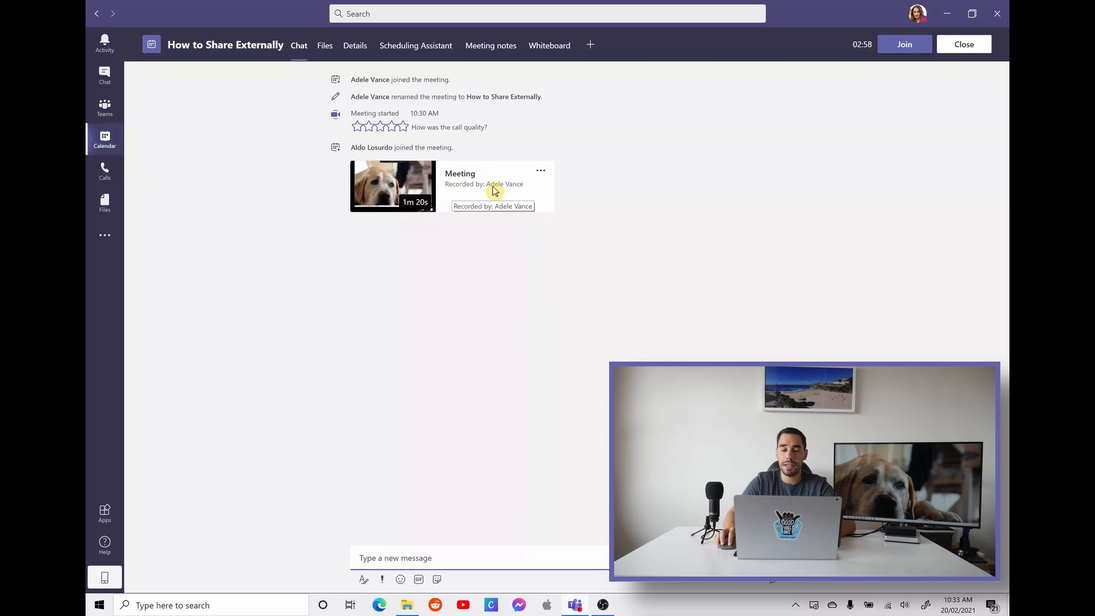
pyautogui.moveTo(626, 177)
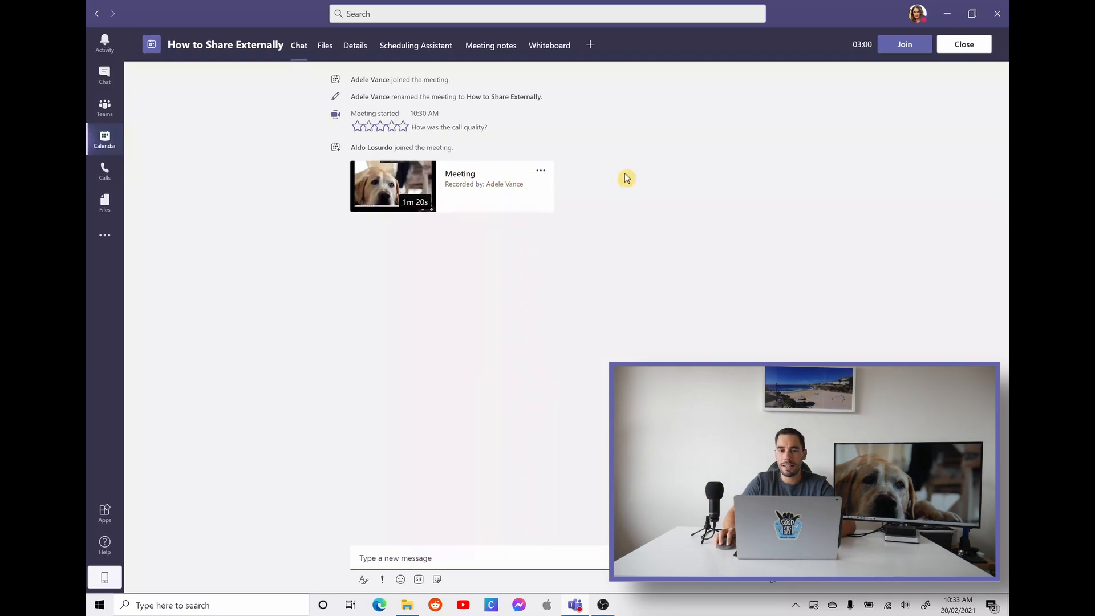
pyautogui.click(540, 171)
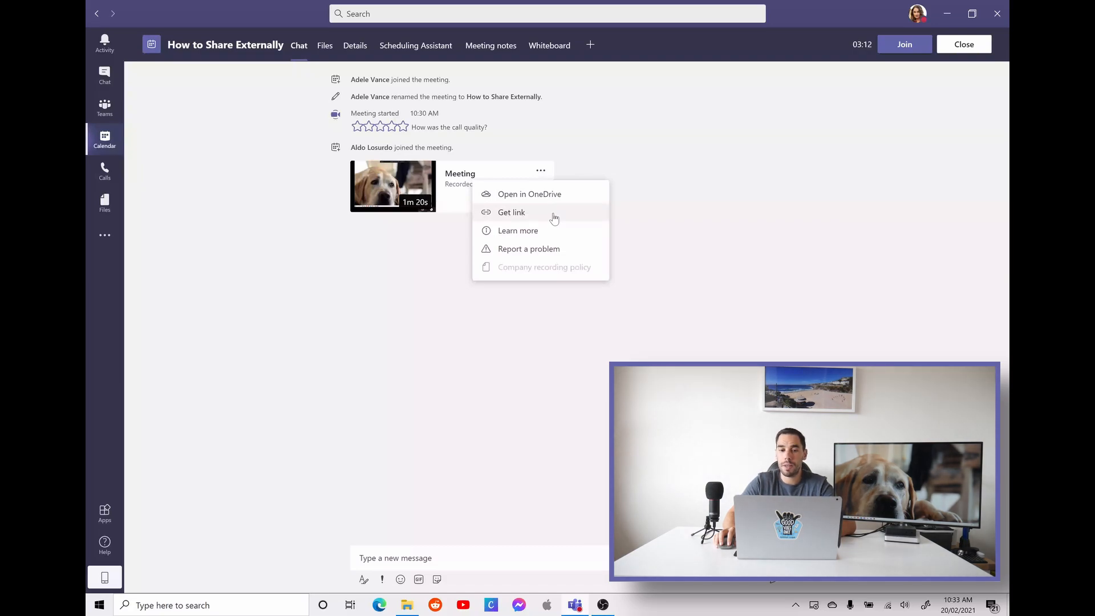
pyautogui.click(147, 151)
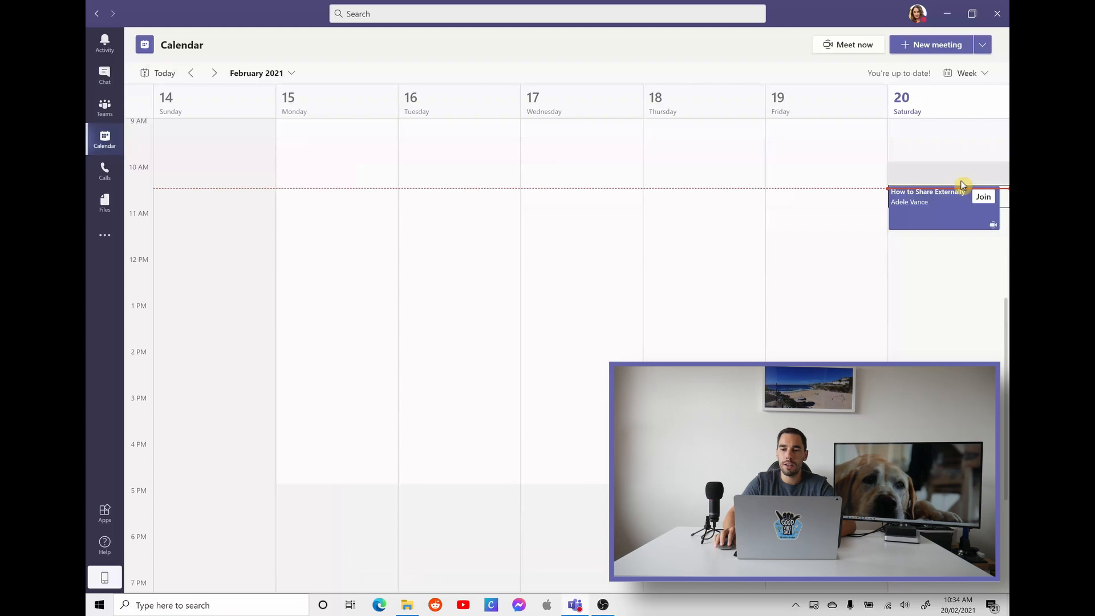
# Reopen the How to Share Externally meeting from the calendar on its Chat tab
pyautogui.click(943, 203)
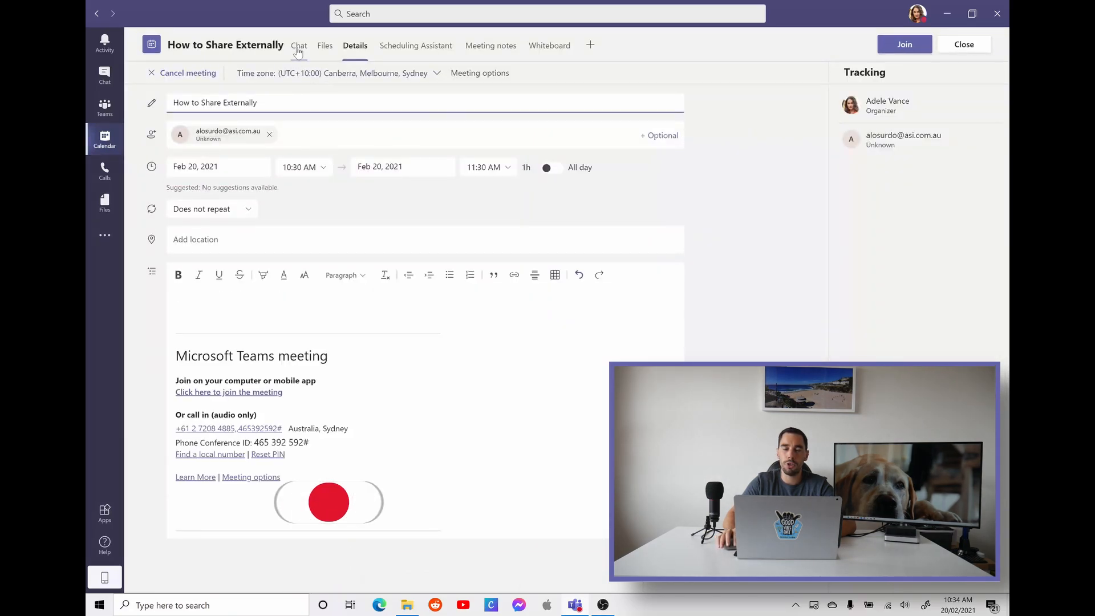
pyautogui.click(298, 44)
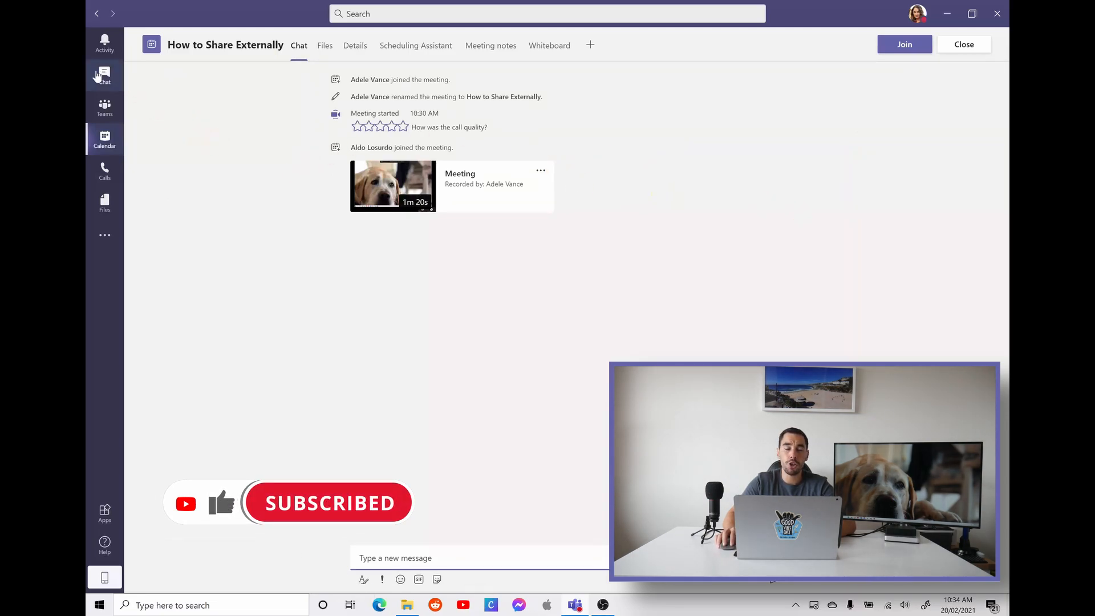
# Copy the recording's link via Get link and send it in the How to Share Externally chat
pyautogui.click(104, 75)
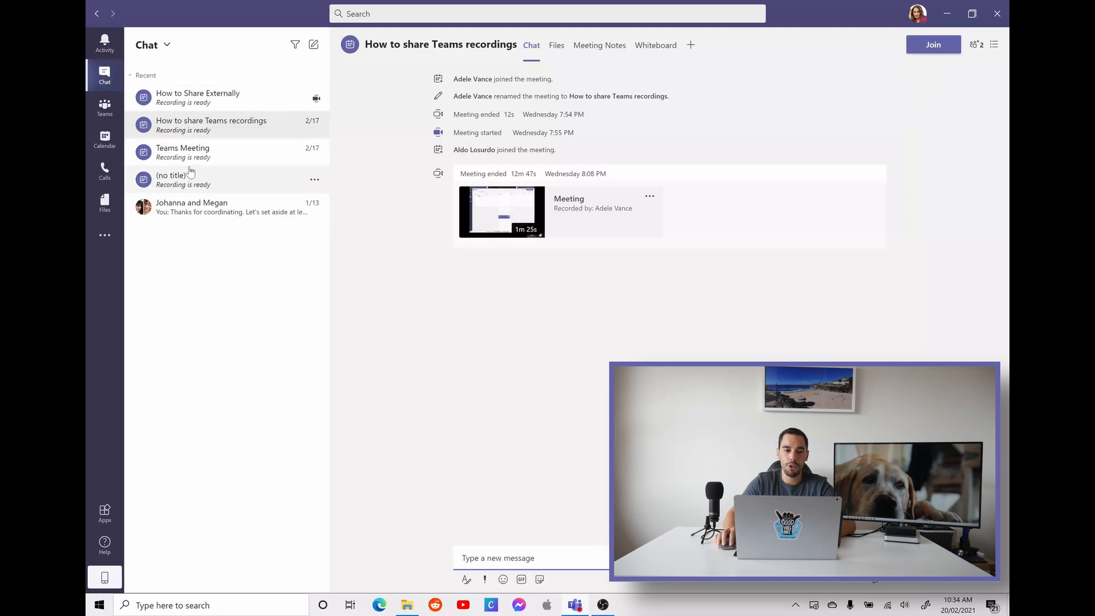
pyautogui.moveTo(198, 98)
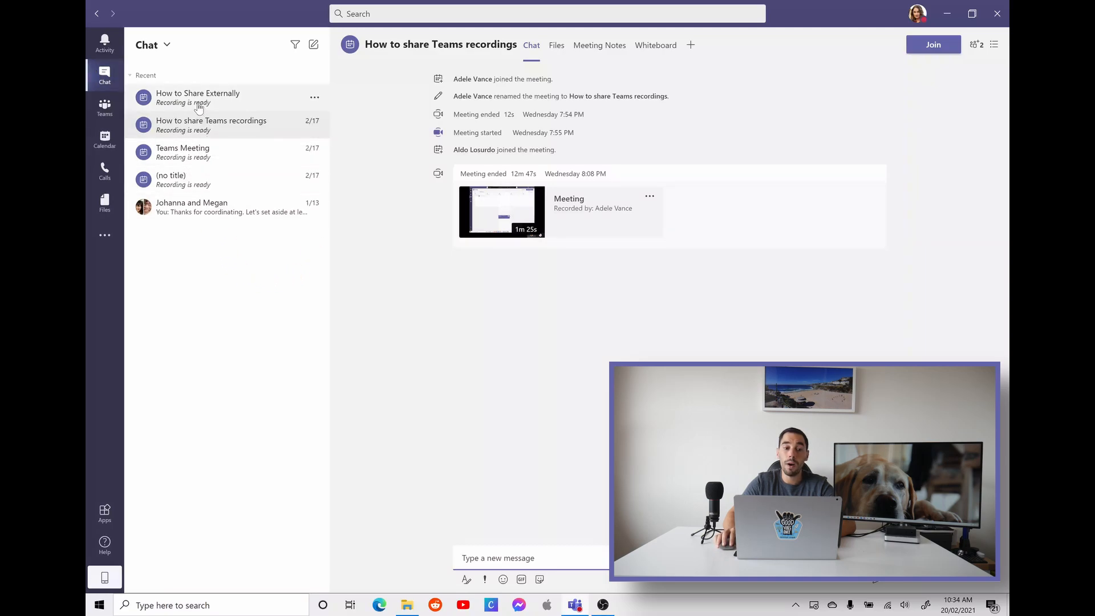
pyautogui.click(198, 97)
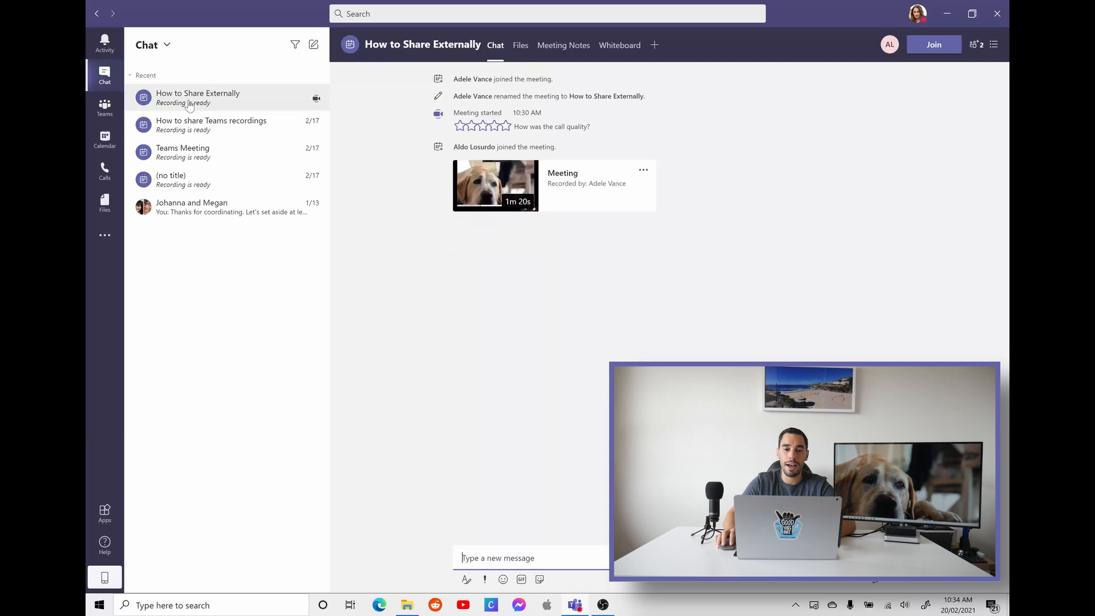
pyautogui.moveTo(715, 176)
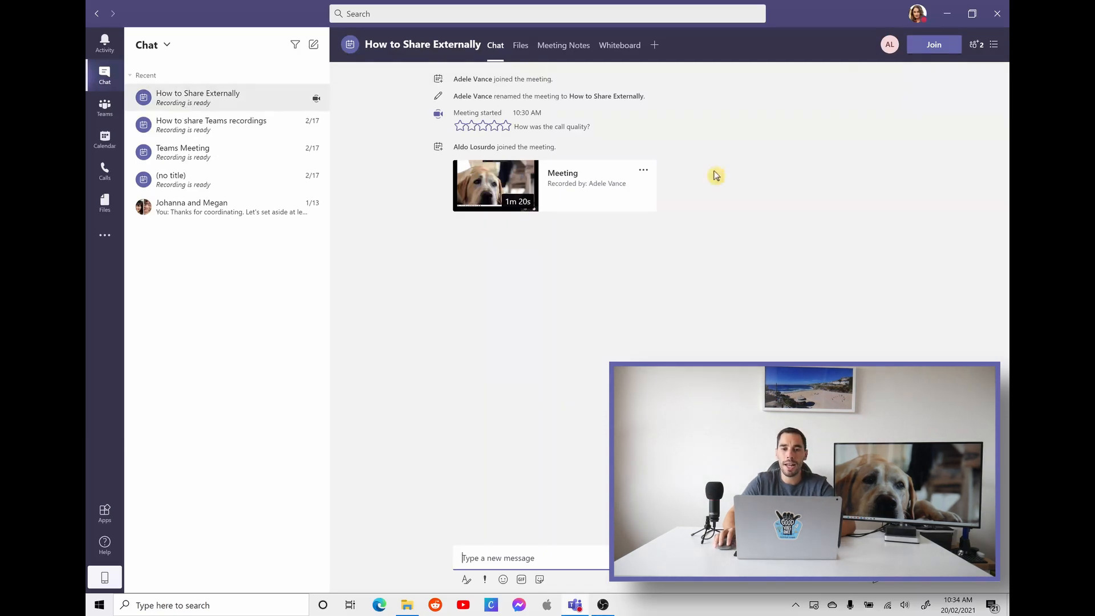
pyautogui.moveTo(659, 172)
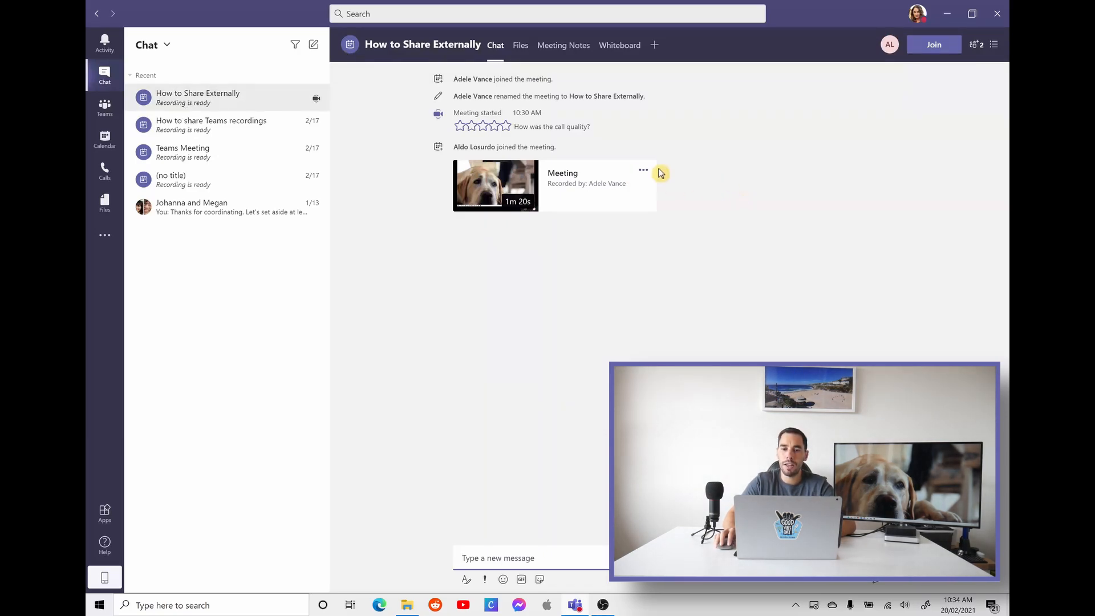
pyautogui.click(642, 171)
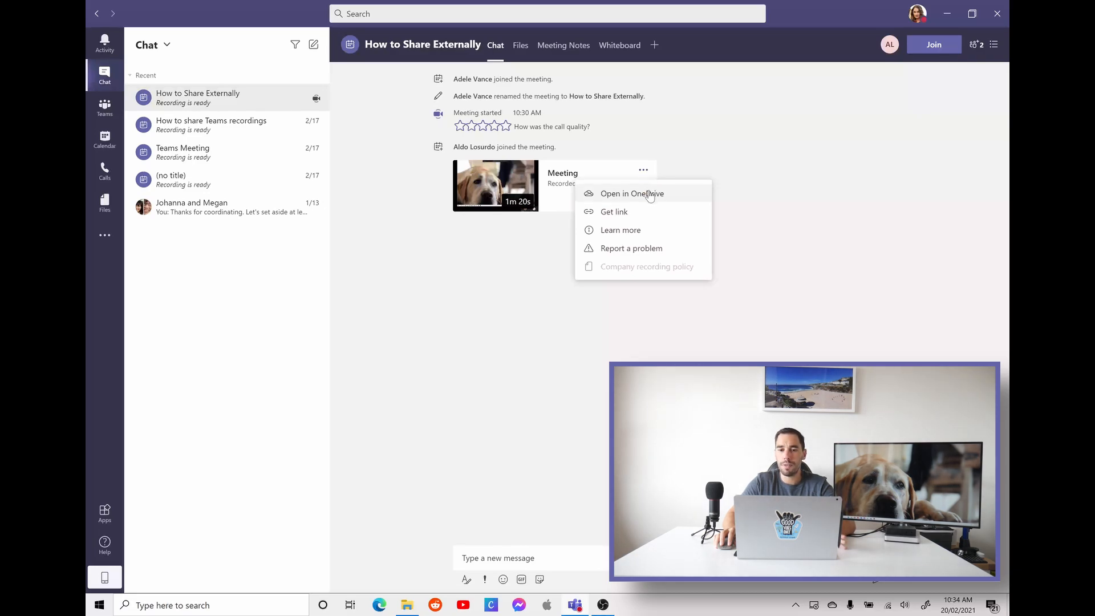
pyautogui.moveTo(628, 211)
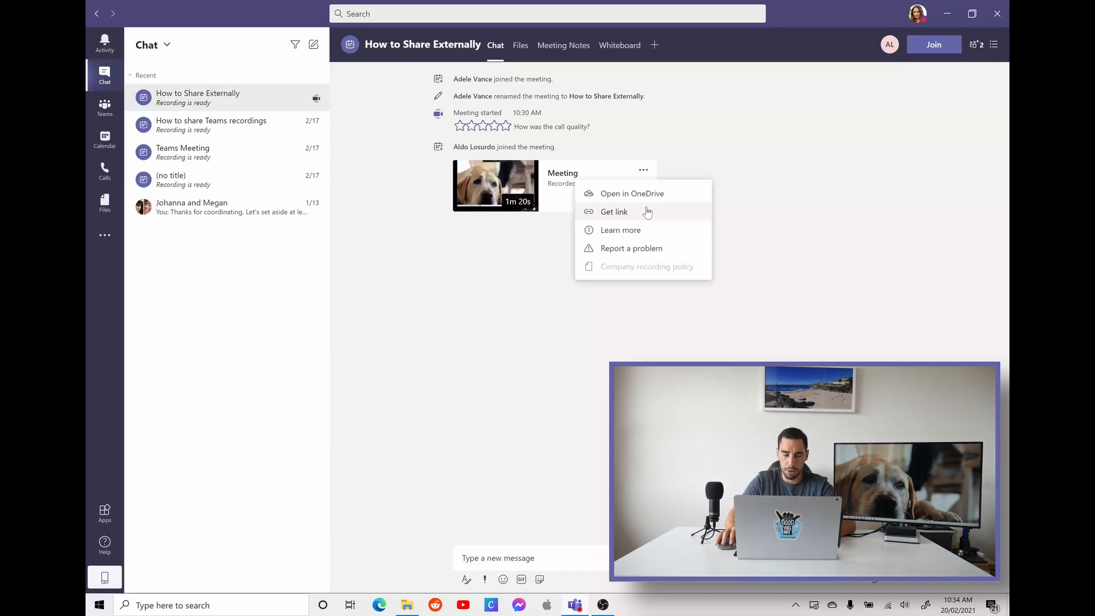
pyautogui.click(613, 211)
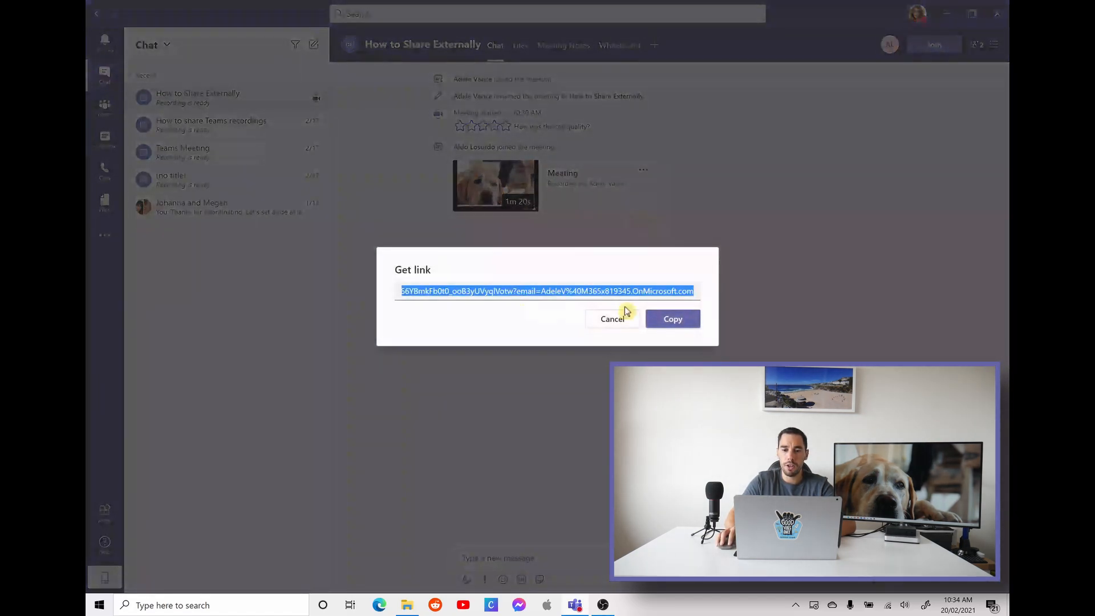
pyautogui.click(613, 318)
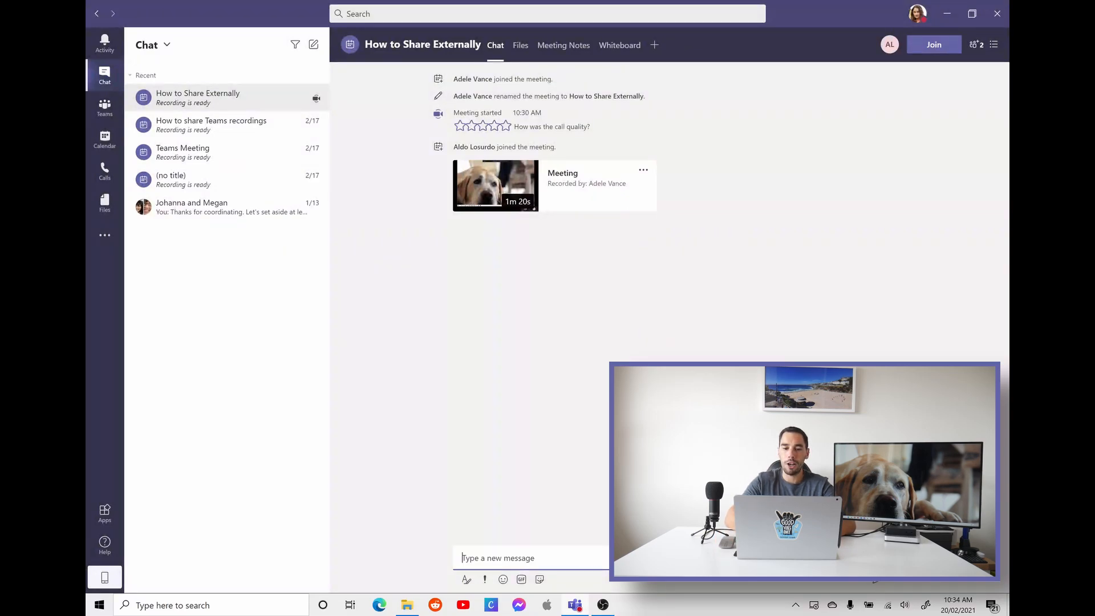
pyautogui.press('Return')
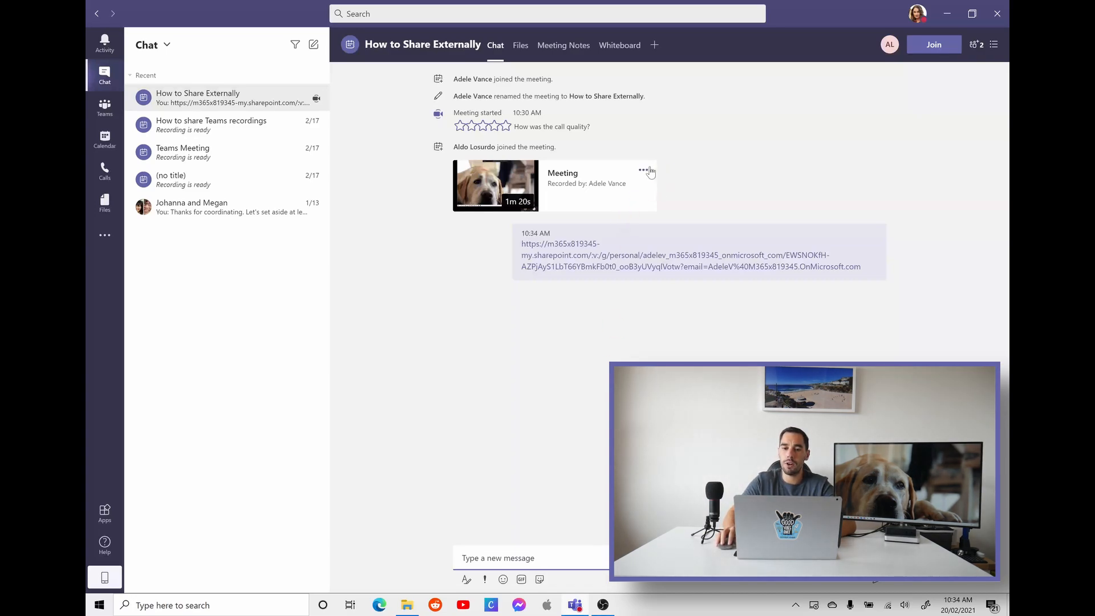
# Open the recording in OneDrive, play it, then open and close the Send link panel
pyautogui.click(643, 170)
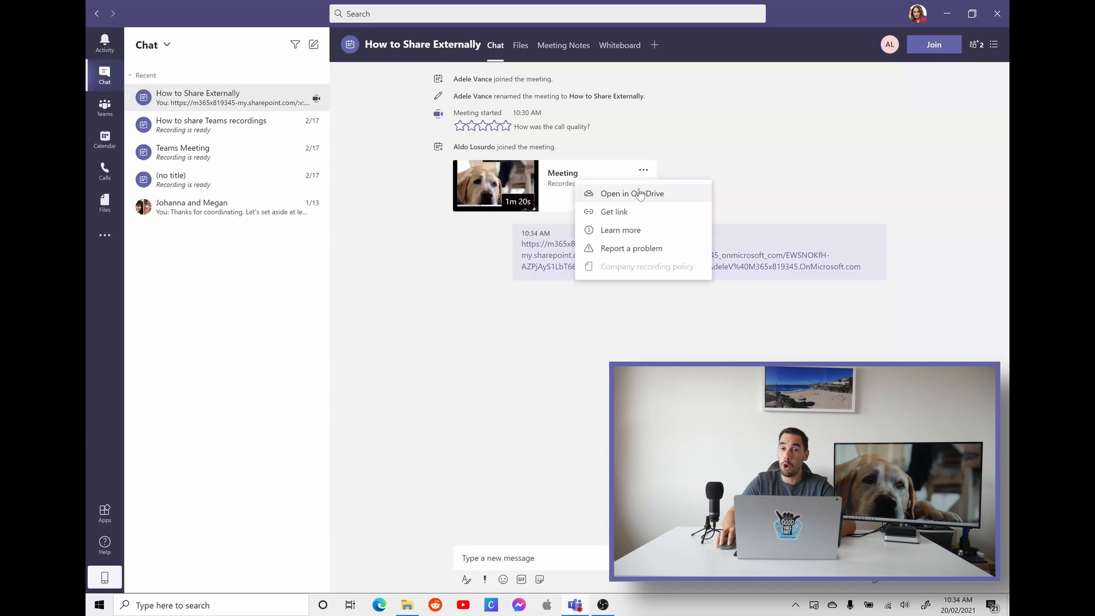
pyautogui.click(632, 193)
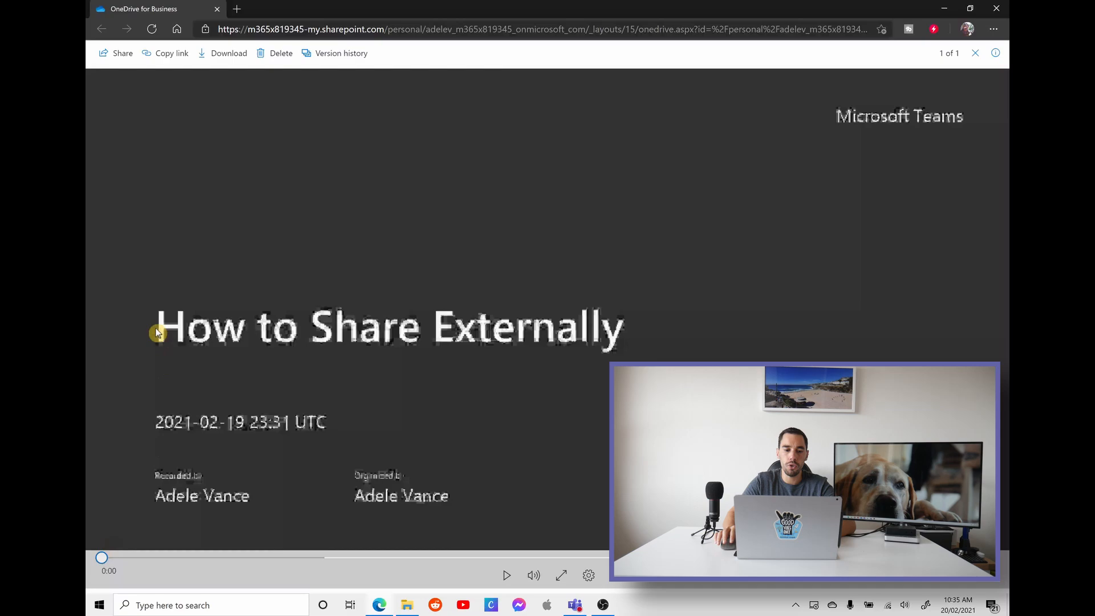
pyautogui.moveTo(130, 442)
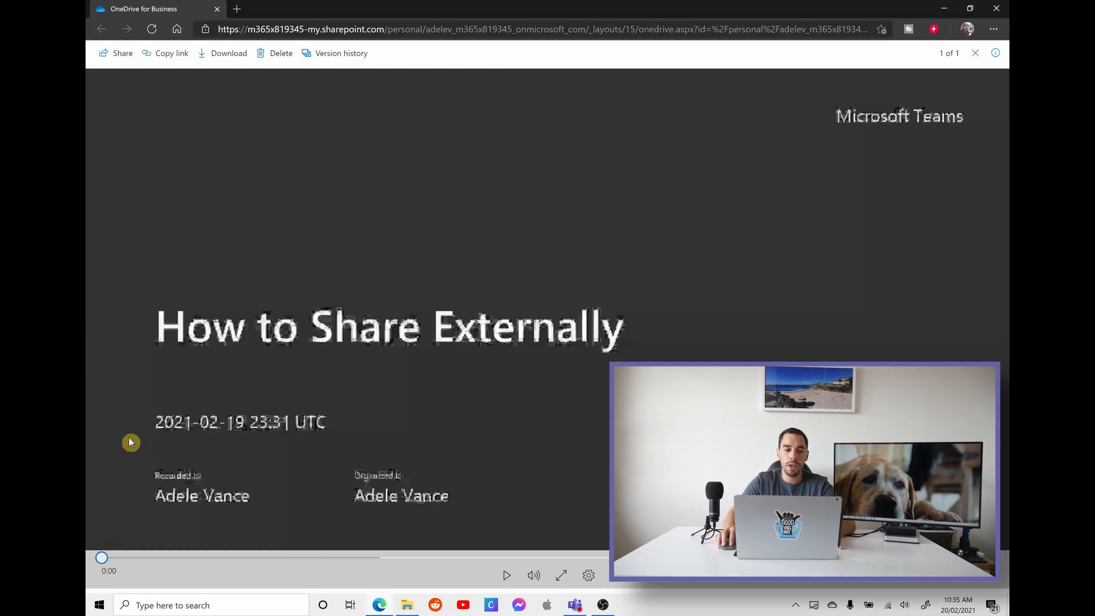
pyautogui.moveTo(351, 429)
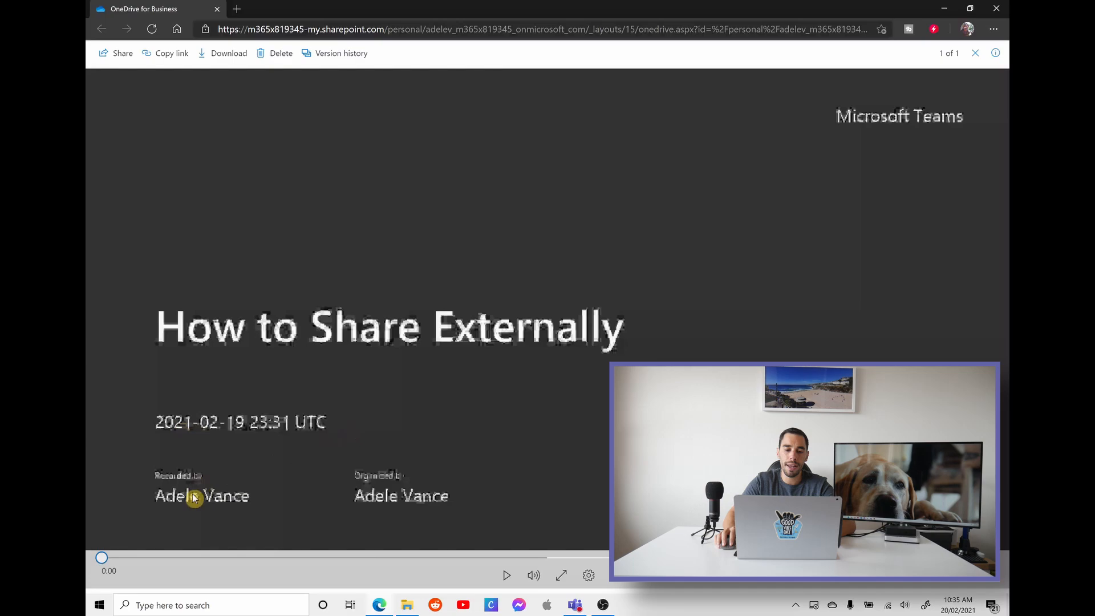
pyautogui.moveTo(362, 487)
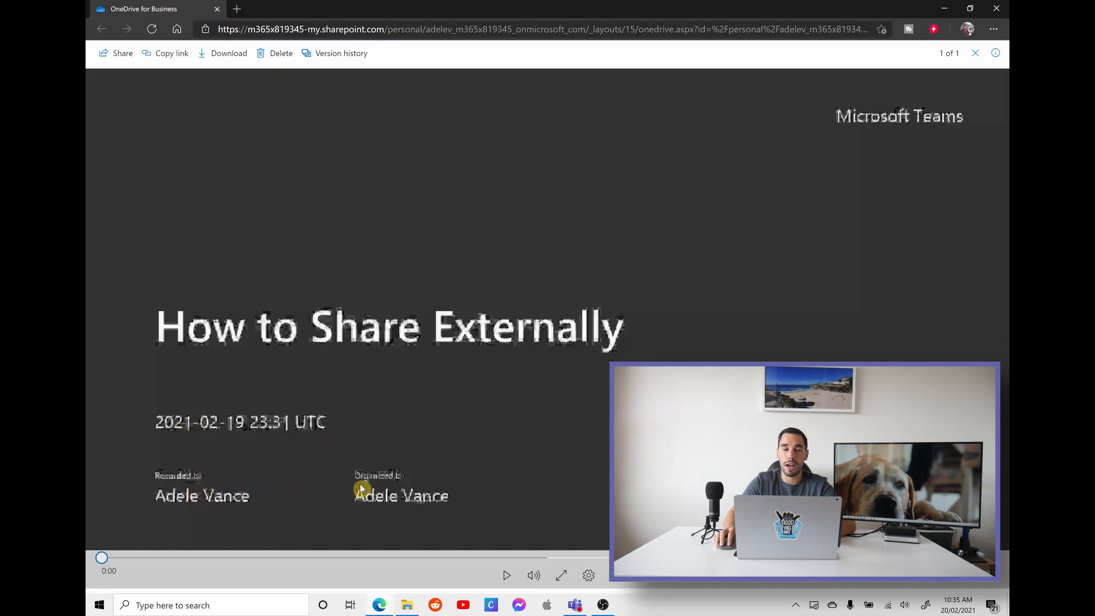
pyautogui.click(506, 575)
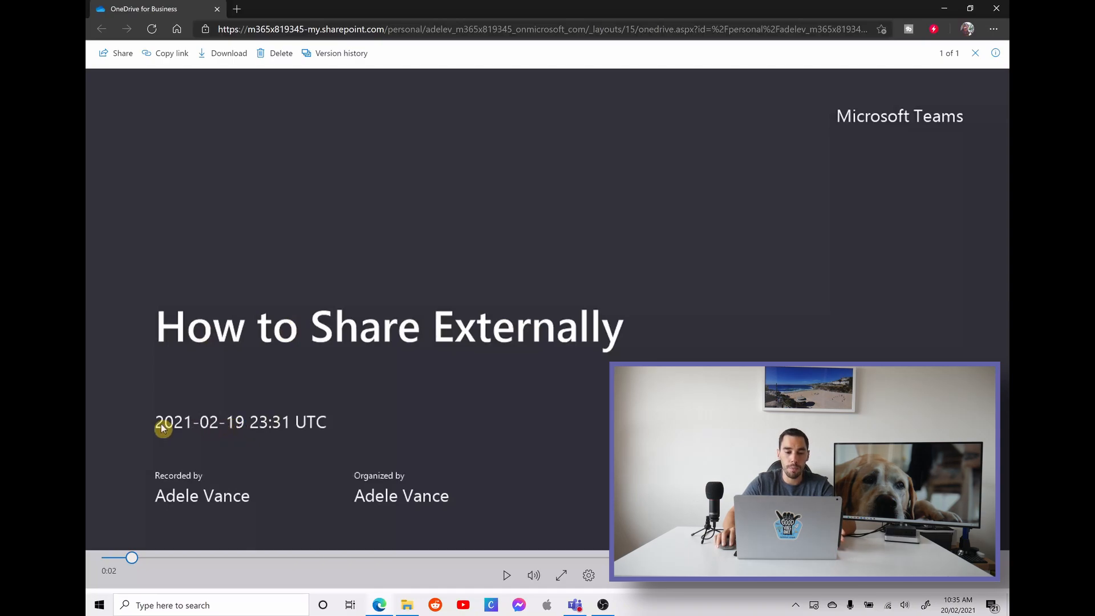
pyautogui.moveTo(192, 489)
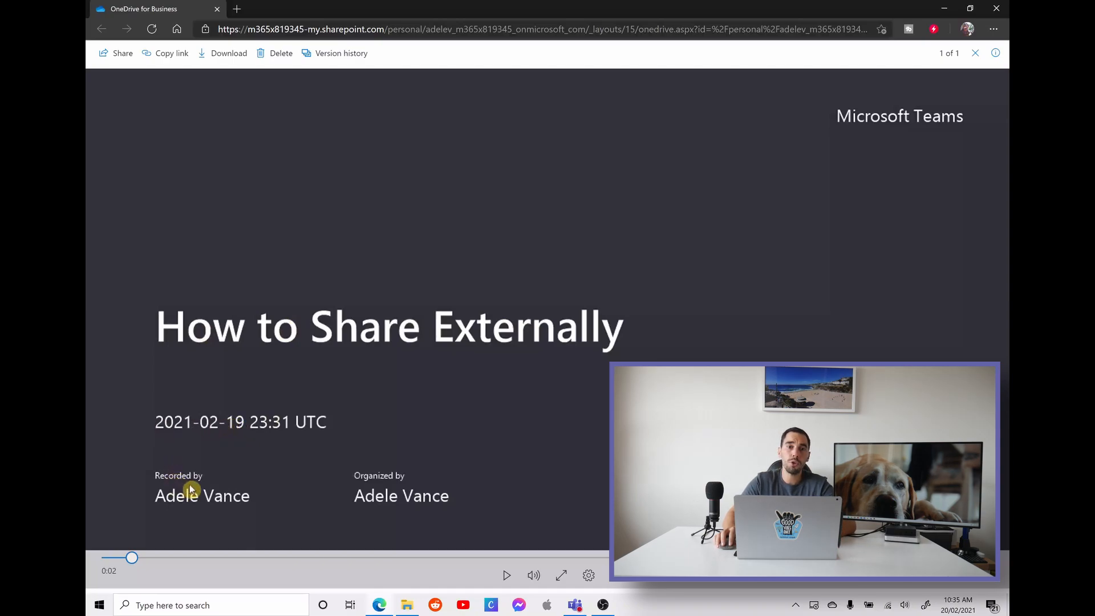
pyautogui.moveTo(131, 557)
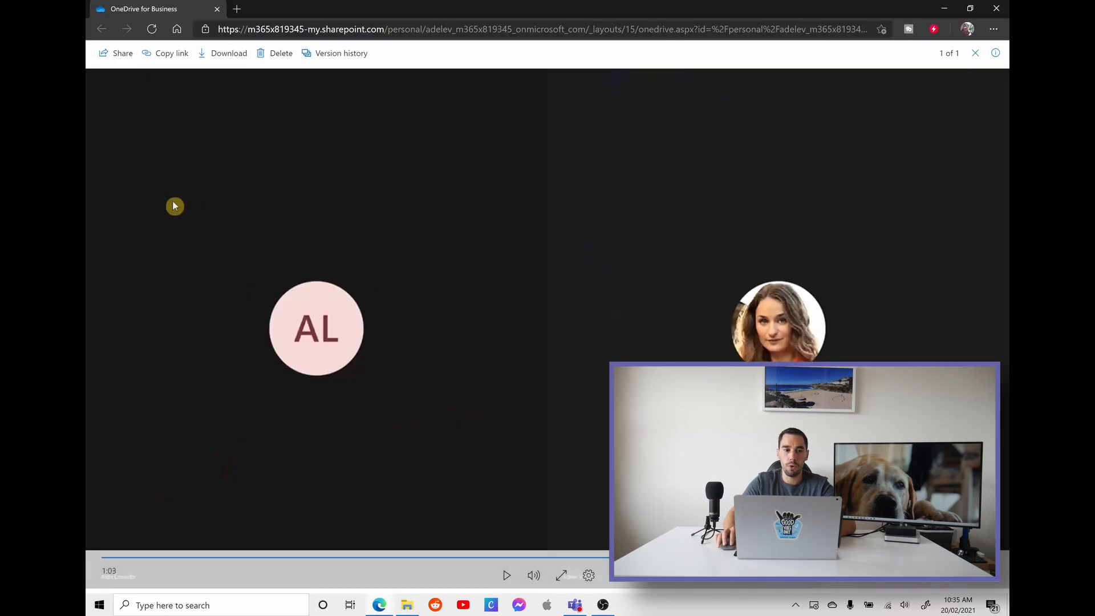
pyautogui.moveTo(116, 53)
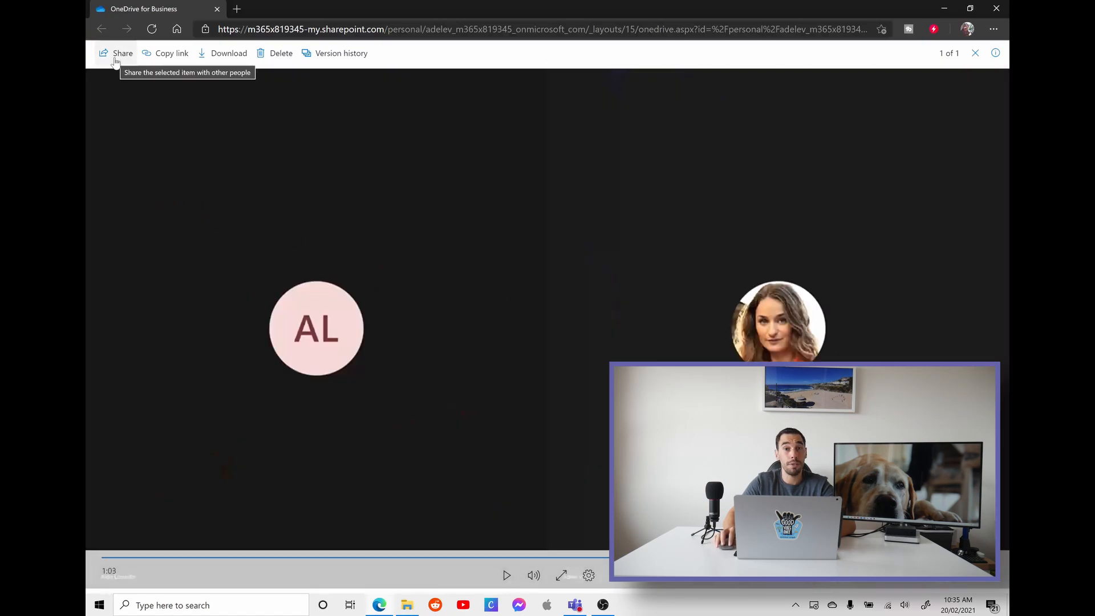
pyautogui.click(122, 53)
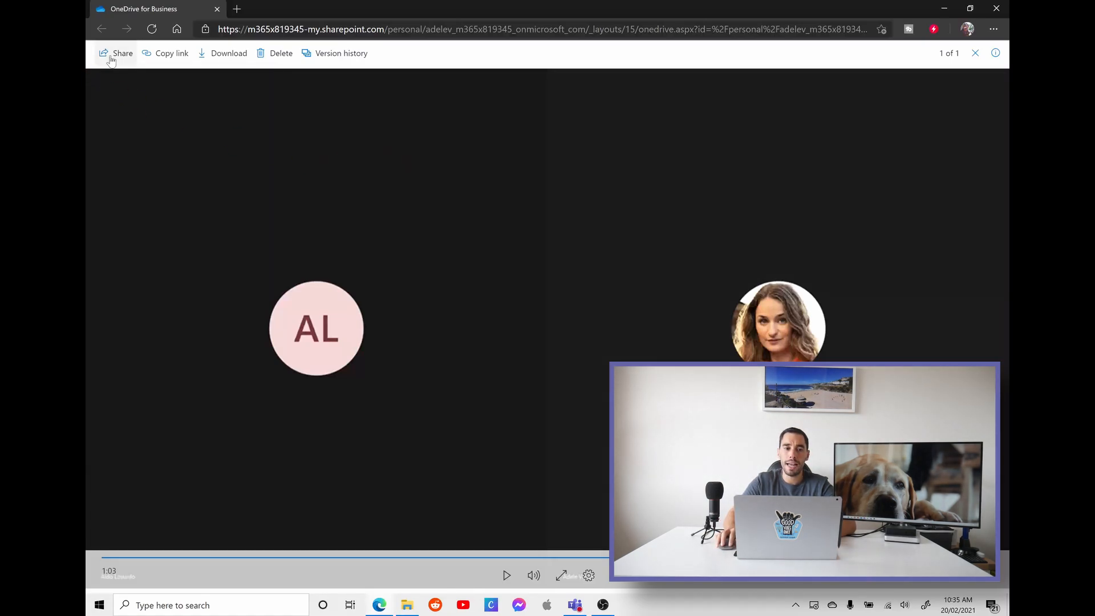
pyautogui.click(116, 53)
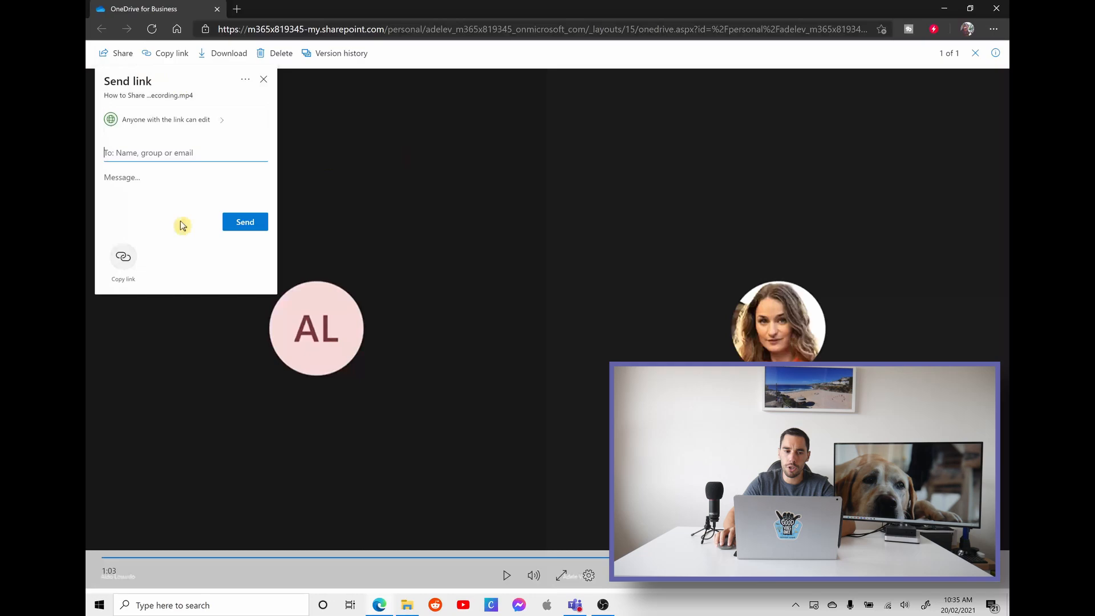
pyautogui.moveTo(474, 150)
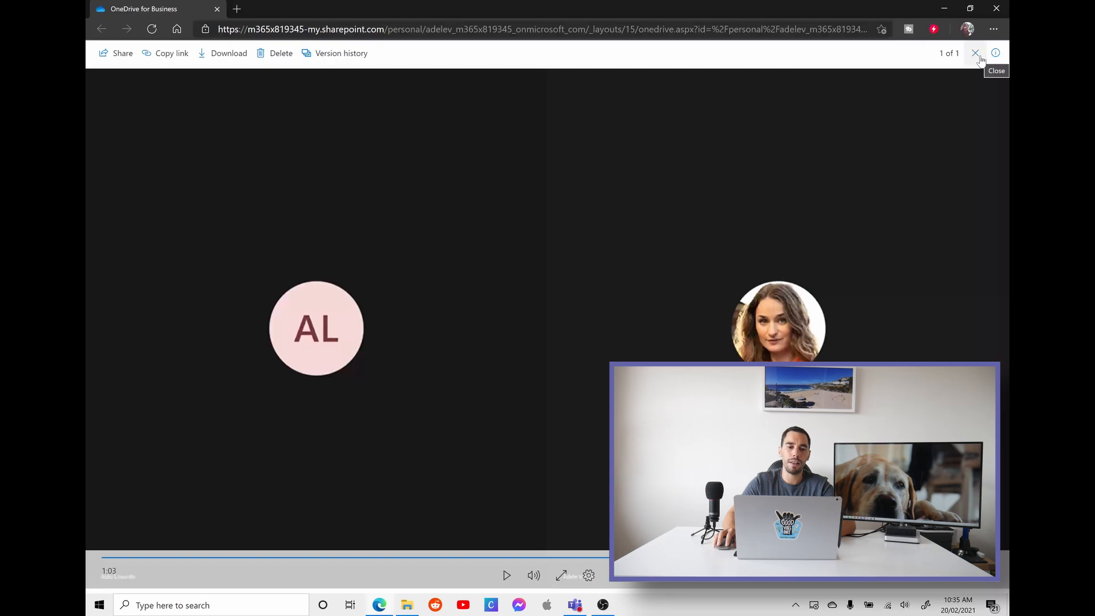
# Close the recording viewer and open the Recordings folder in My files
pyautogui.click(974, 53)
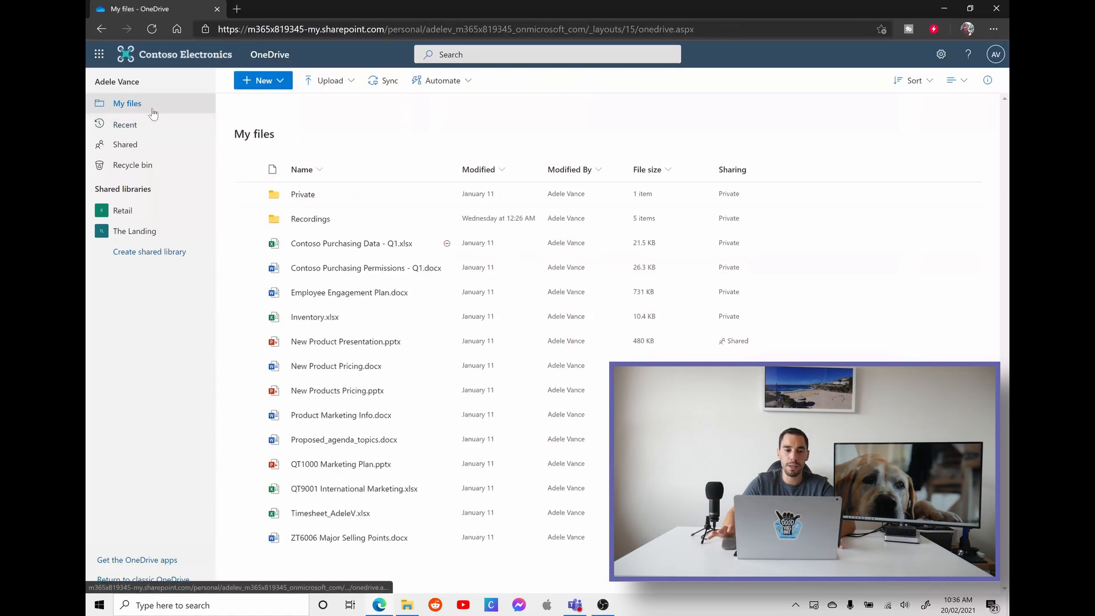
pyautogui.moveTo(300, 206)
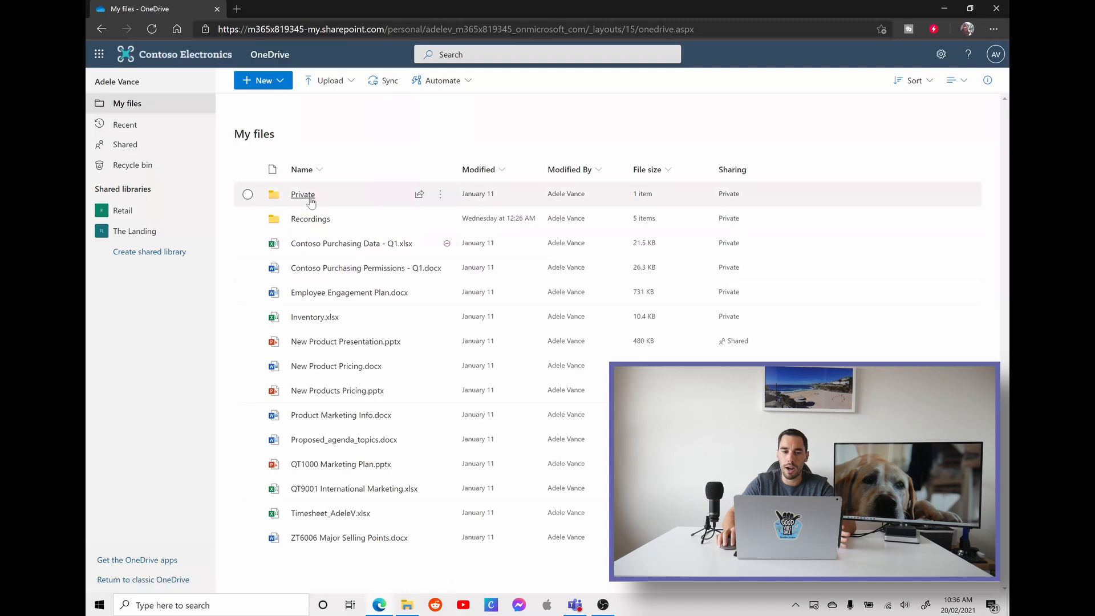
pyautogui.moveTo(310, 218)
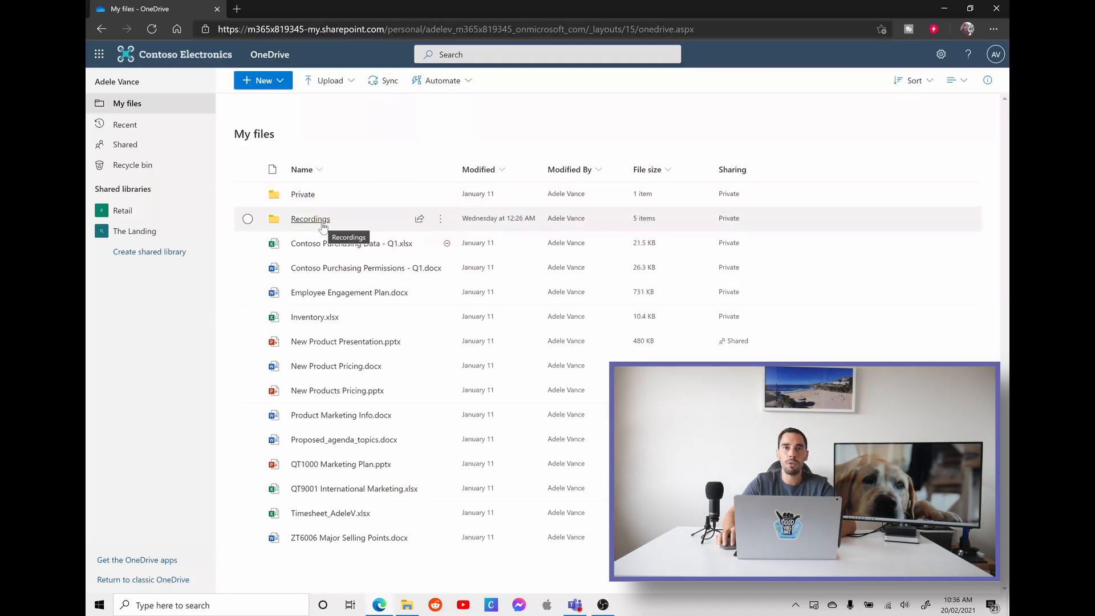
pyautogui.moveTo(366, 99)
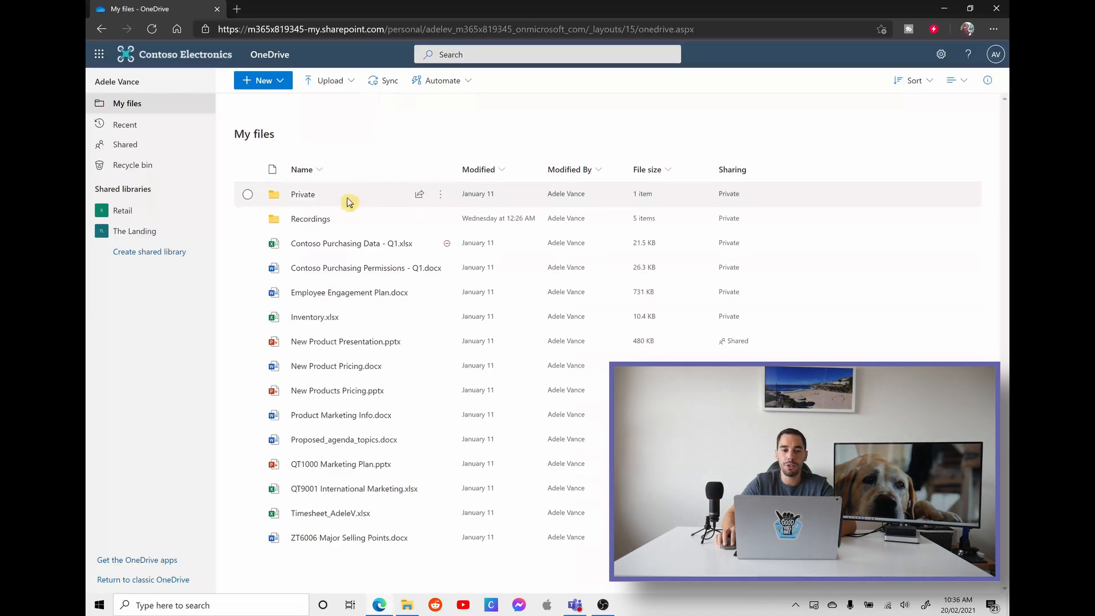
pyautogui.moveTo(323, 222)
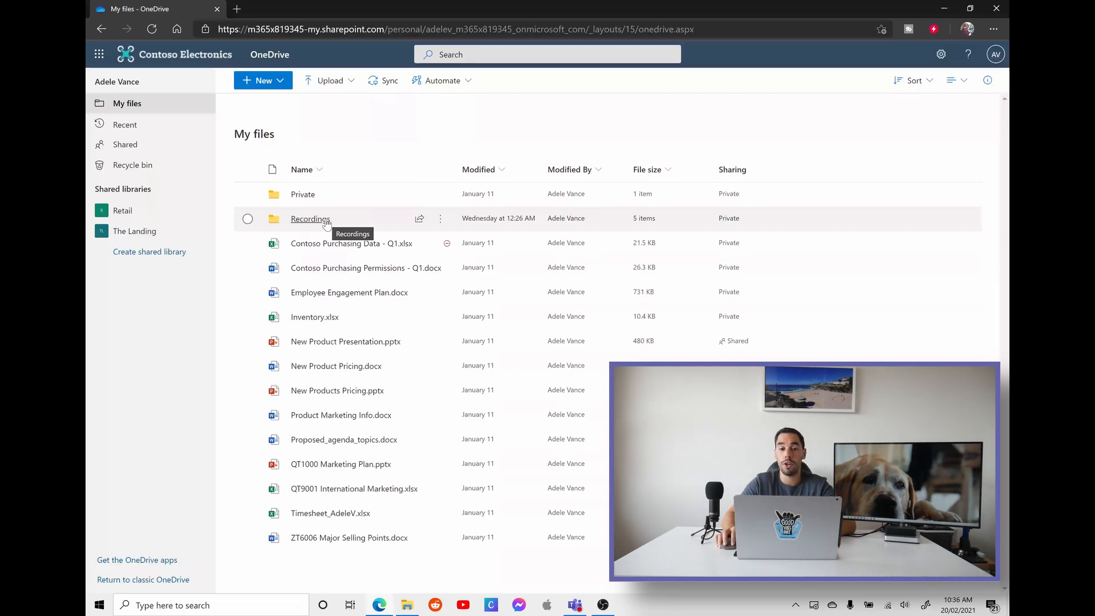
pyautogui.click(310, 218)
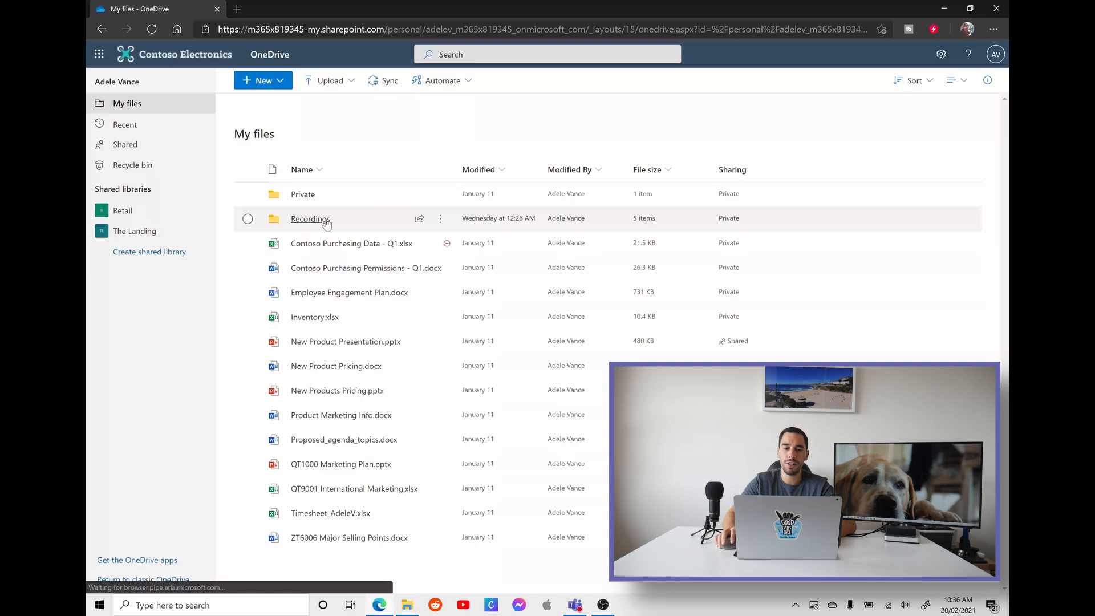
# Sort the Recordings folder newer to older and start sharing the How to Share Externally recording
pyautogui.click(310, 218)
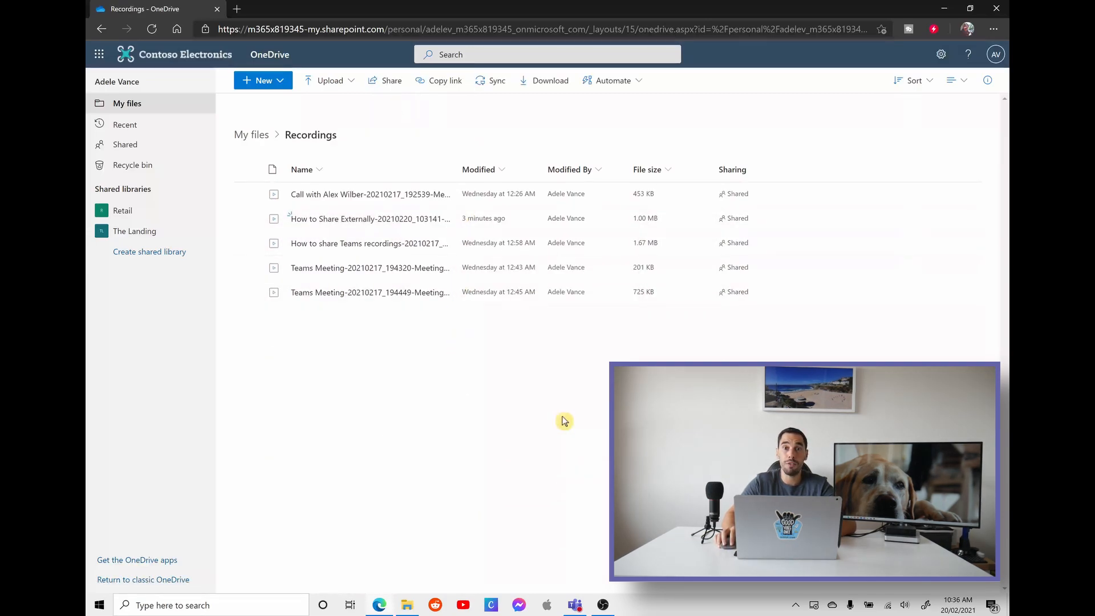
pyautogui.moveTo(460, 147)
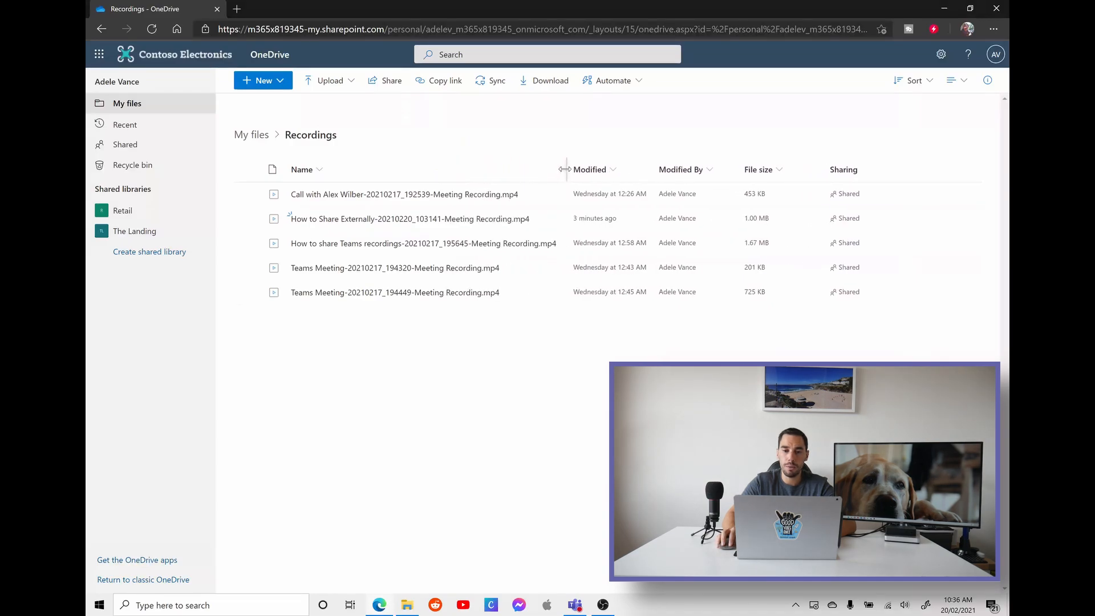
pyautogui.moveTo(247, 169)
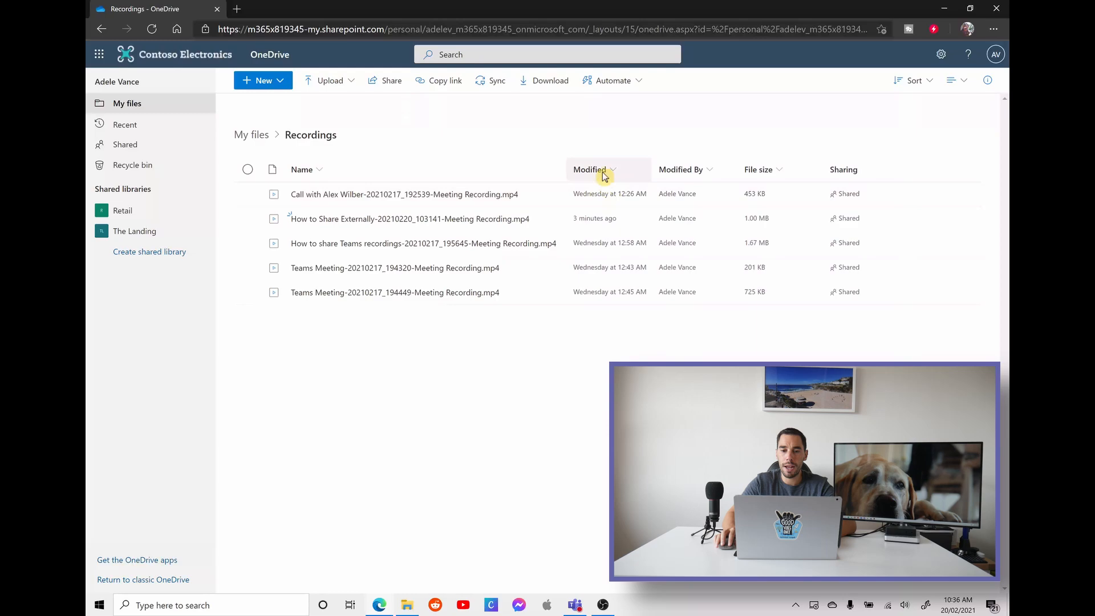
pyautogui.click(590, 169)
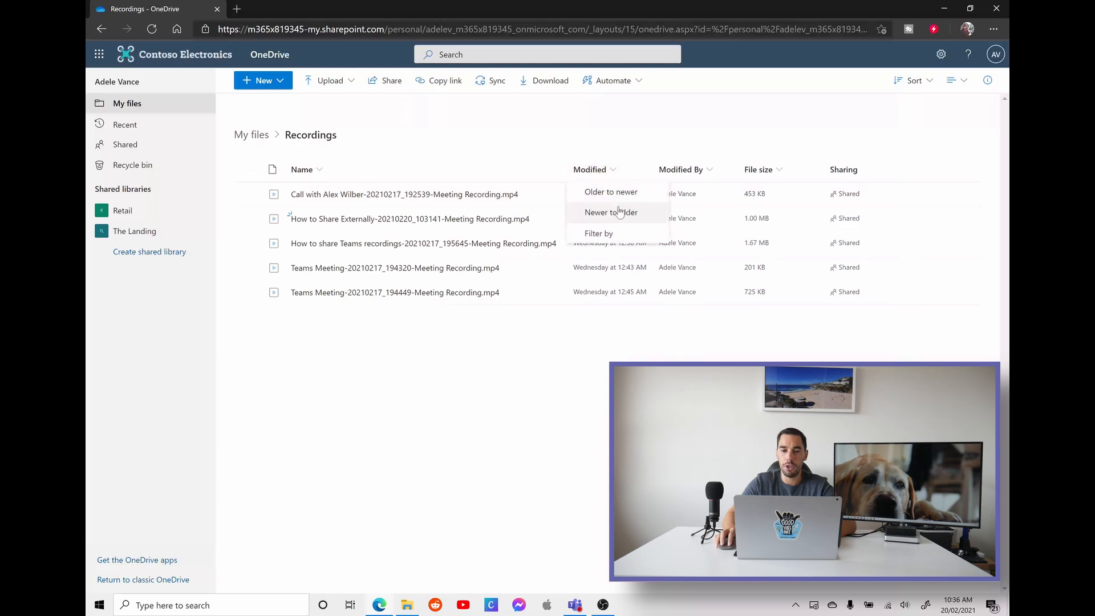
pyautogui.click(609, 212)
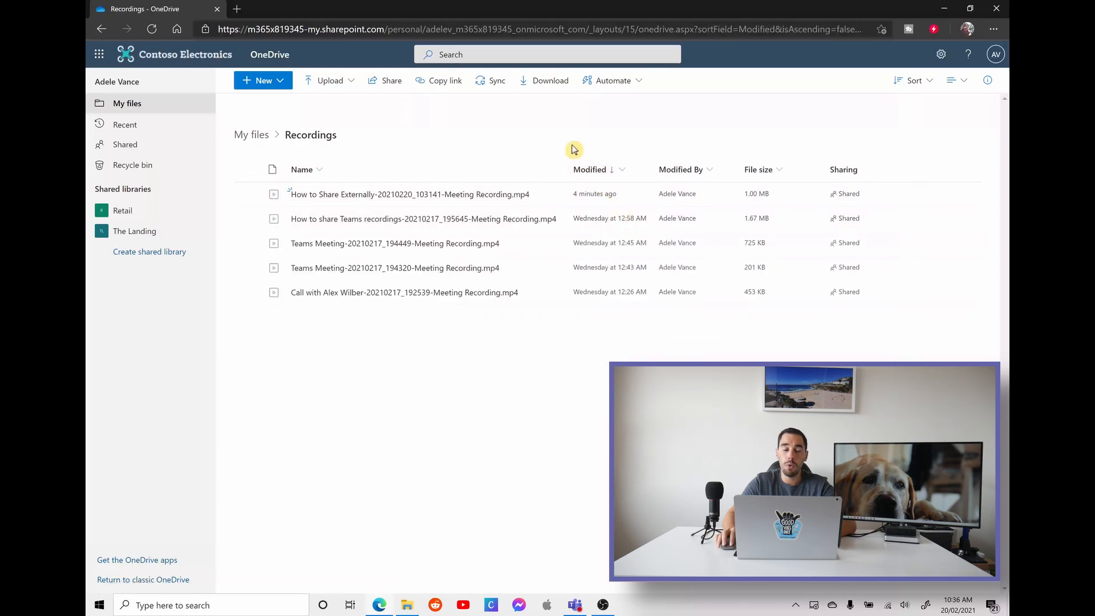
pyautogui.moveTo(363, 194)
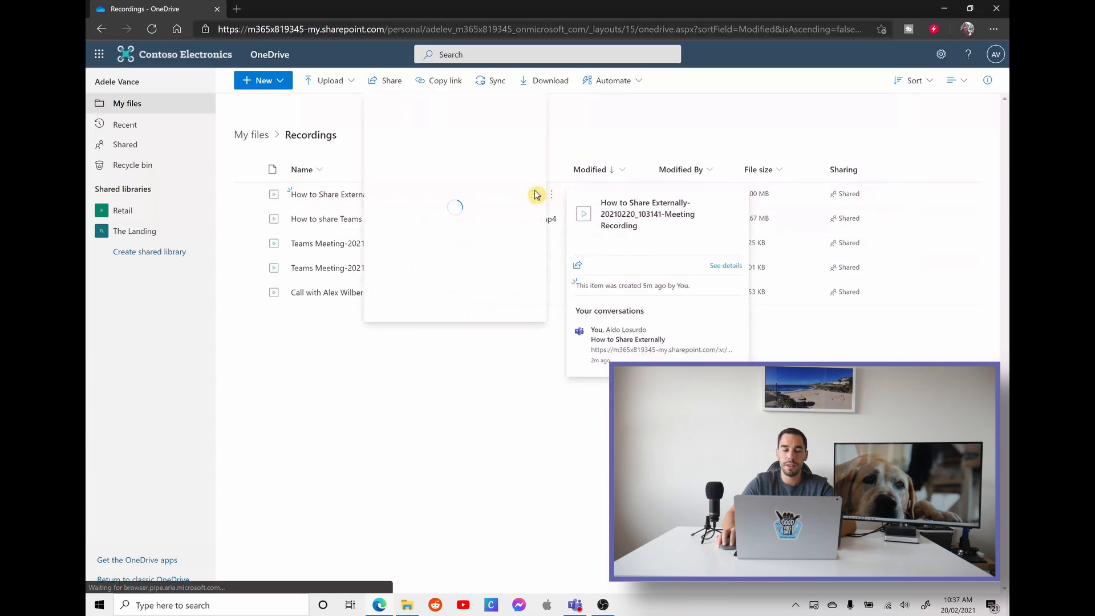
pyautogui.click(390, 80)
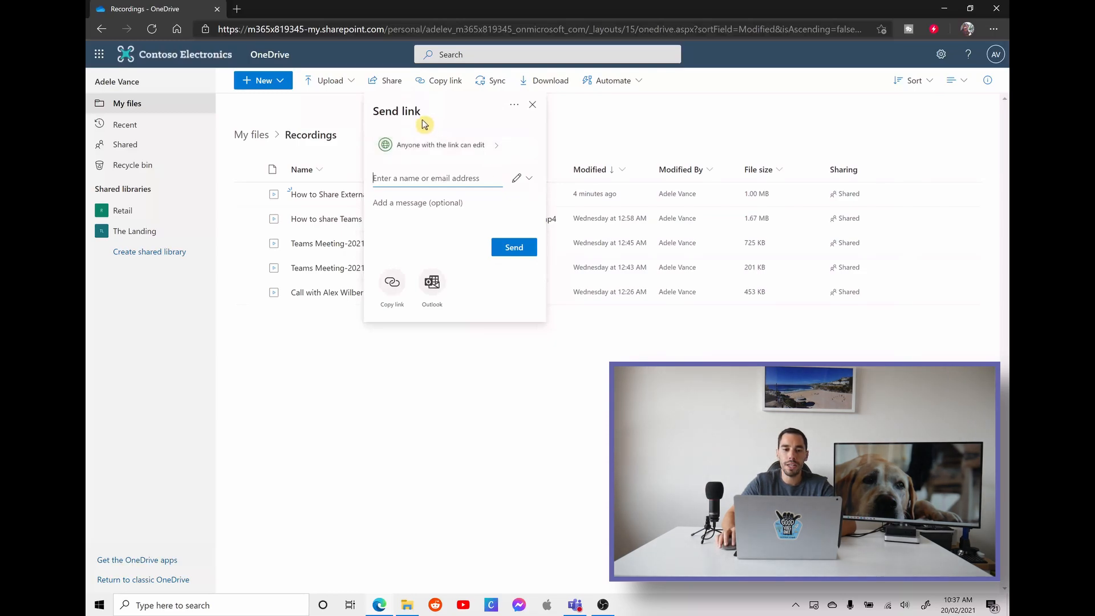
pyautogui.moveTo(383, 115)
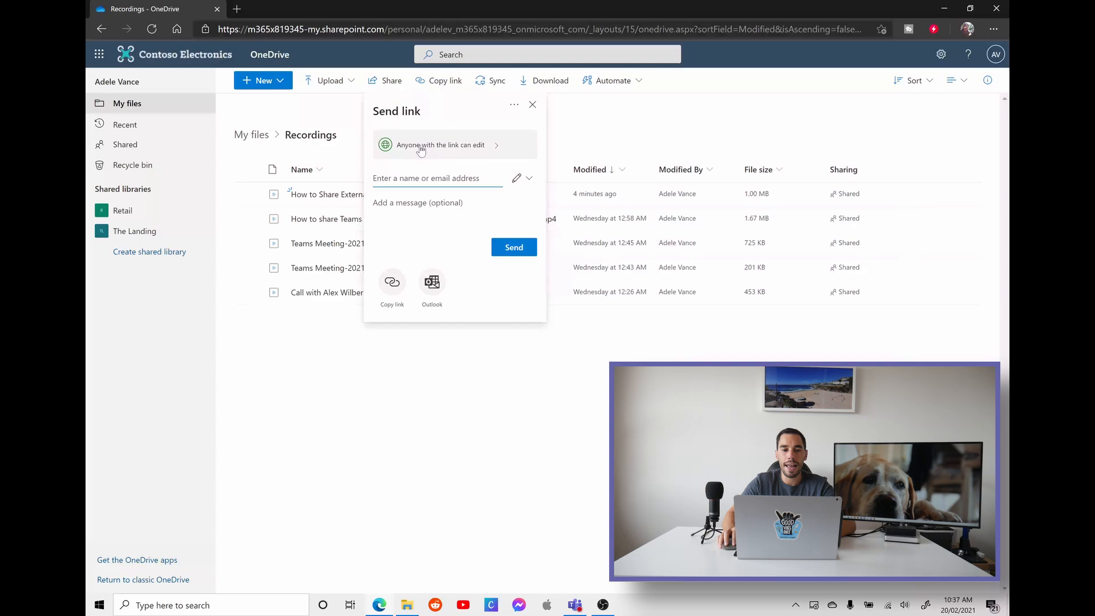
pyautogui.moveTo(435, 149)
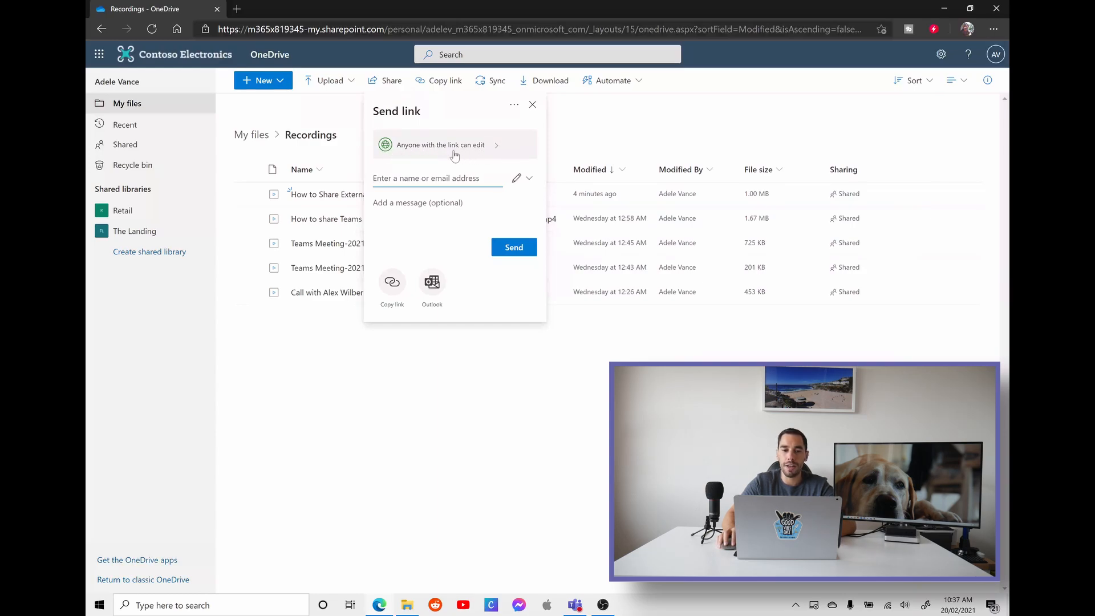
pyautogui.moveTo(489, 150)
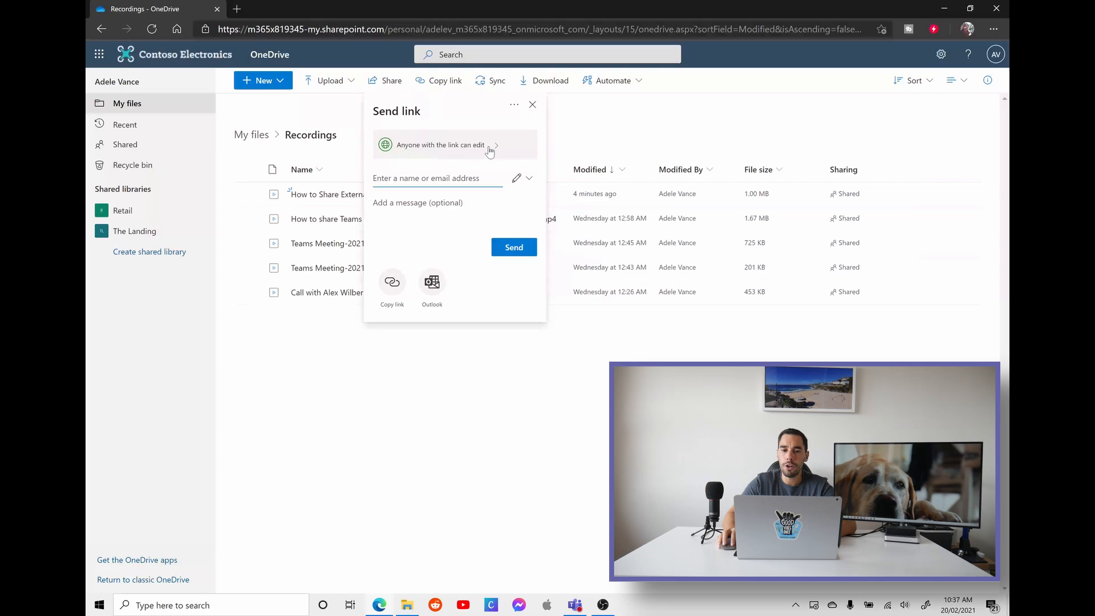
# Open Link settings from the 'Anyone with the link can edit' option
pyautogui.click(454, 144)
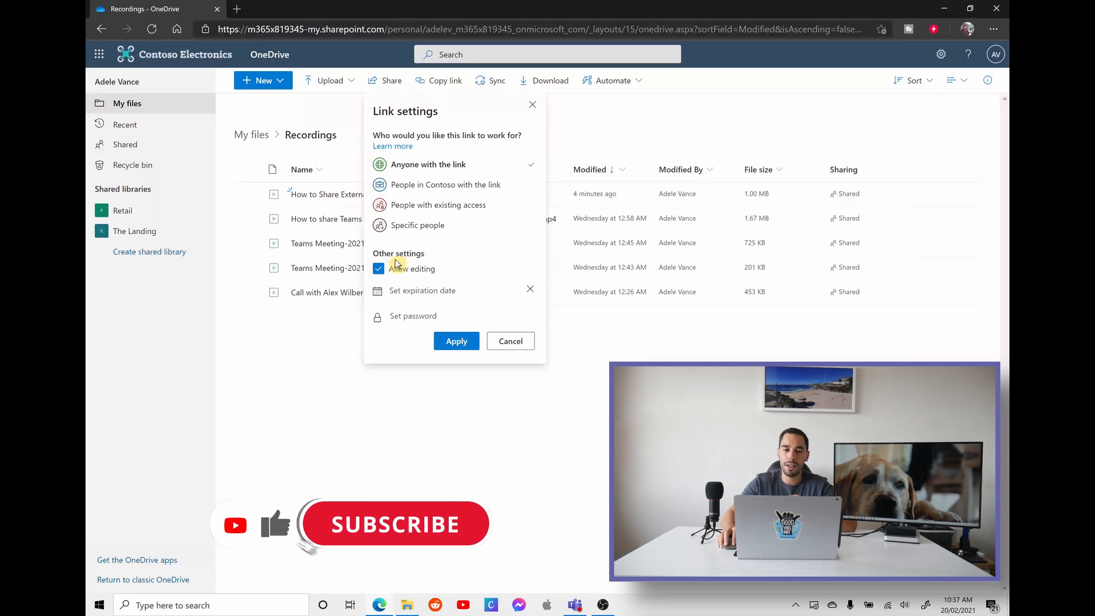
# Toggle Allow editing off and back on, then open the expiration date picker
pyautogui.click(378, 268)
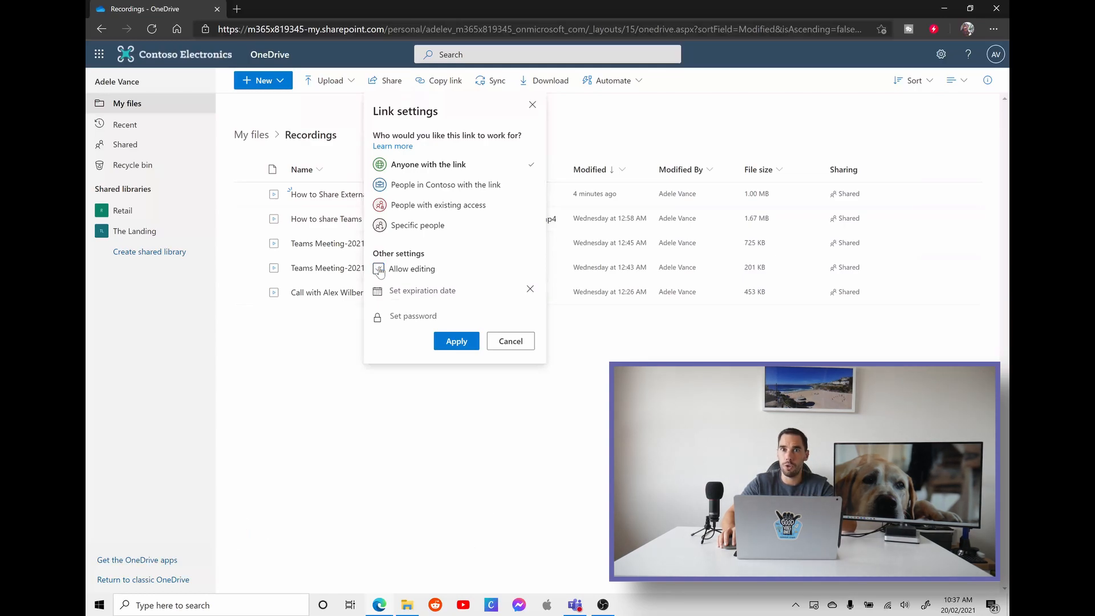
pyautogui.click(377, 268)
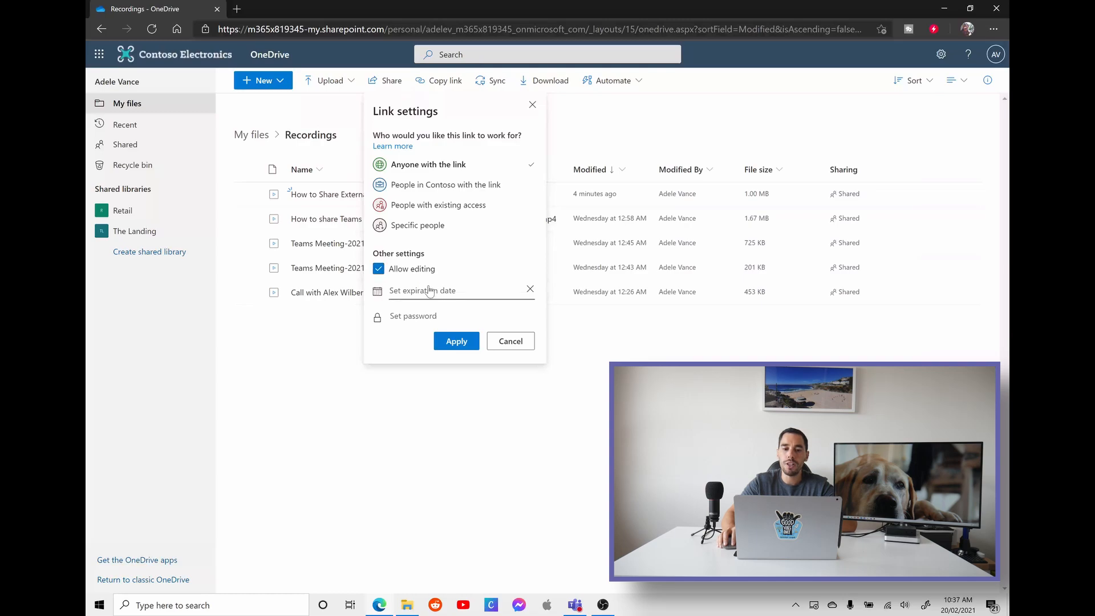
pyautogui.click(454, 290)
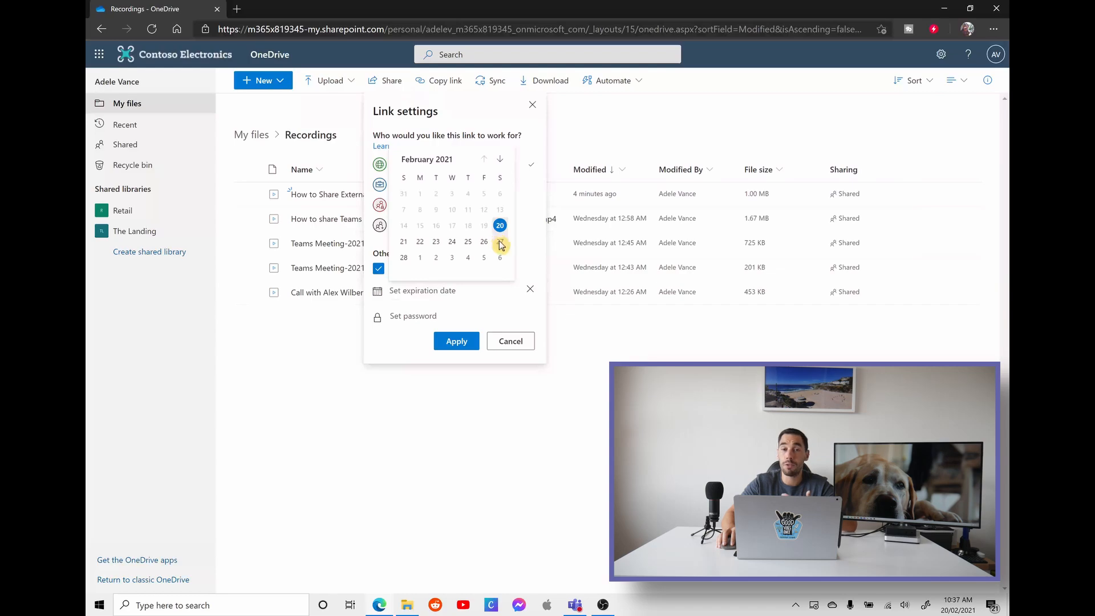
# Set the link to expire February 27, 2021, verify the password, and apply
pyautogui.click(500, 240)
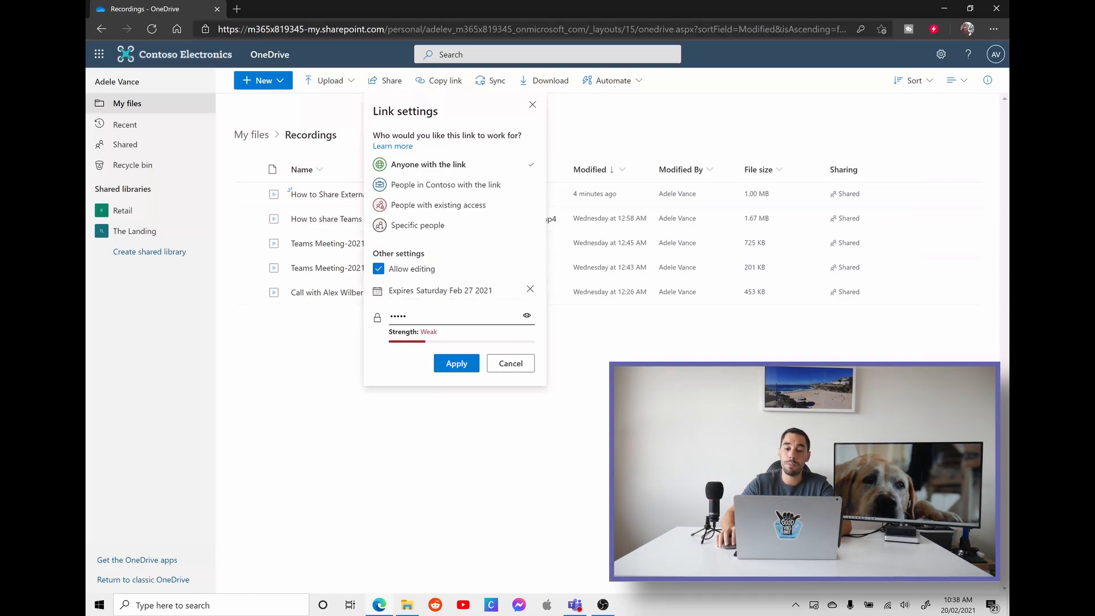
pyautogui.click(527, 315)
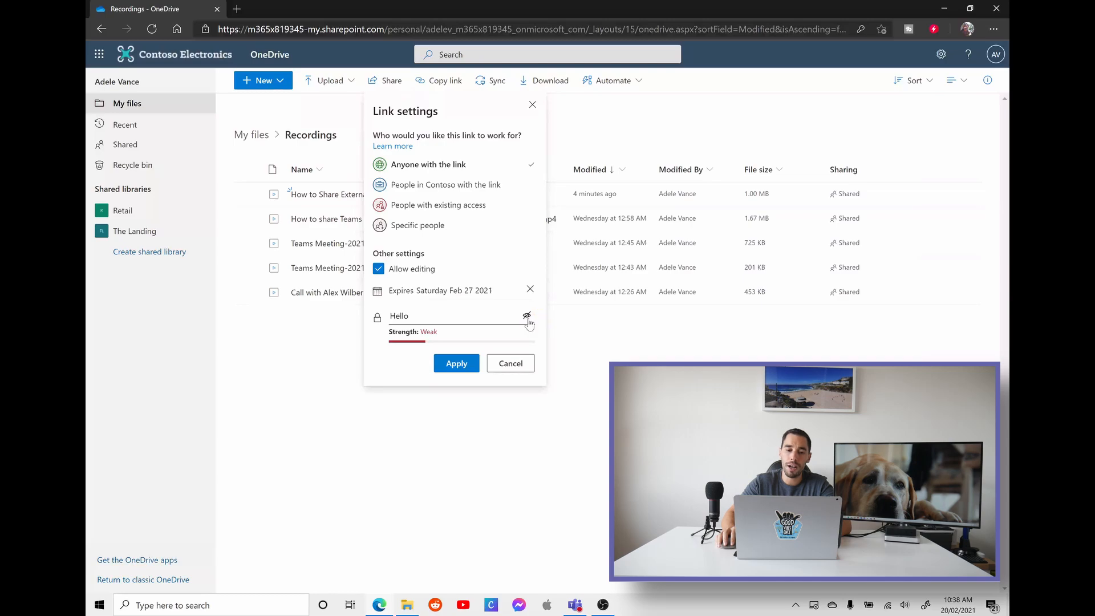
pyautogui.click(527, 316)
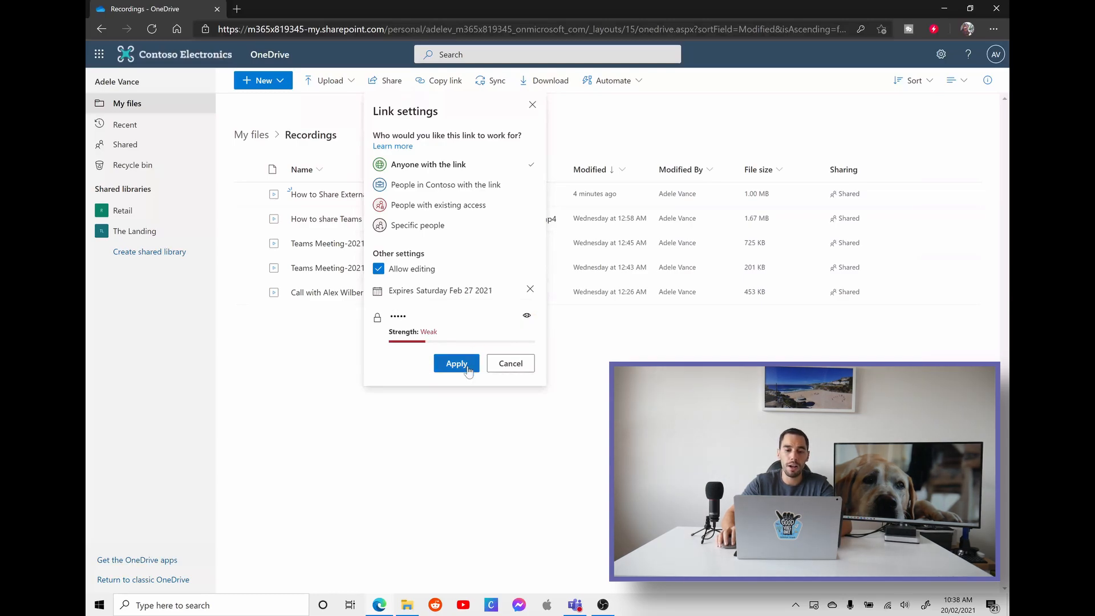
pyautogui.click(455, 364)
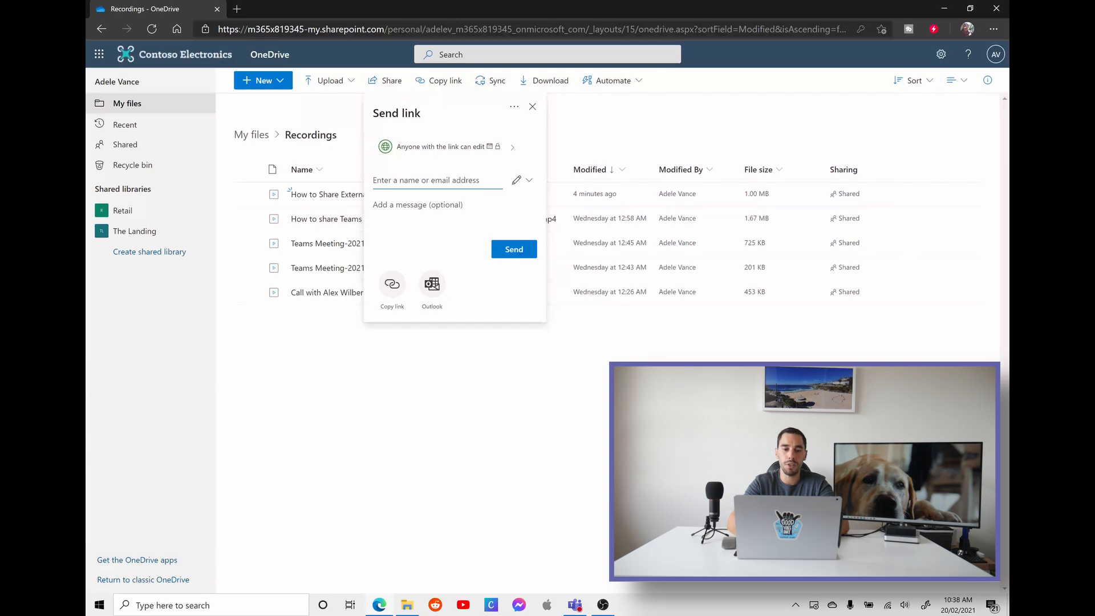
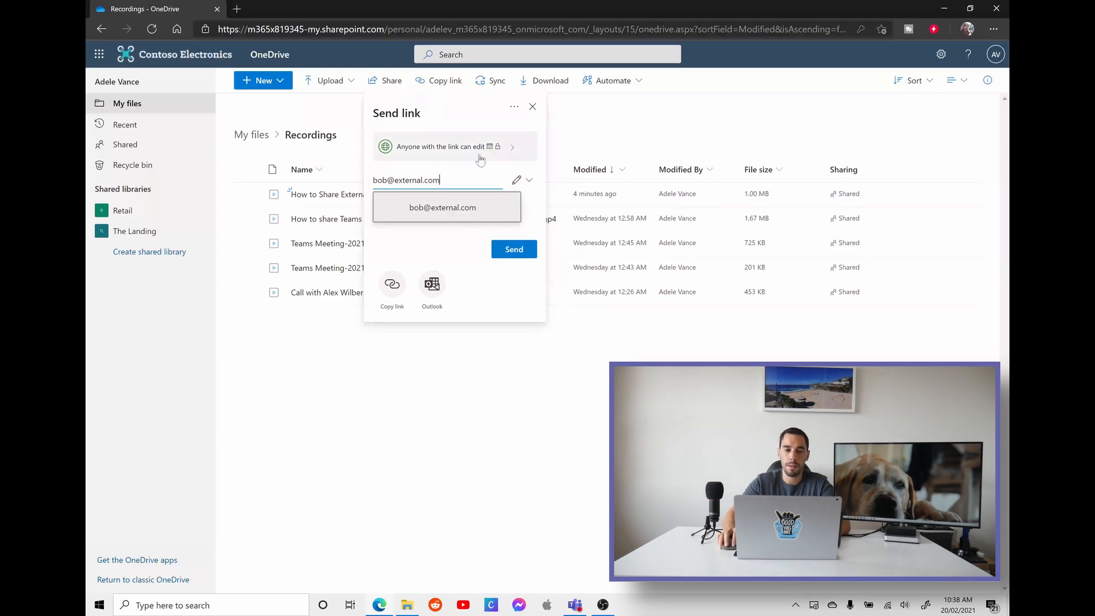
pyautogui.click(442, 207)
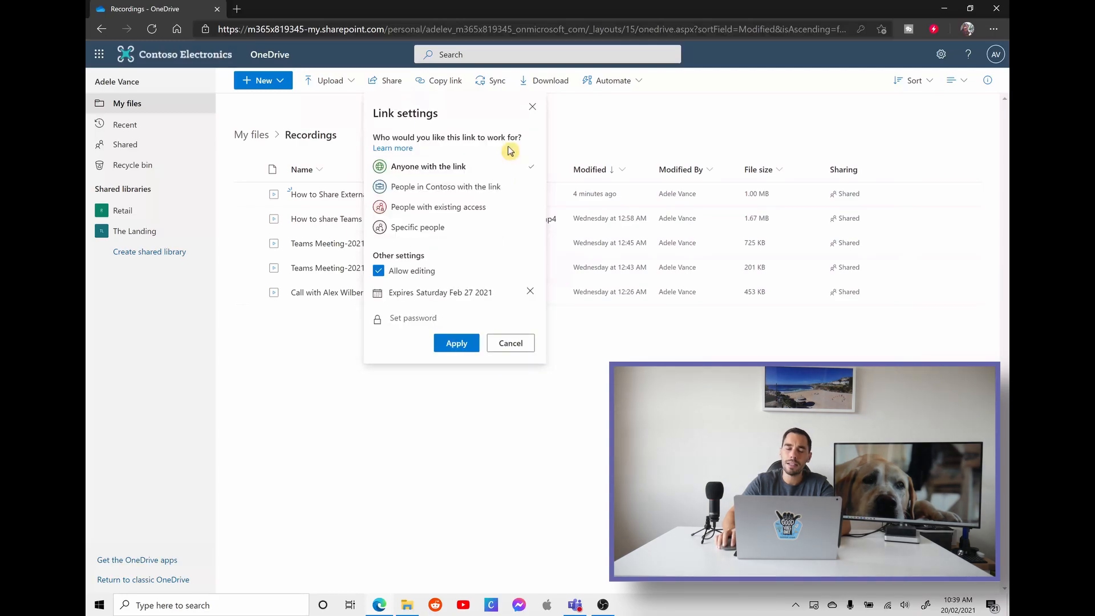
pyautogui.moveTo(502, 173)
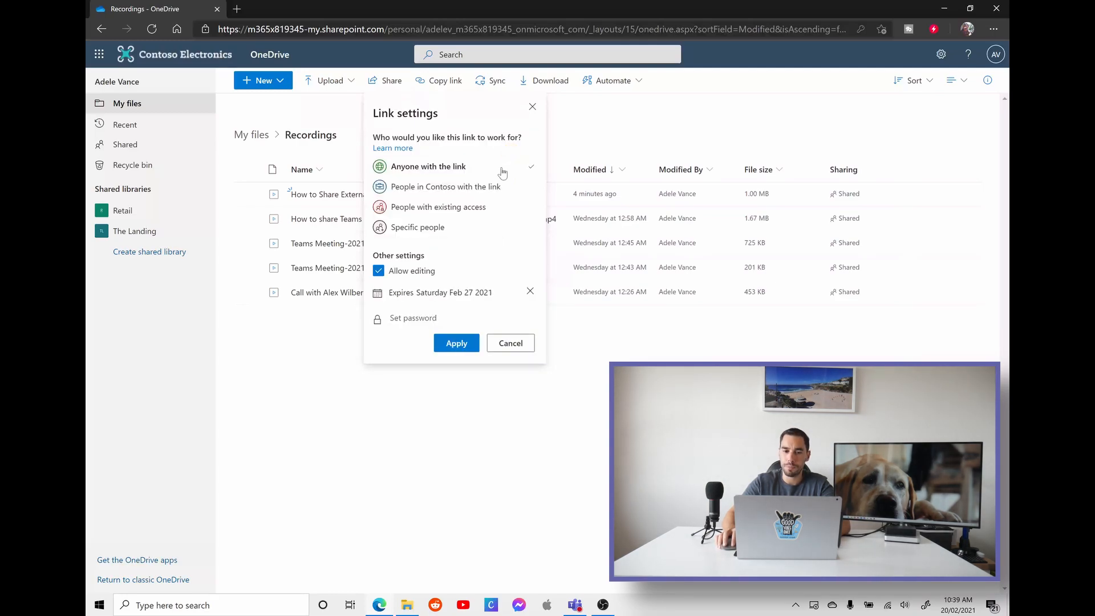
pyautogui.moveTo(418, 193)
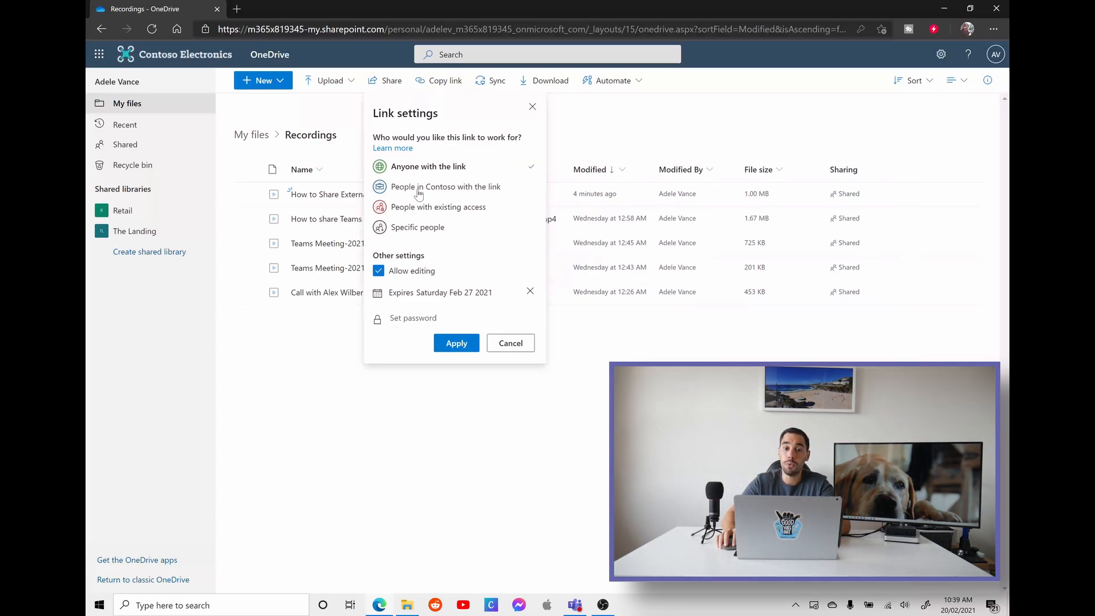
# Try the Contoso and existing-access options, then settle on Specific people
pyautogui.click(445, 186)
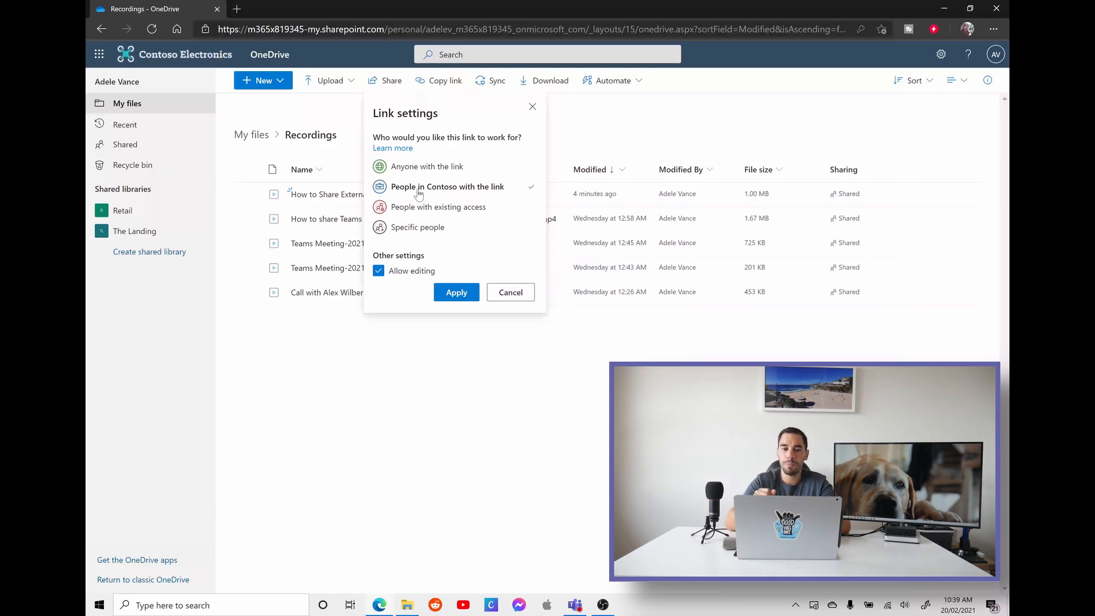
pyautogui.click(437, 207)
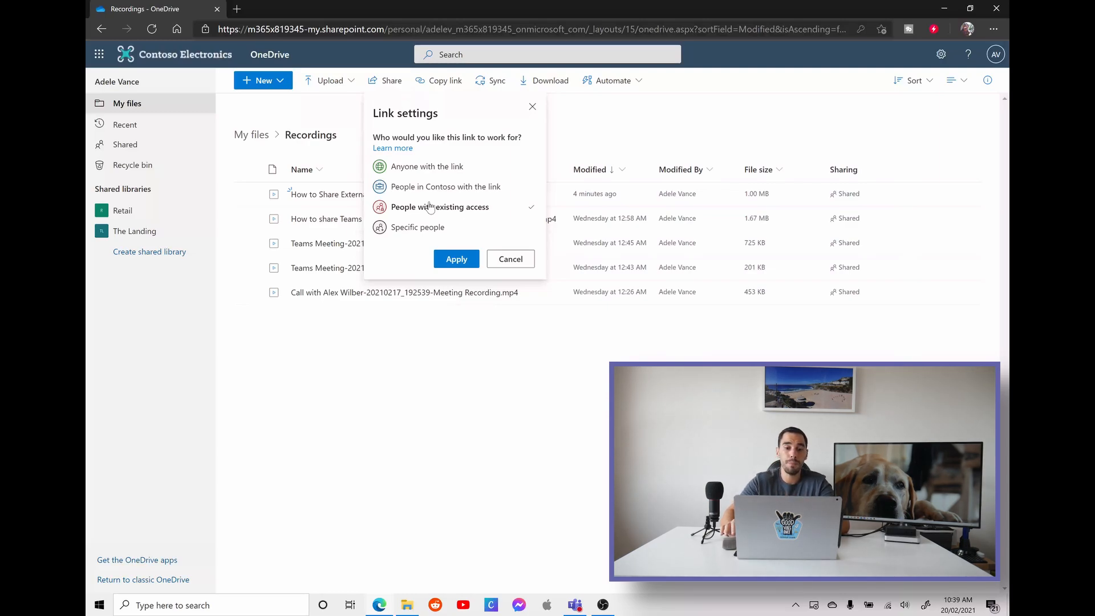
pyautogui.click(419, 227)
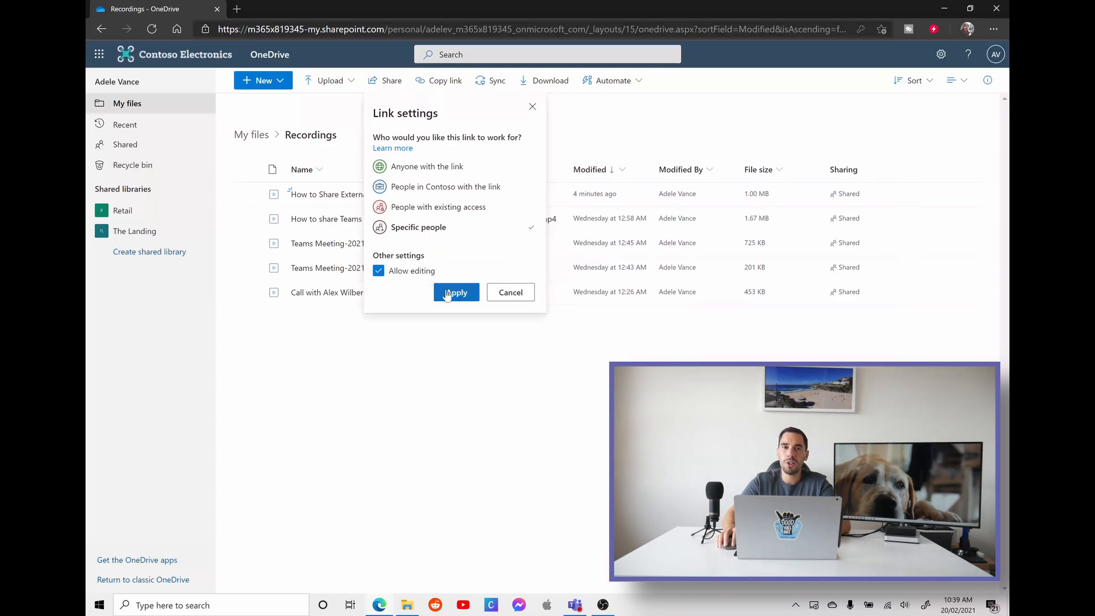
pyautogui.moveTo(404, 279)
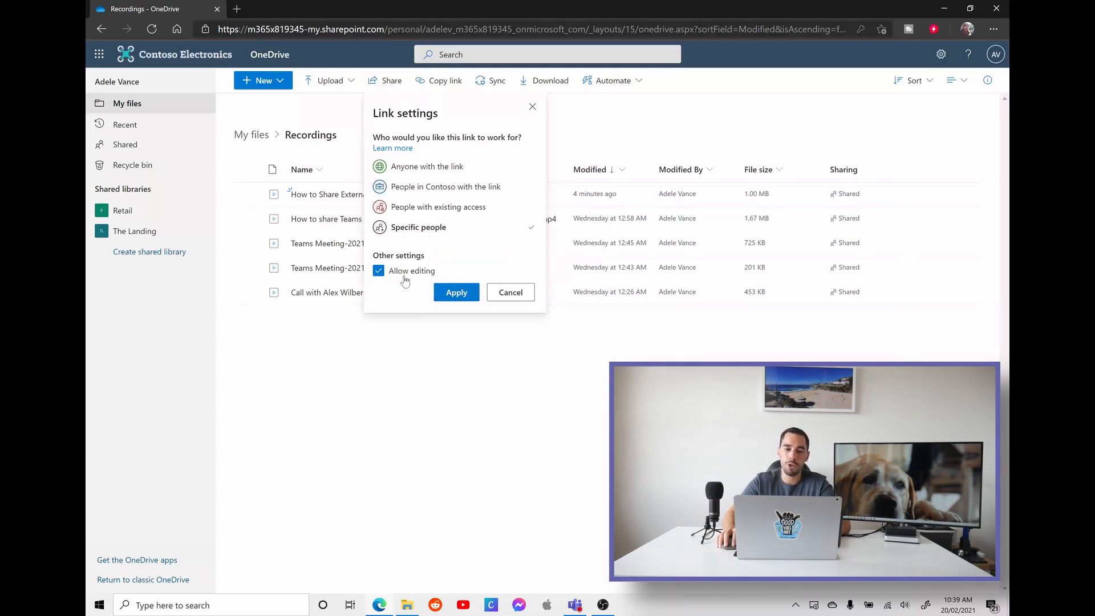
pyautogui.moveTo(456, 292)
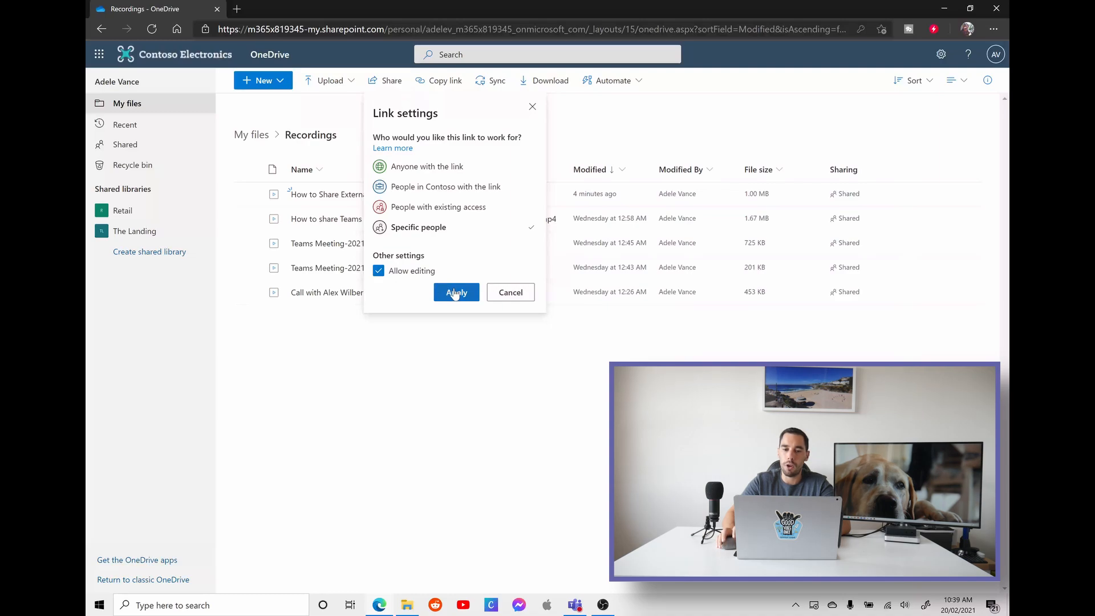
pyautogui.click(456, 292)
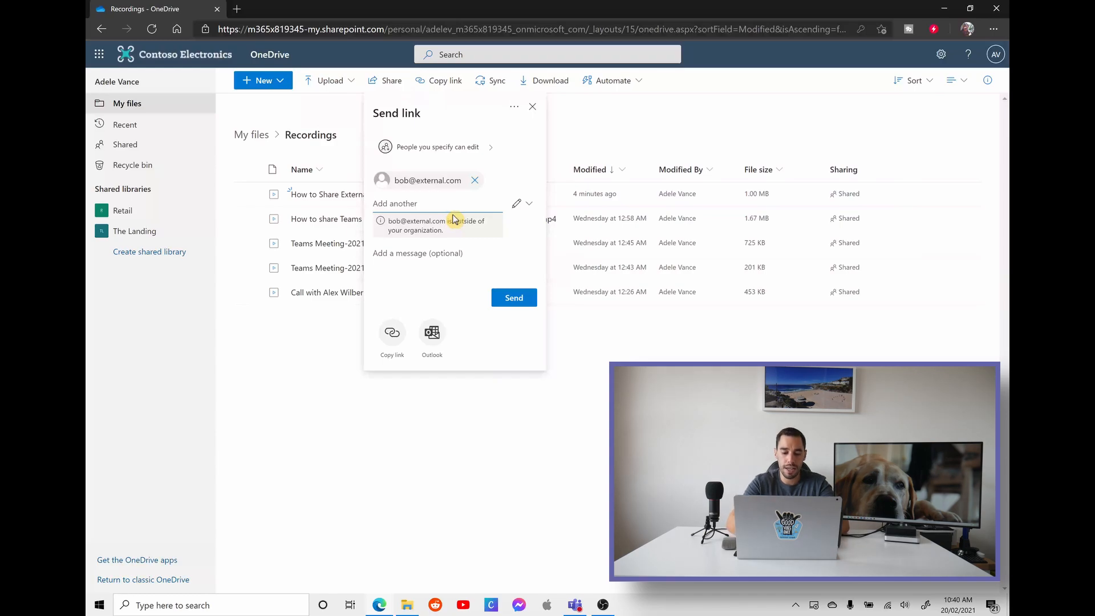
pyautogui.write('alex')
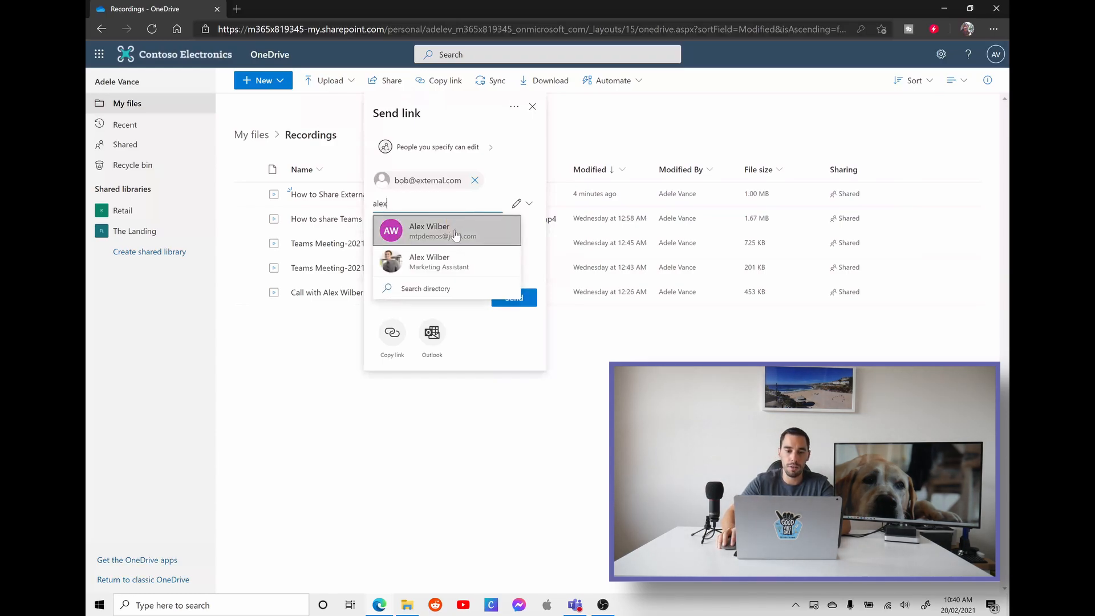
pyautogui.click(429, 230)
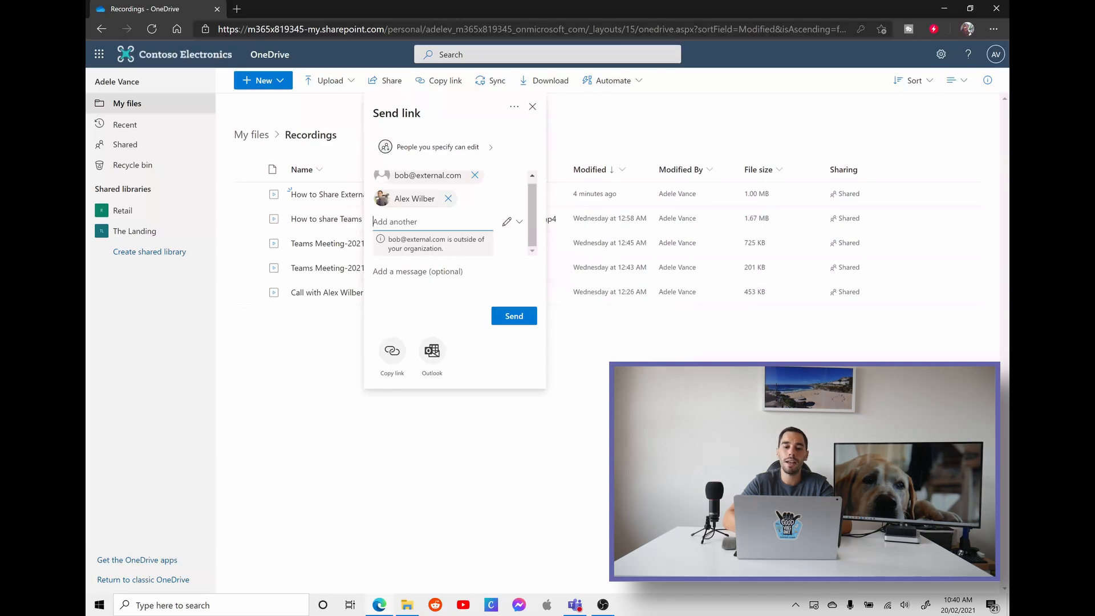
pyautogui.click(574, 604)
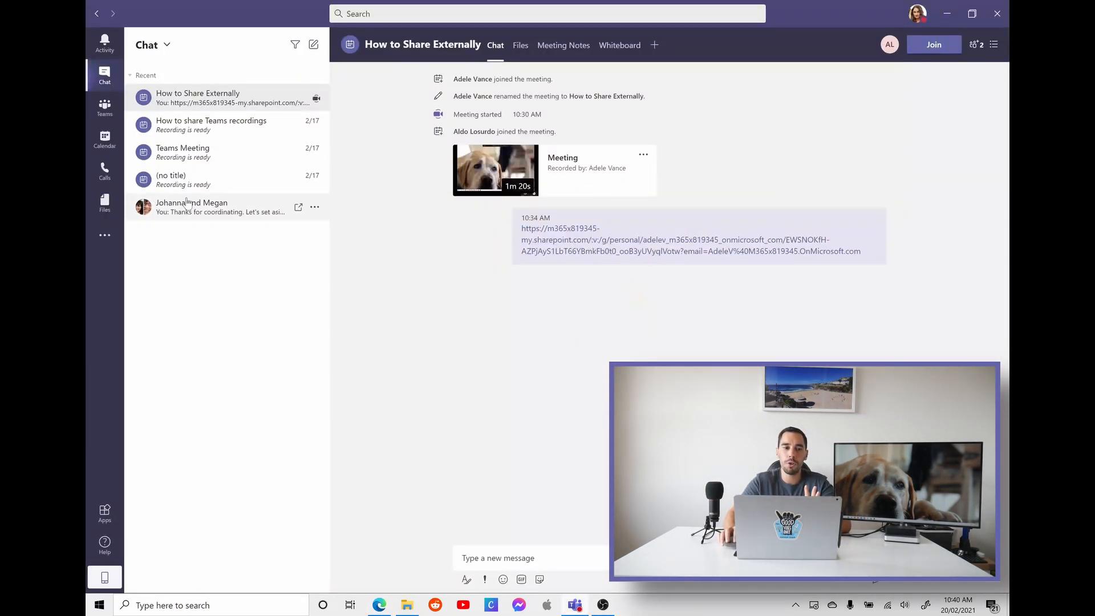
# From the calendar, open the How to Share Externally meeting chat's recording in OneDrive
pyautogui.click(104, 138)
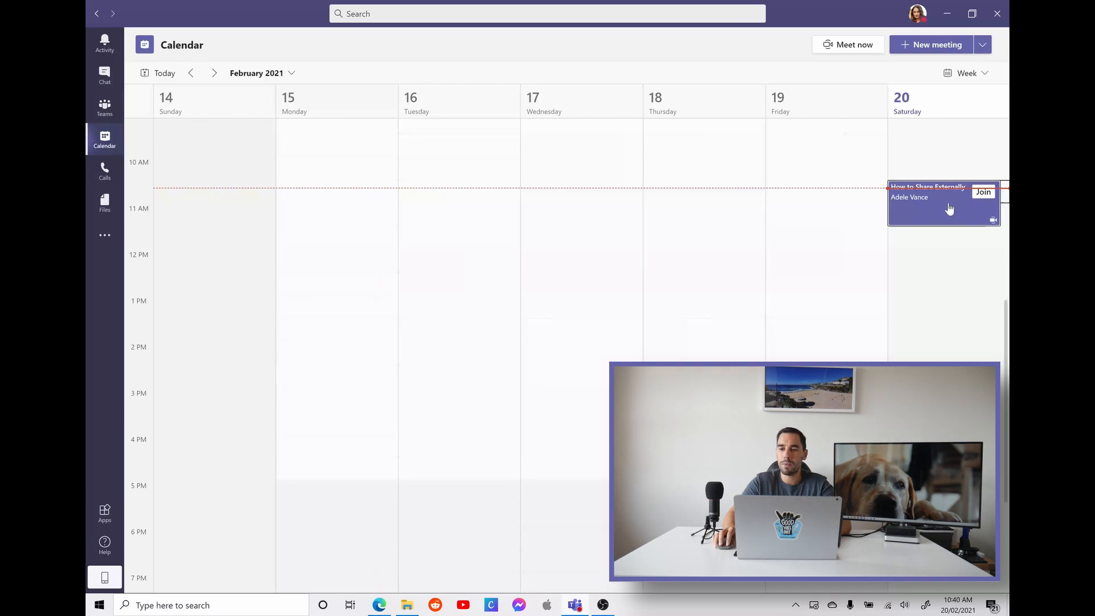
pyautogui.click(927, 203)
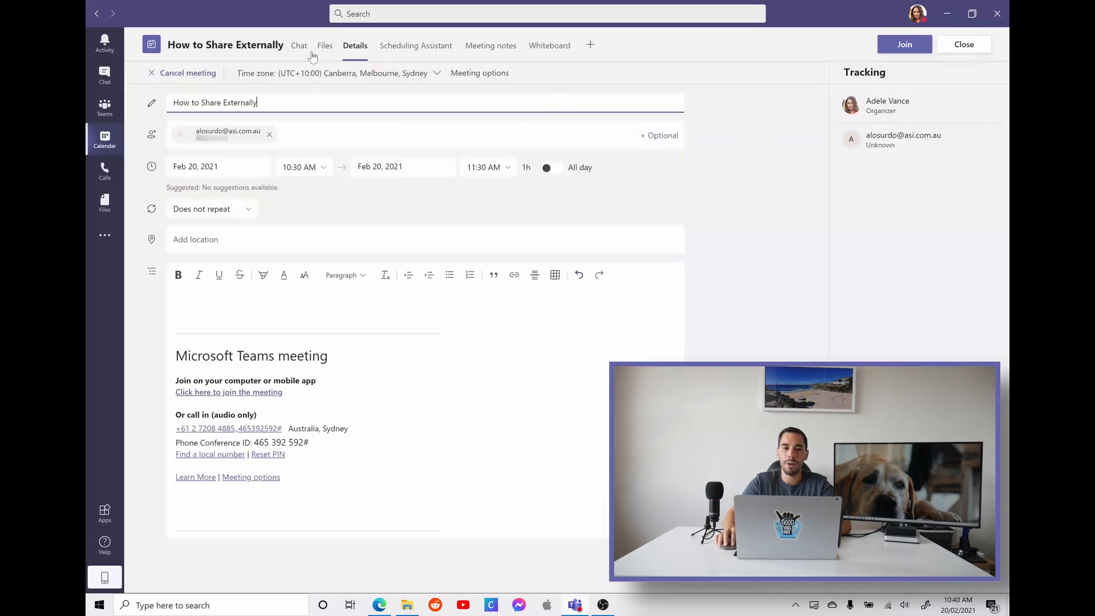
pyautogui.click(298, 44)
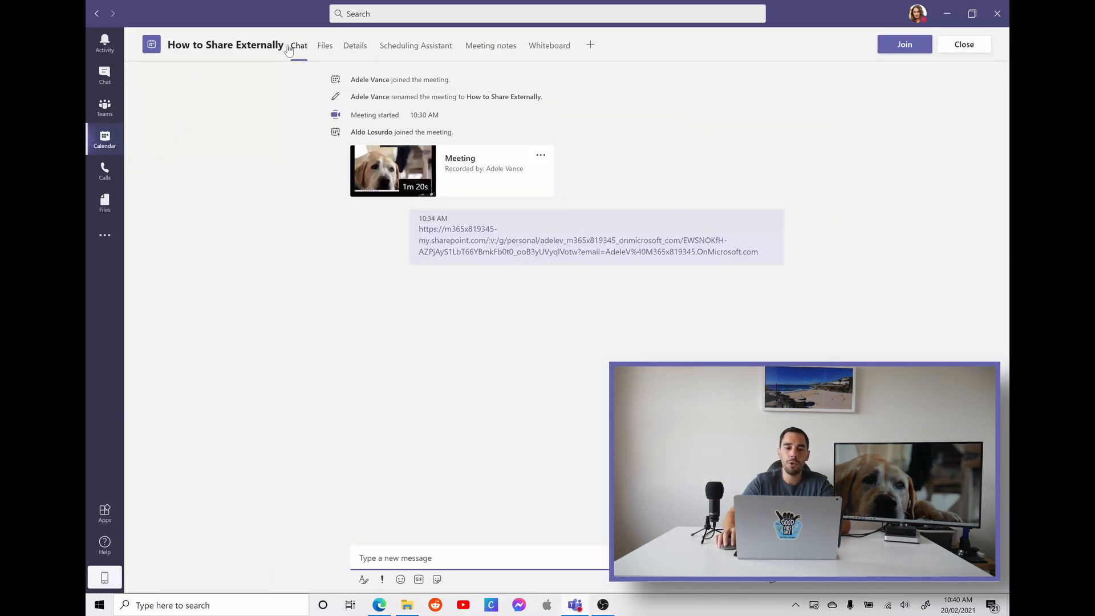
pyautogui.moveTo(640, 150)
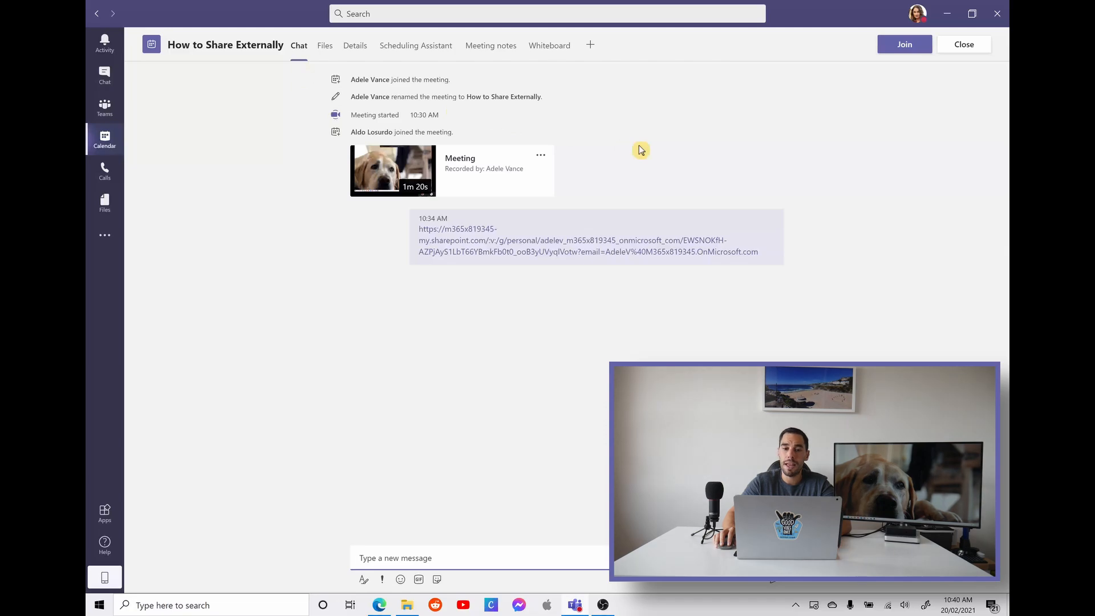
pyautogui.click(540, 155)
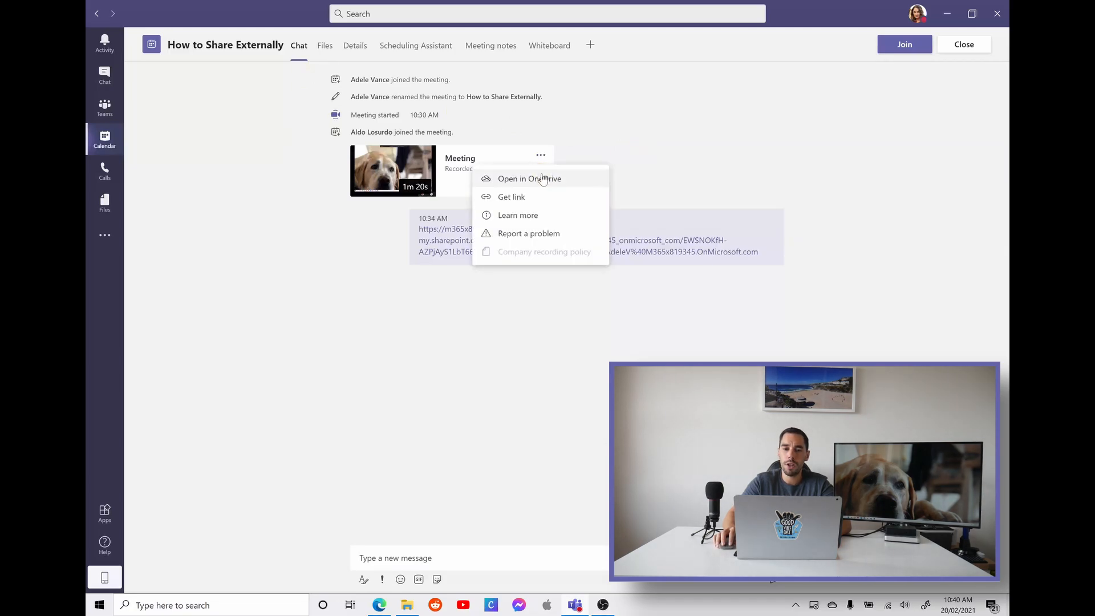
pyautogui.click(529, 178)
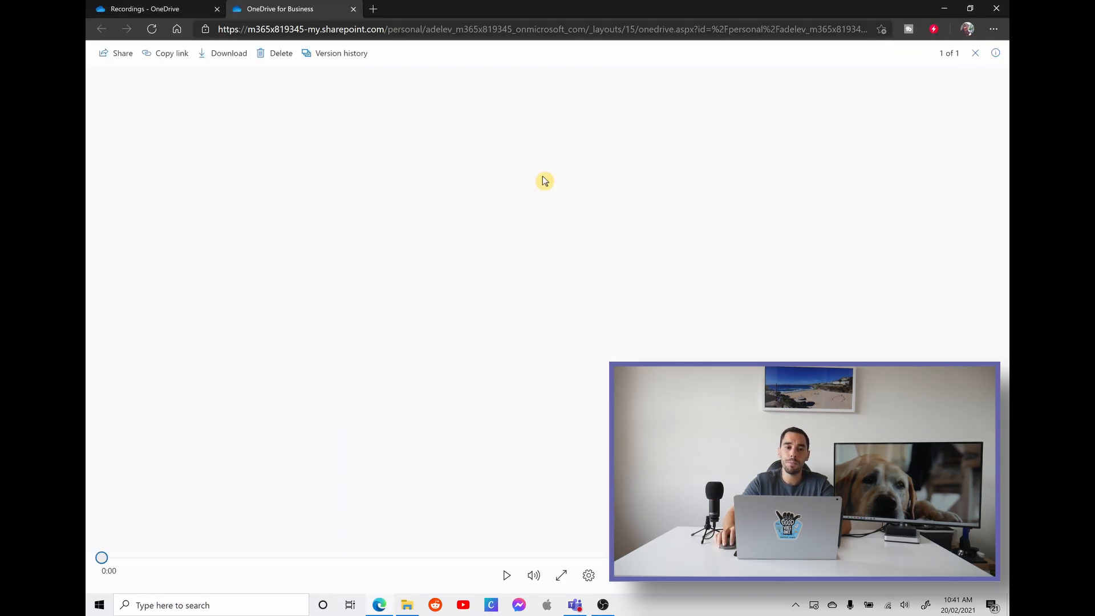
# Open and dismiss the recording's link settings, then go to My files > Recordings
pyautogui.click(115, 53)
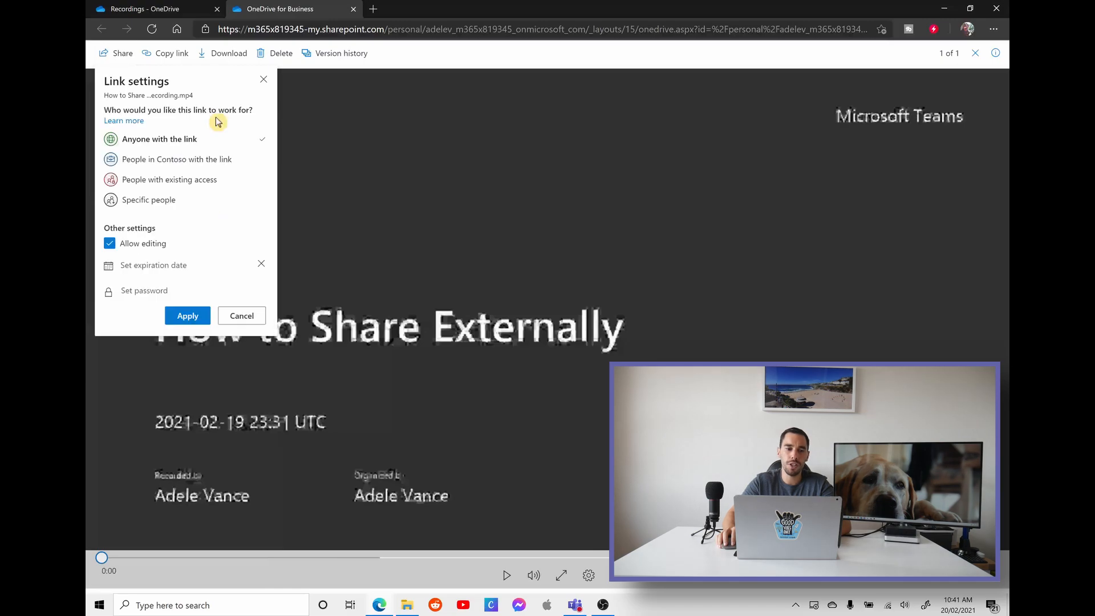
pyautogui.moveTo(200, 158)
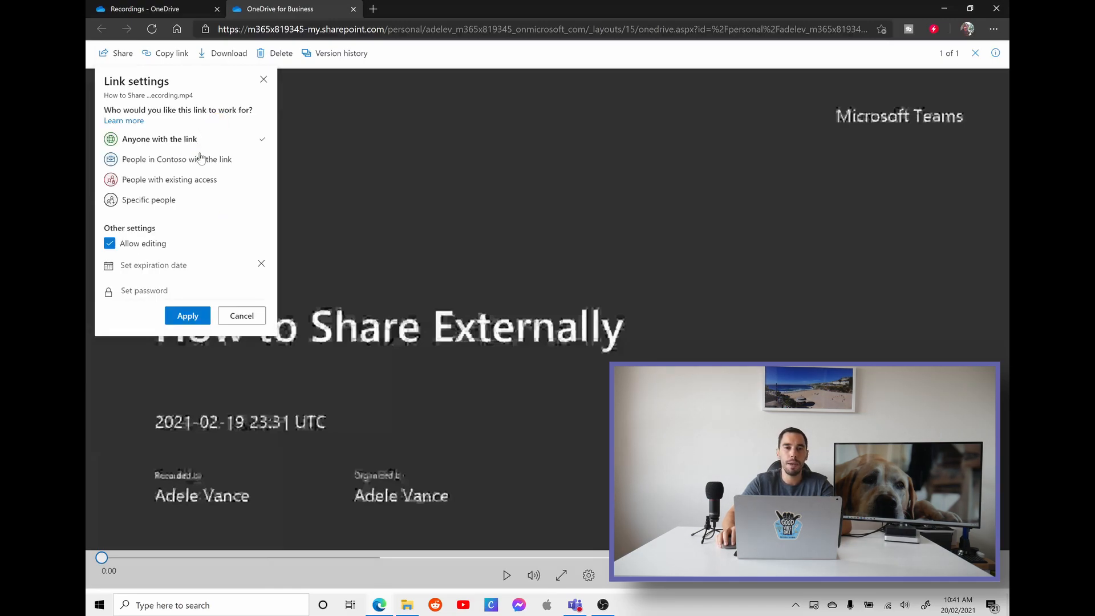
pyautogui.moveTo(193, 176)
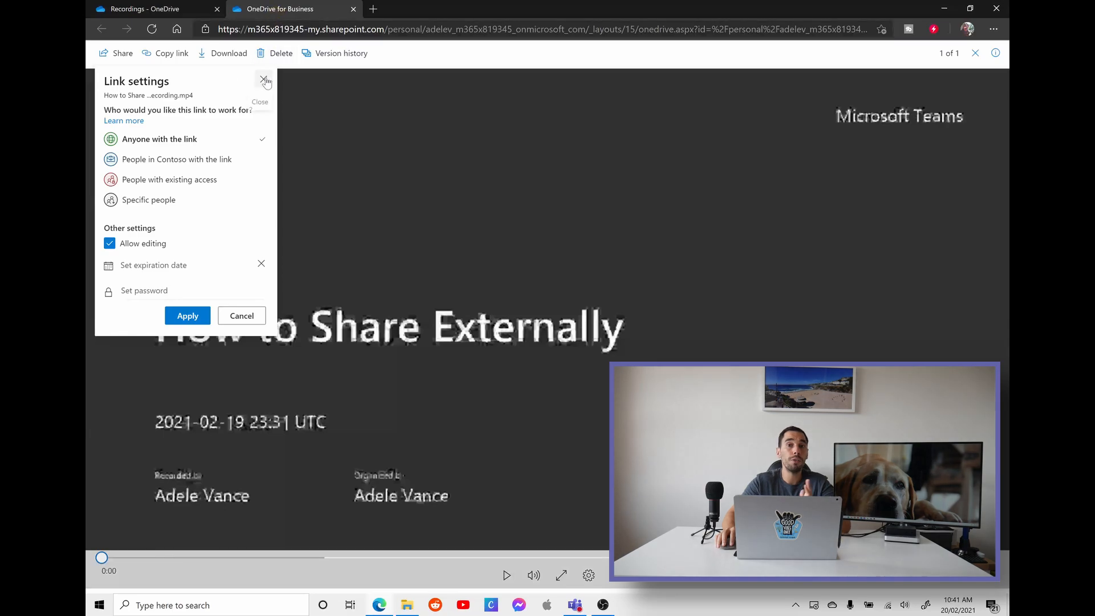
pyautogui.click(264, 82)
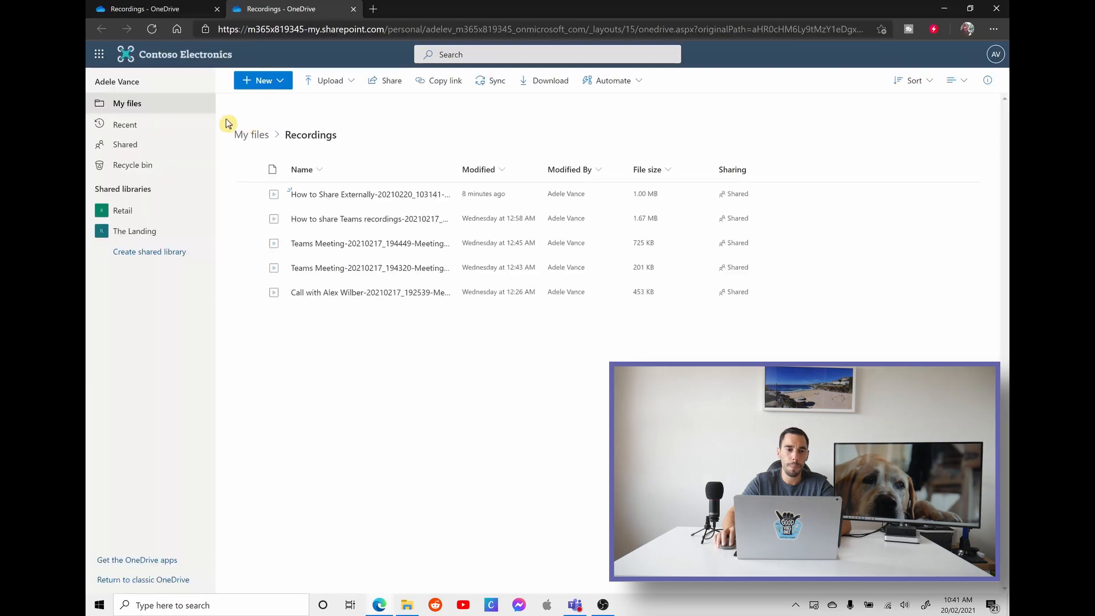
pyautogui.click(127, 103)
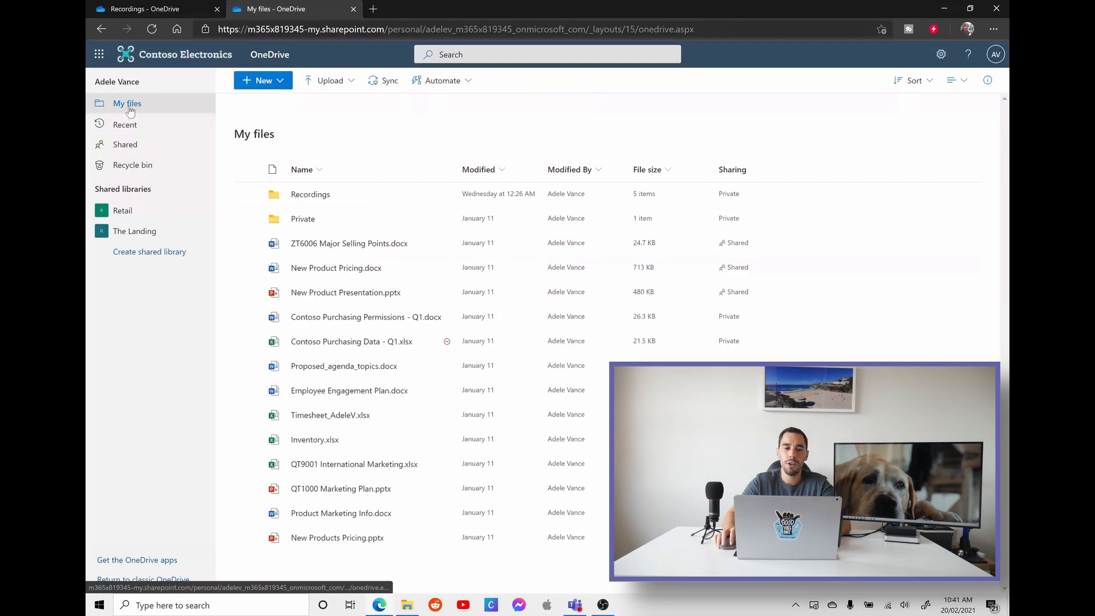
pyautogui.moveTo(332, 196)
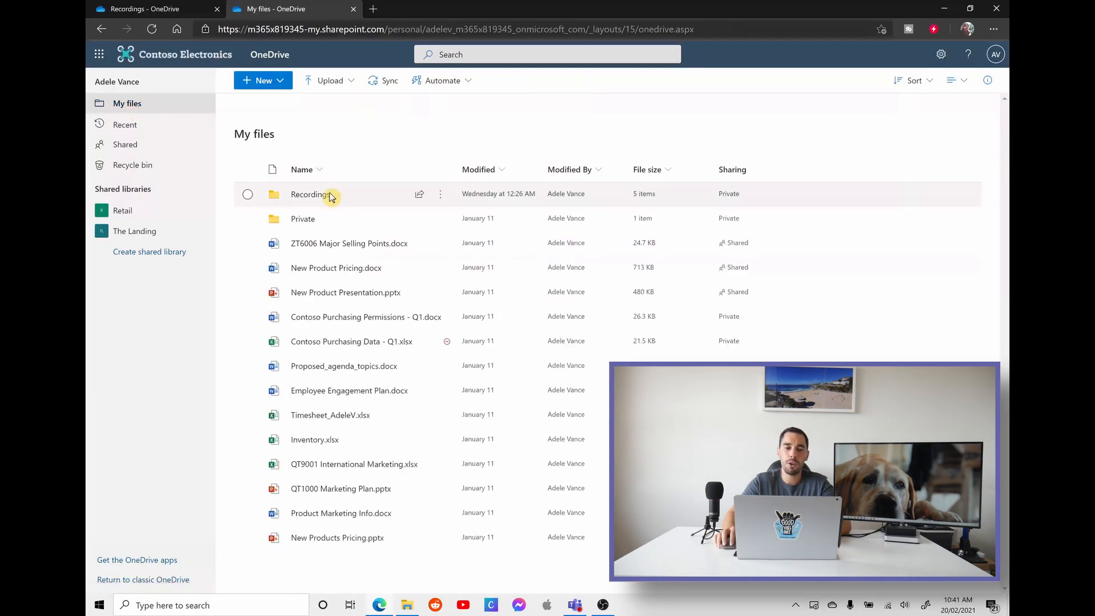
pyautogui.click(310, 194)
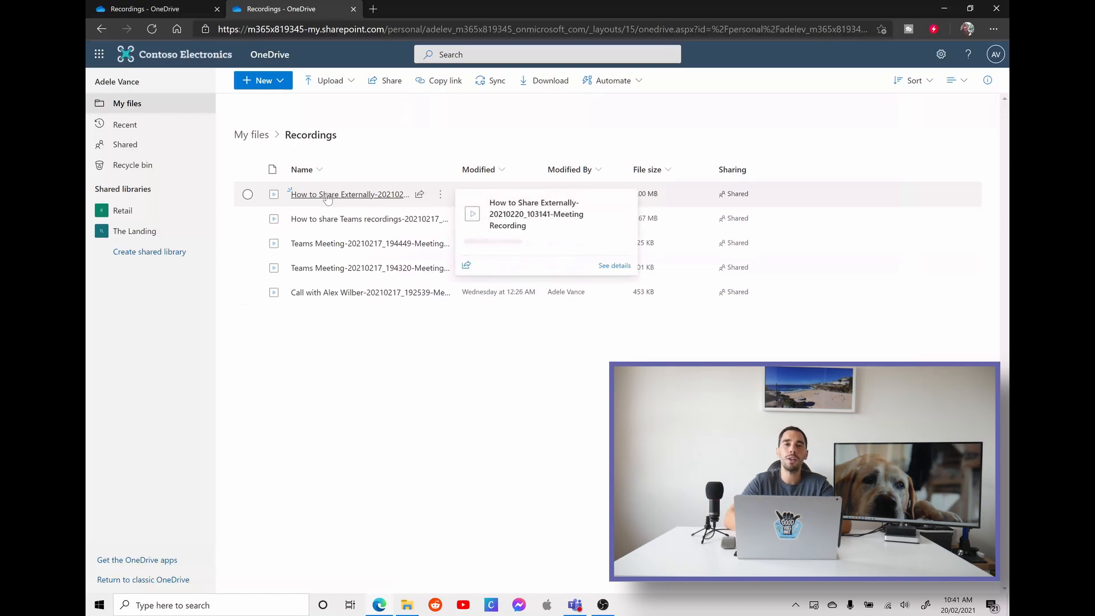